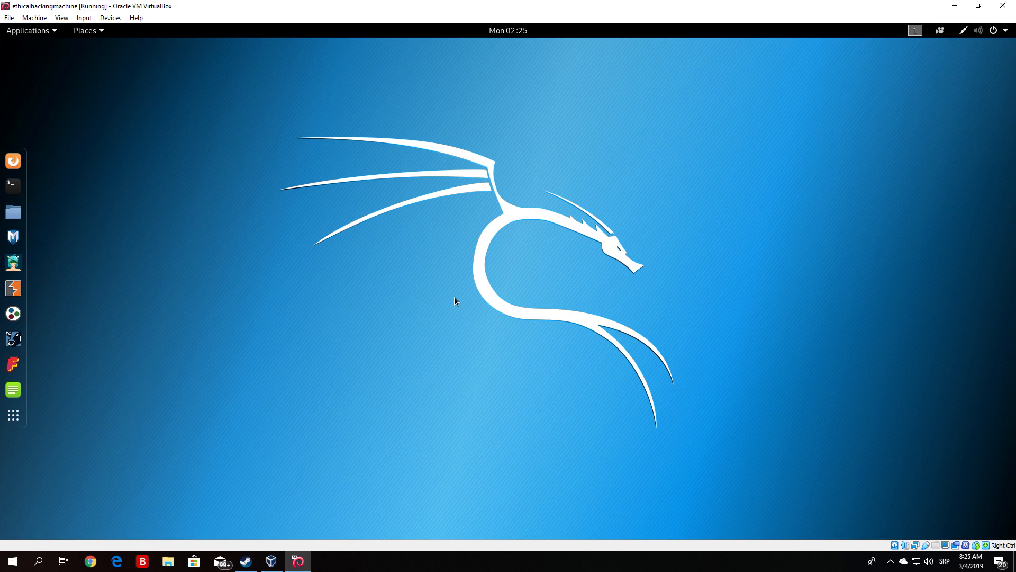
mouse_move(461, 286)
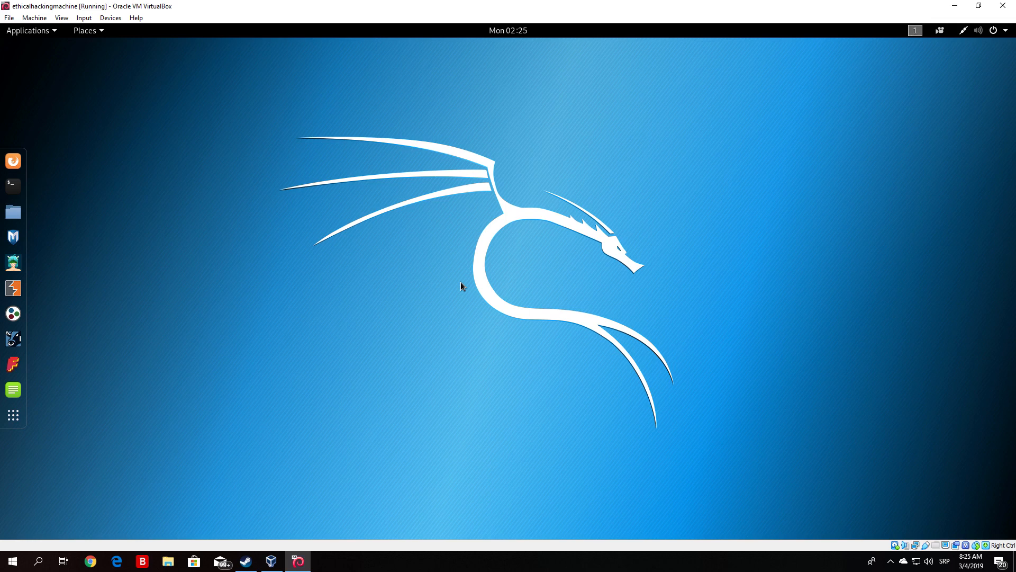
mouse_move(142, 150)
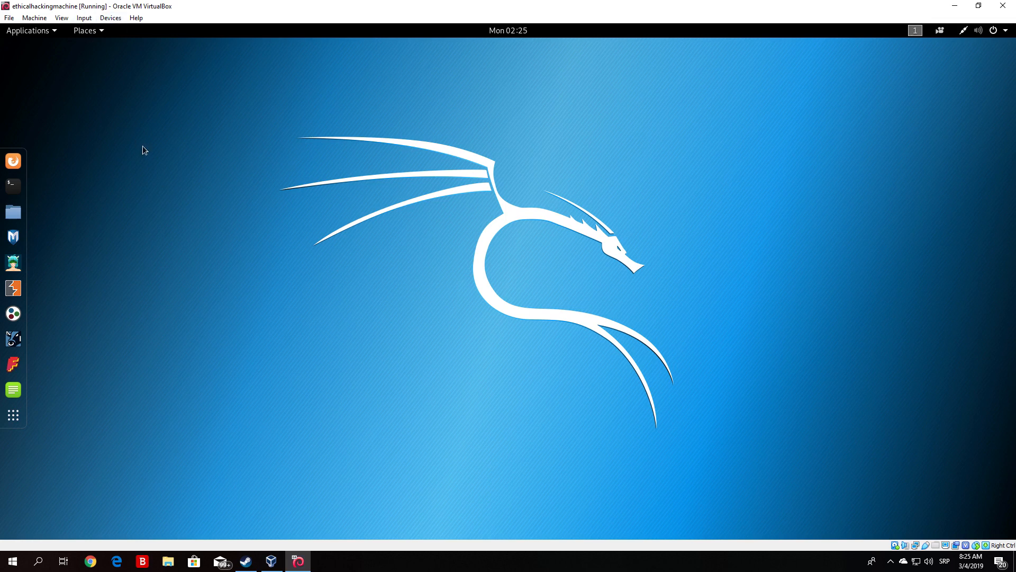
Step: Pass the Kingston DataTraveler 3.0 USB drive through to the Kali VM from Devices > USB
left_click(110, 17)
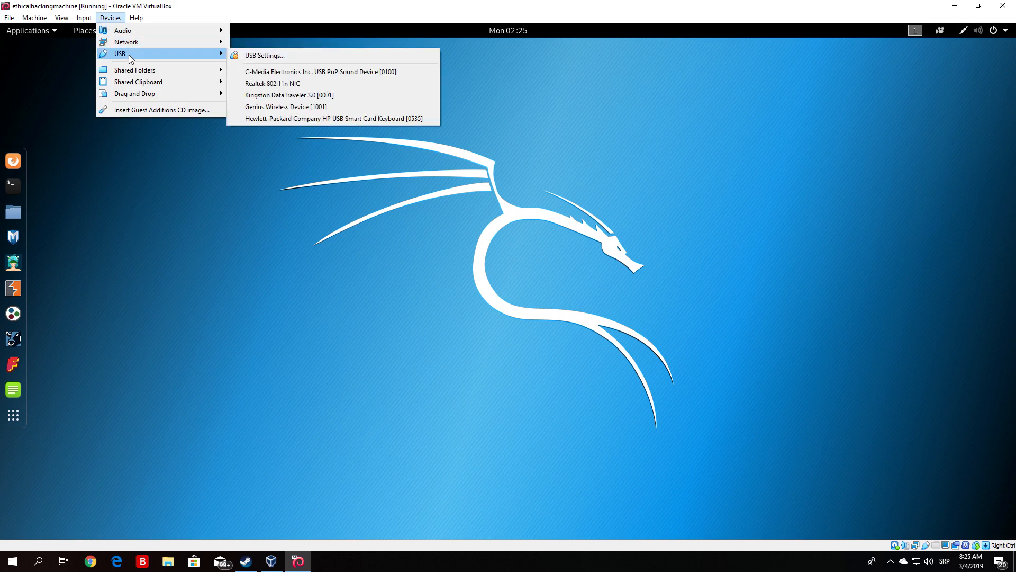
mouse_move(272, 56)
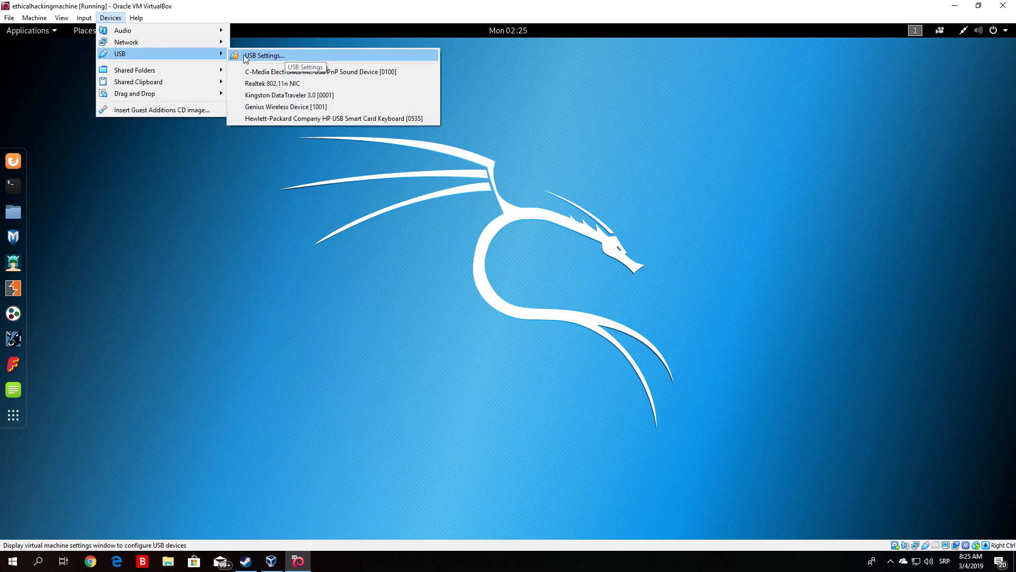
left_click(263, 55)
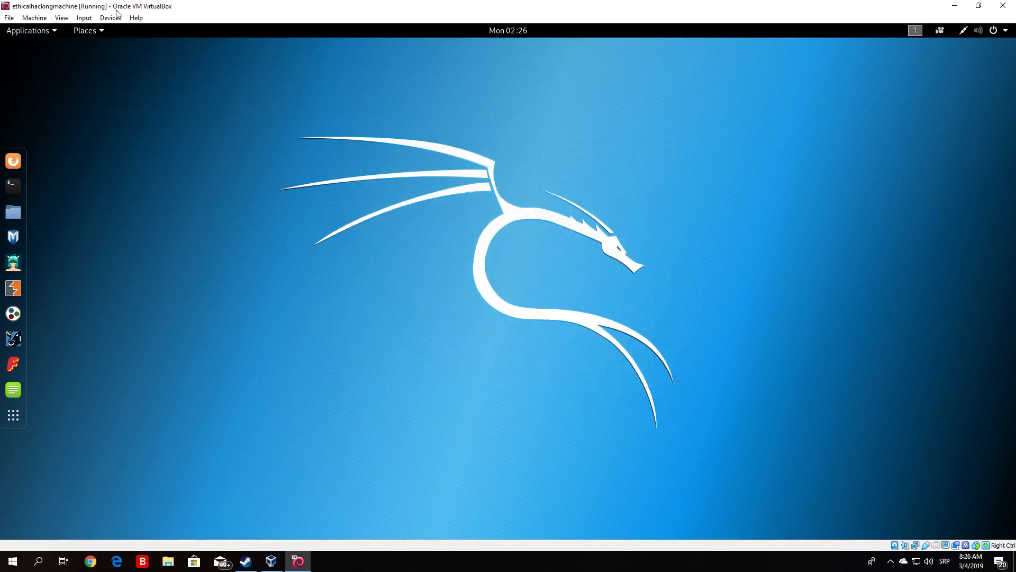
left_click(110, 18)
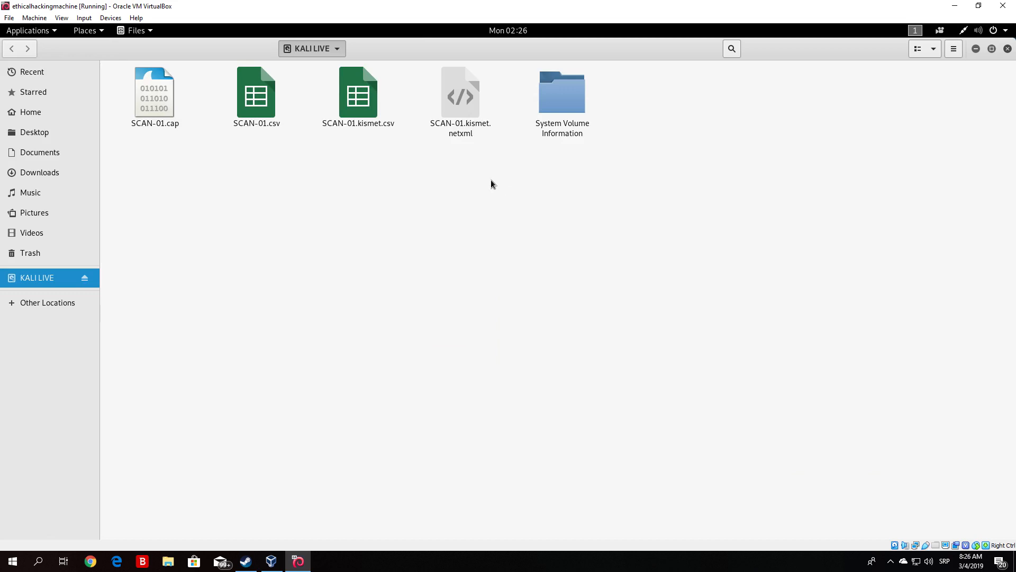
Step: Select all items on the KALI LIVE drive, then clear the selection
key("ctrl+a")
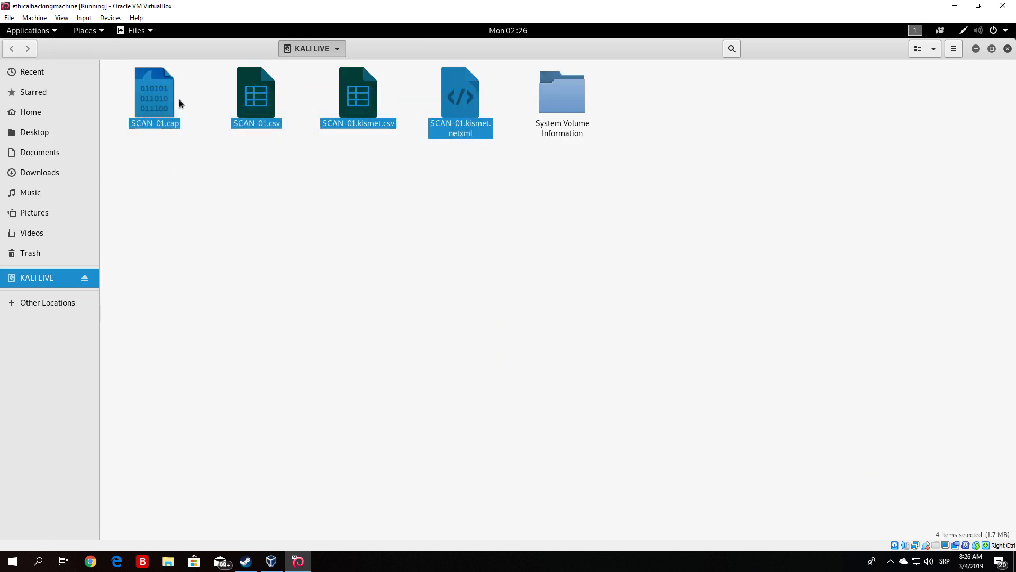
left_click(197, 144)
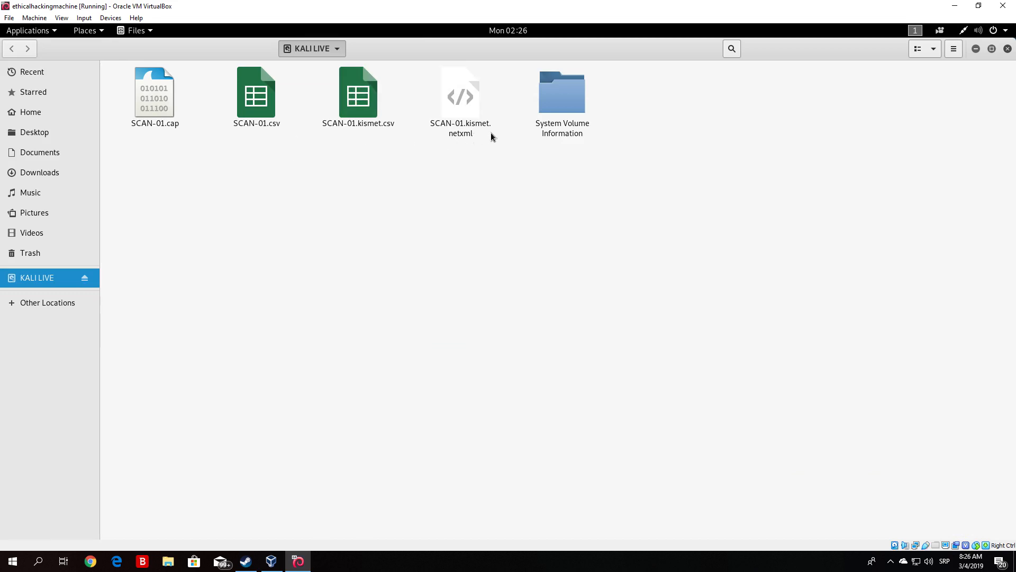
mouse_move(485, 141)
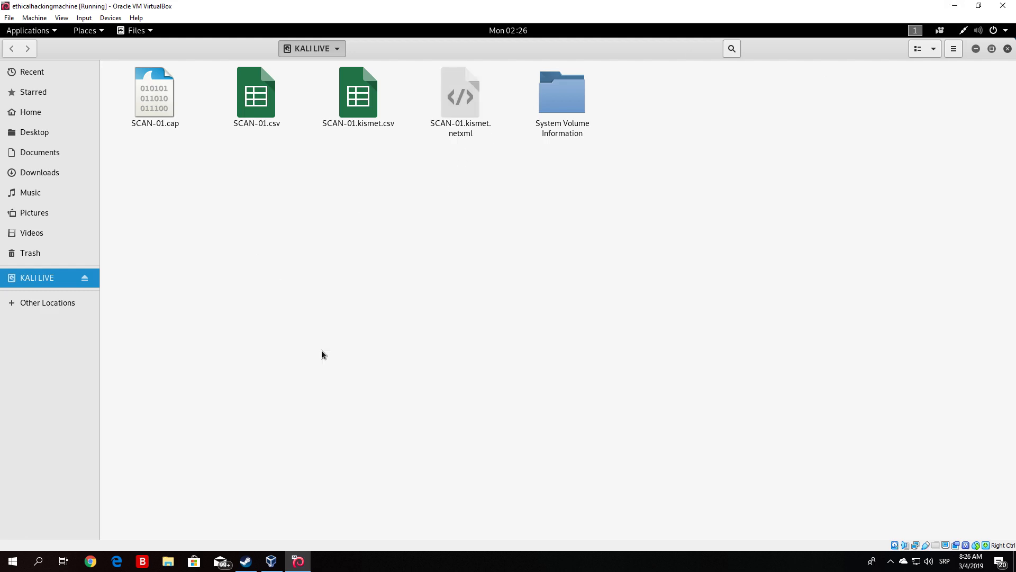
mouse_move(437, 217)
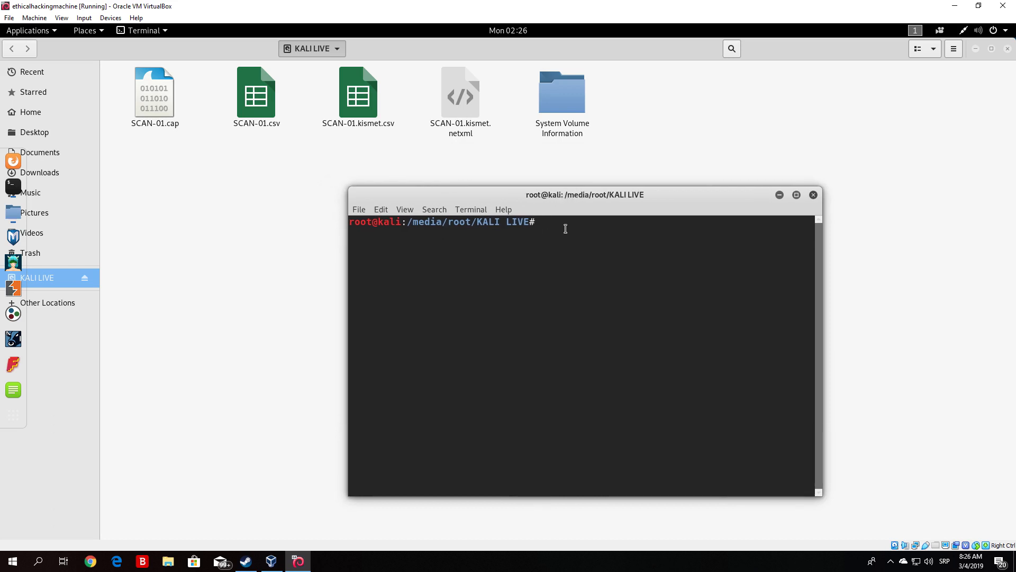
Step: List the drive, then move SCAN-01.cap, .csv, .kismet.csv and .kismet.netxml to /root/
type("ls")
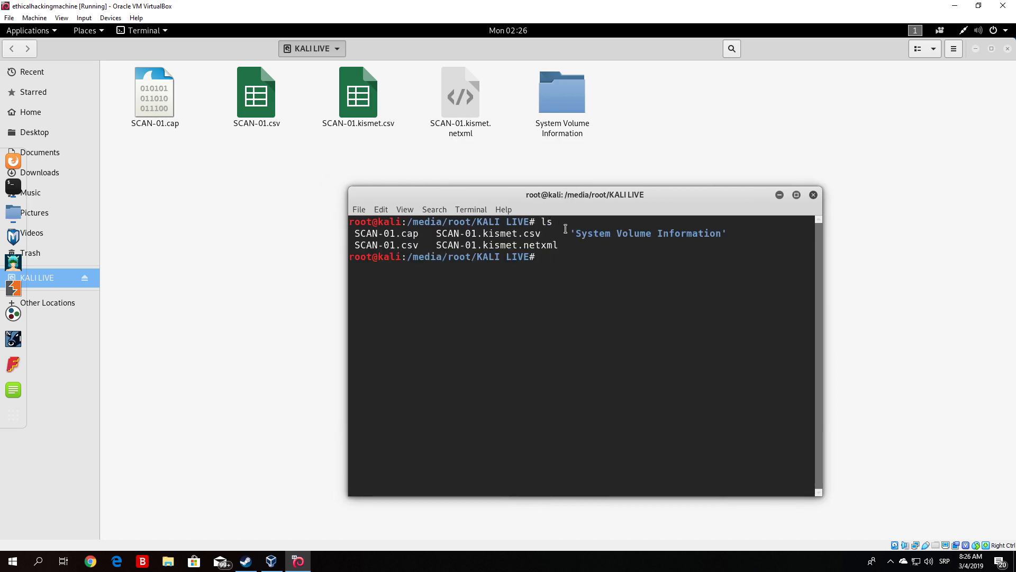
type("ls")
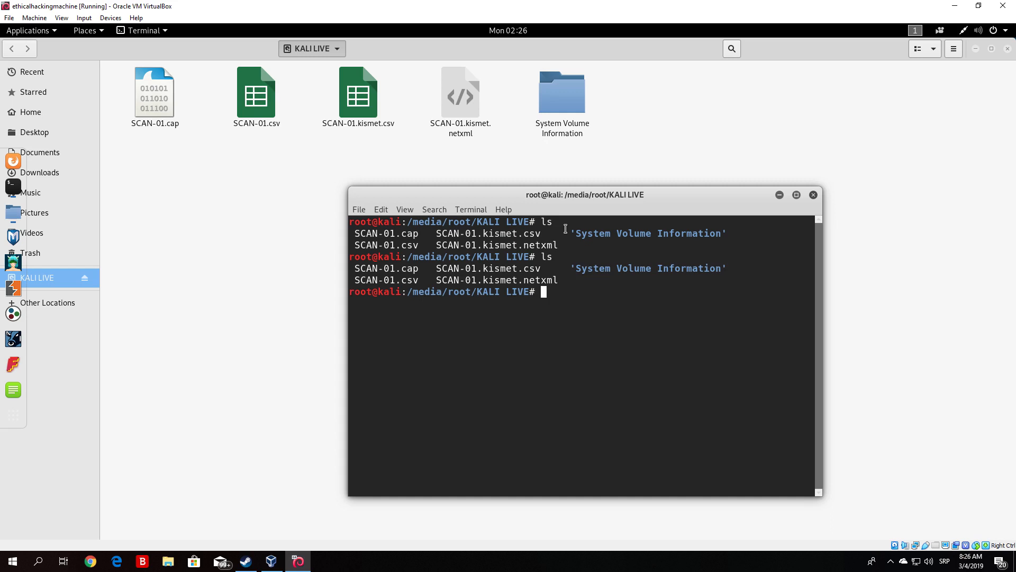
type("mv S")
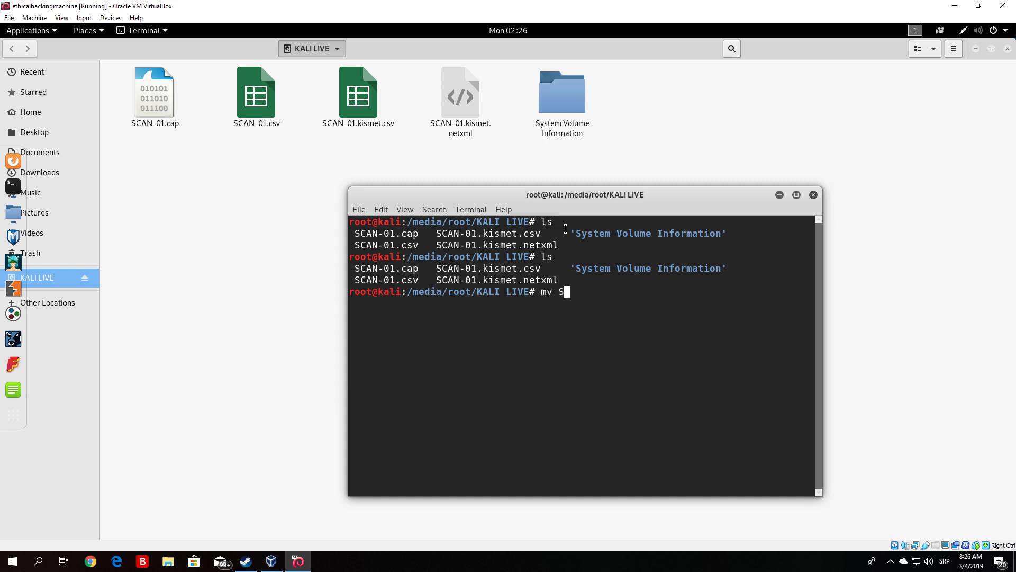
type("CAN-01.cap SCAN-01.")
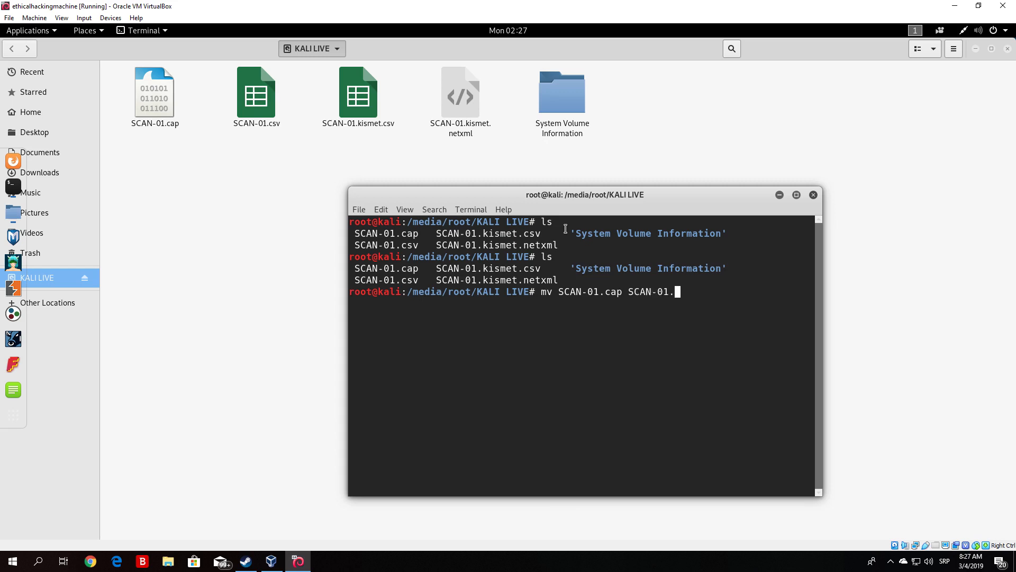
type("csv SCA")
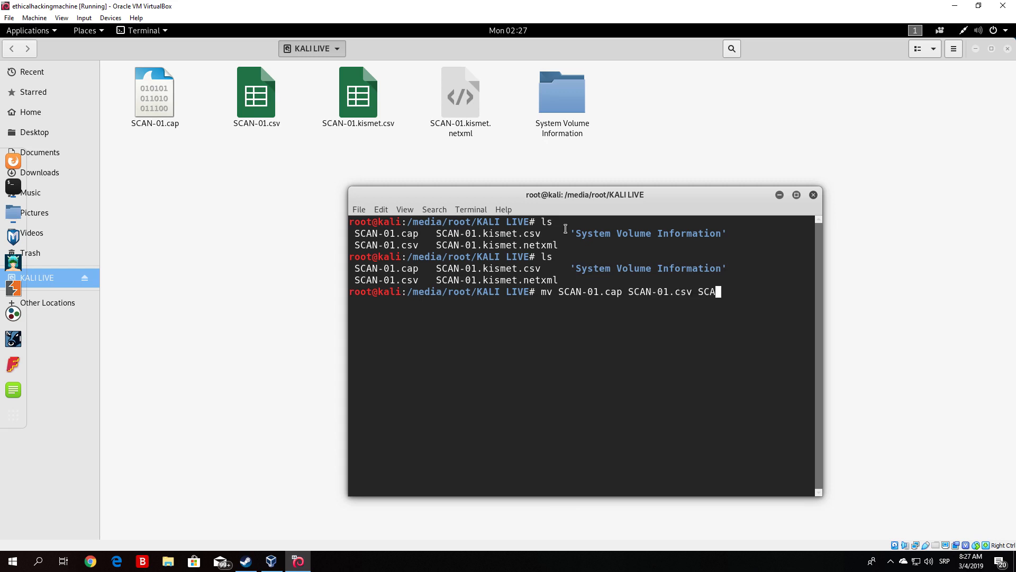
type("N-01.kismet.")
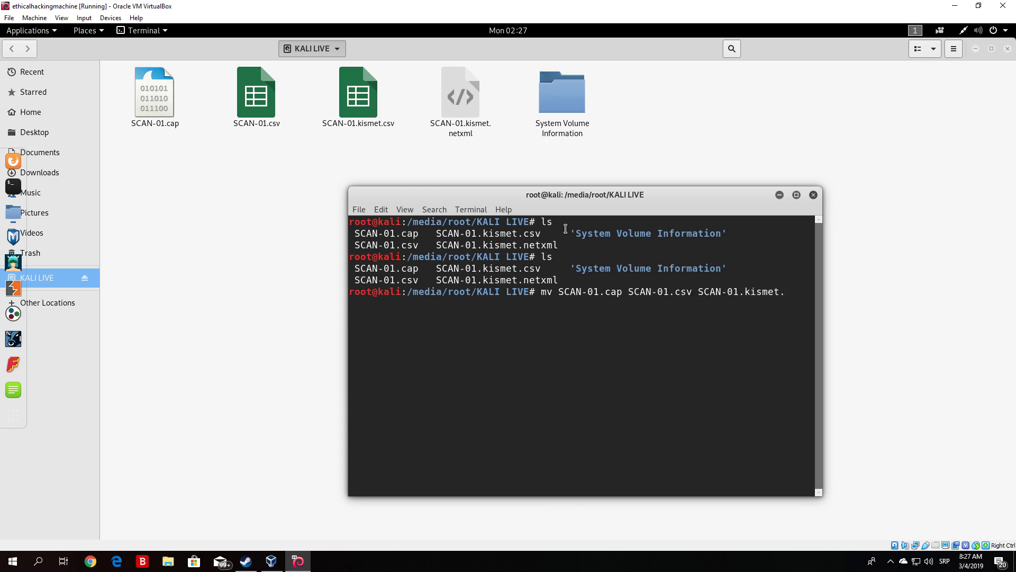
type("csv S")
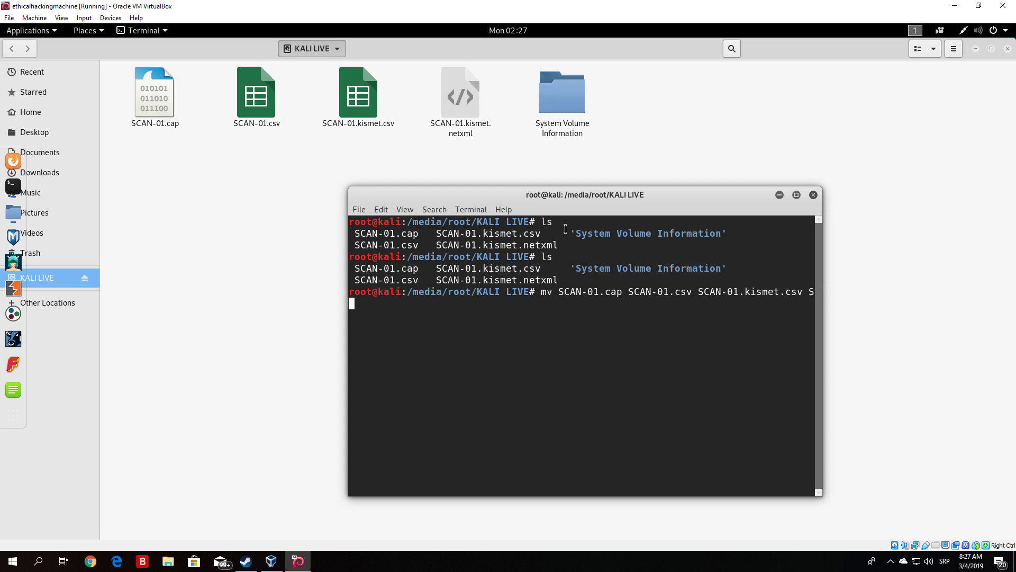
type("CAN-01.kismet.")
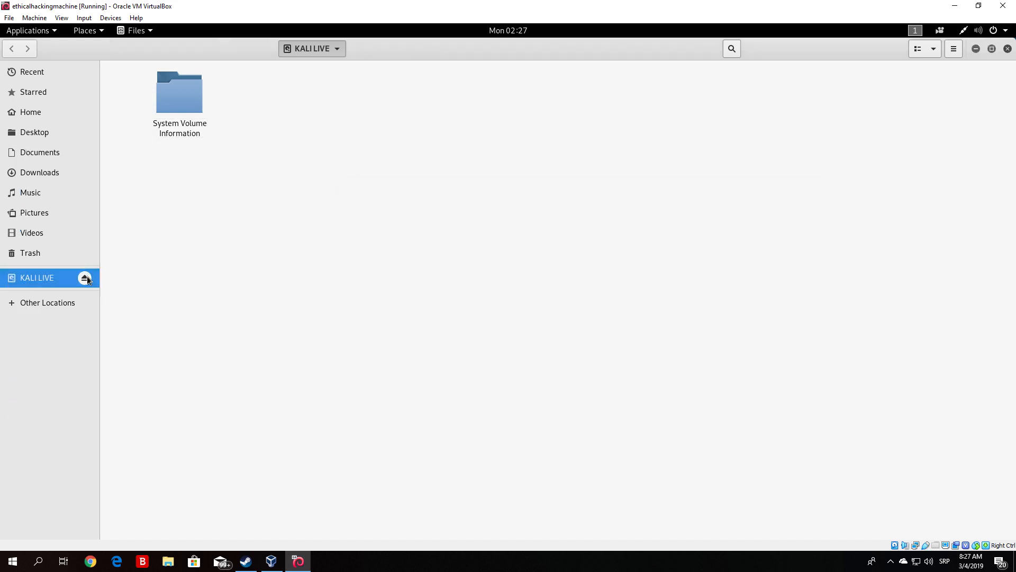
mouse_move(85, 278)
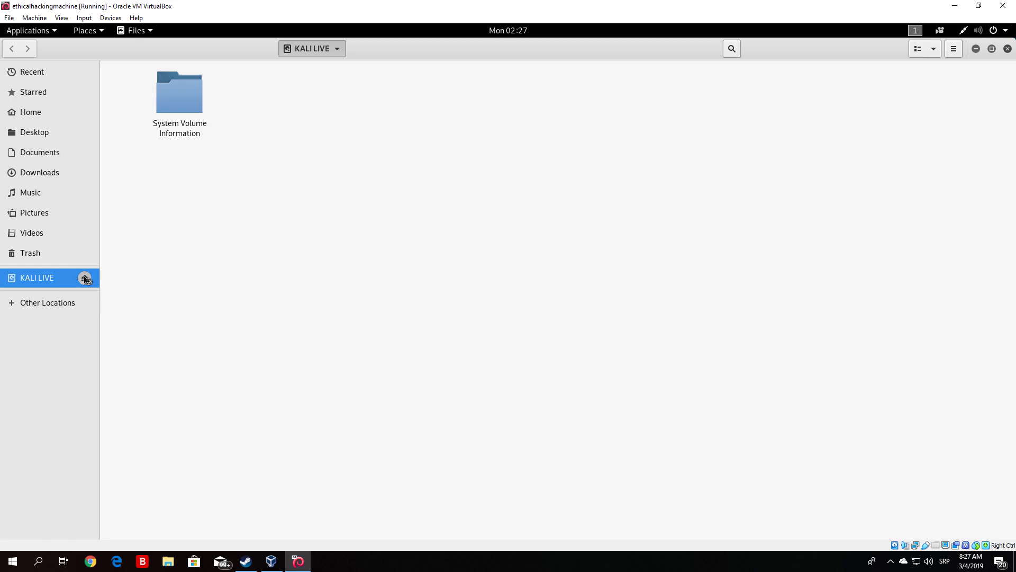
Step: Eject KALI LIVE from the sidebar, choosing Eject Anyway despite the busy volume
left_click(85, 278)
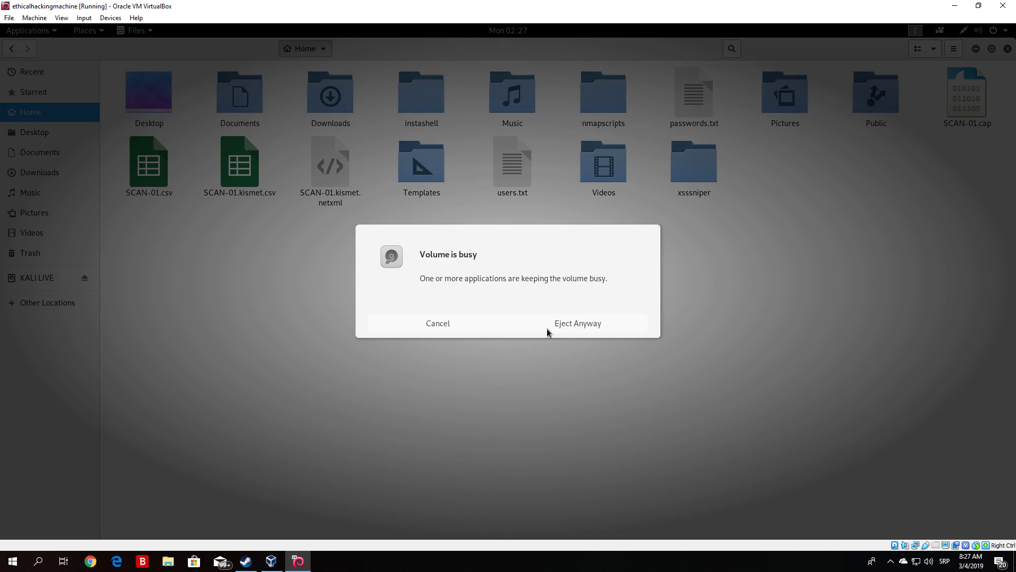
left_click(577, 323)
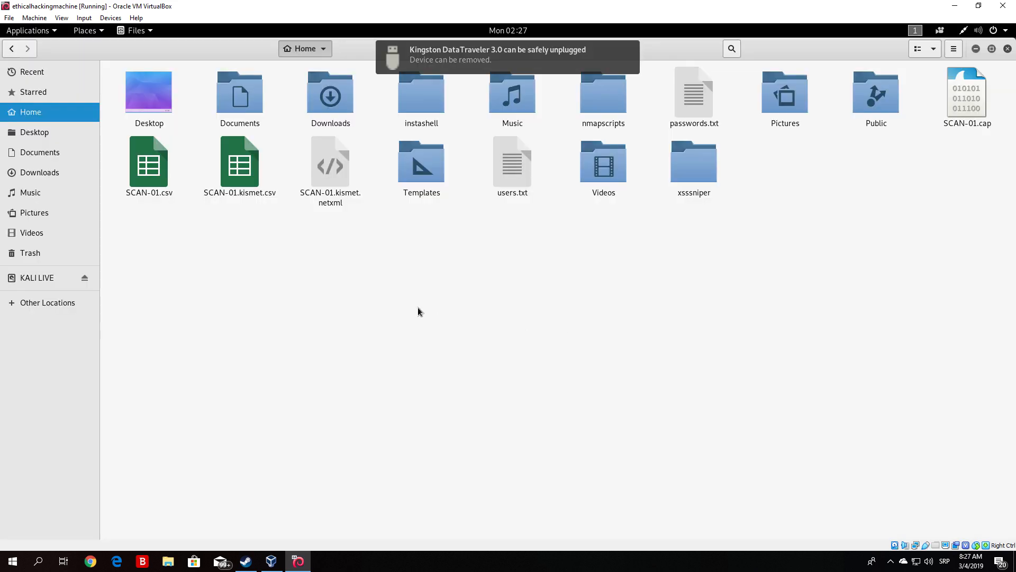
mouse_move(968, 58)
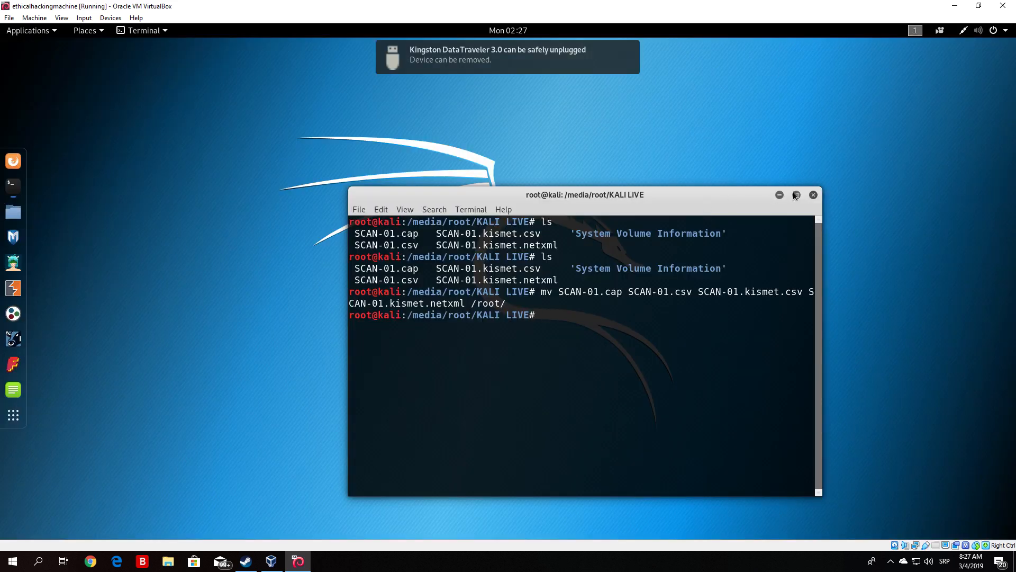
Step: Maximize the terminal, list root's home and create a handshake folder
left_click(796, 196)
type("cd /root/")
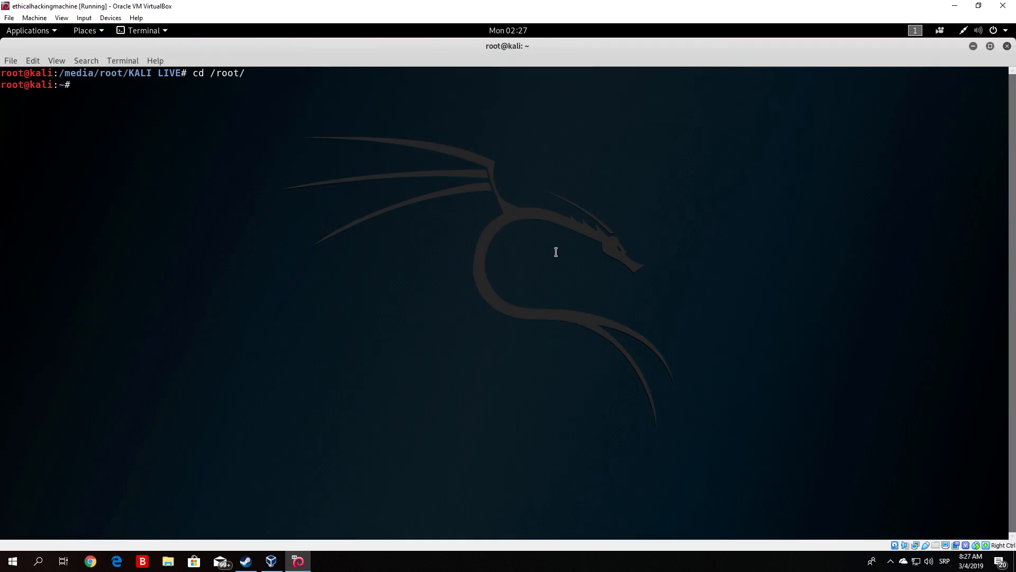
type("ls")
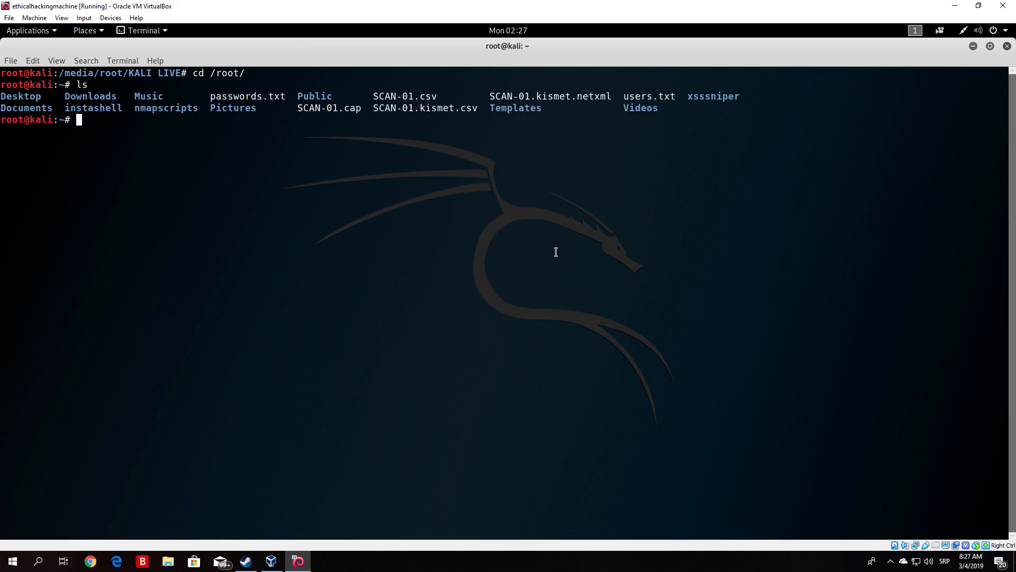
double_click(327, 108)
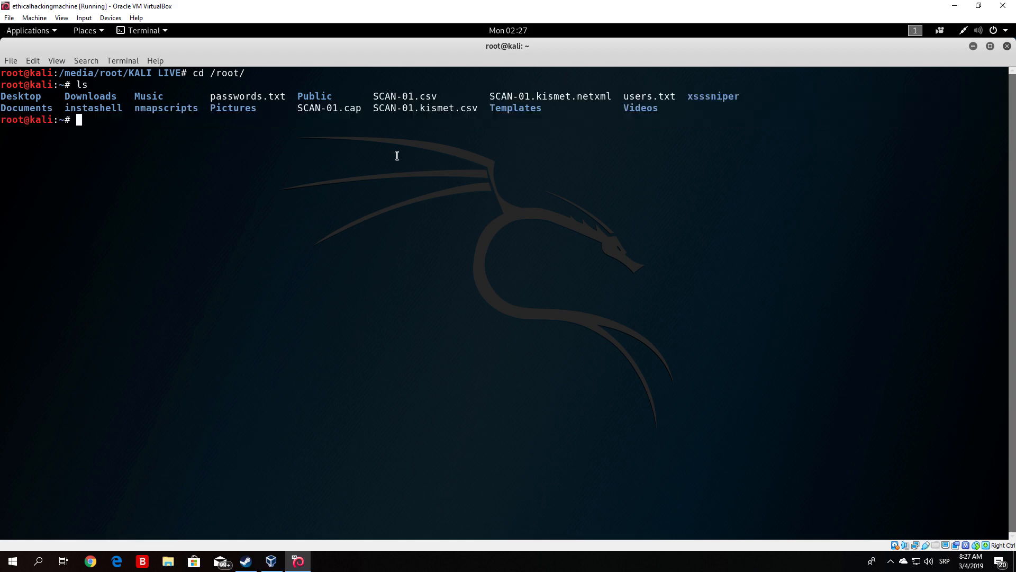
type("mkdir")
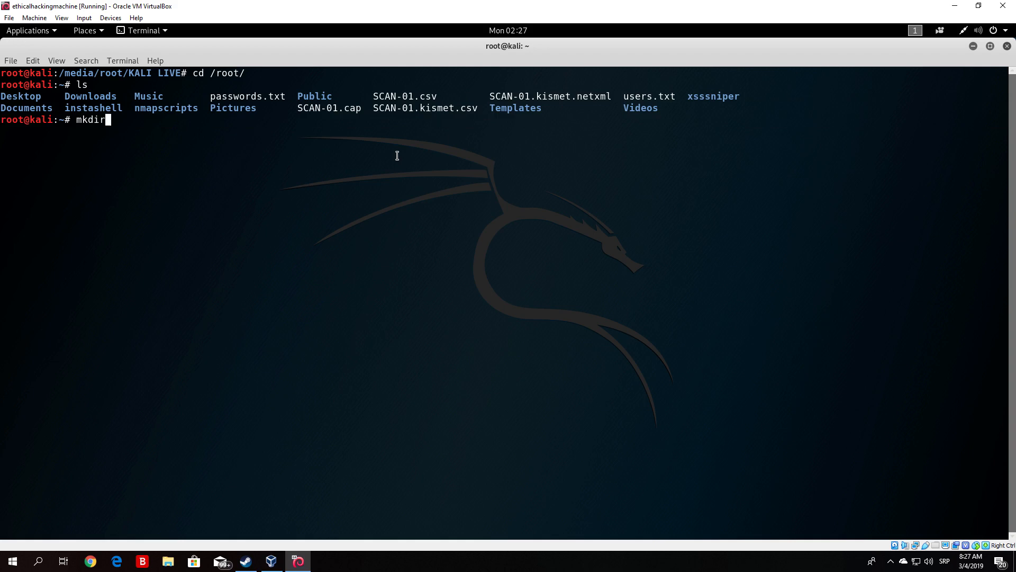
type("handshake")
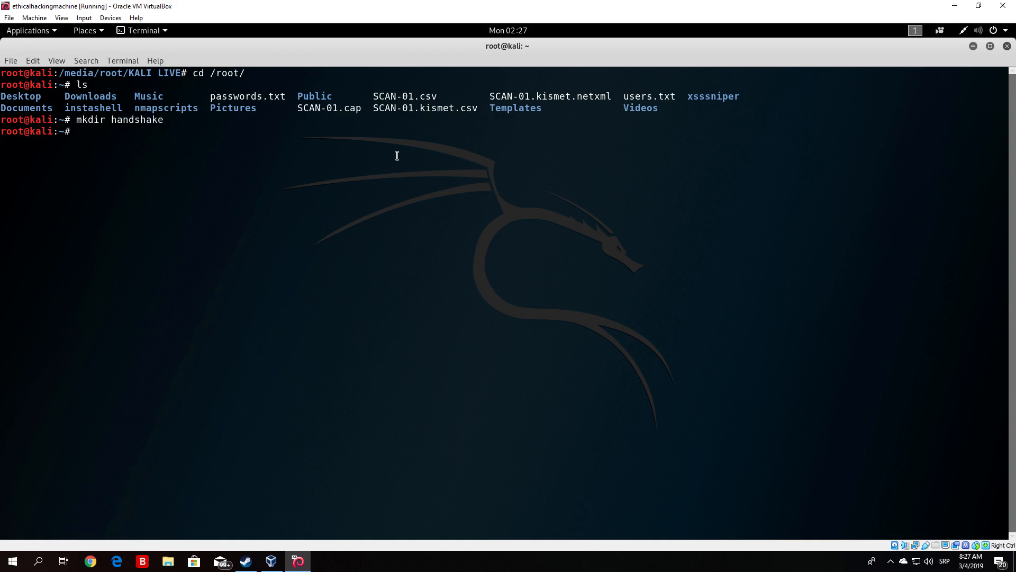
Step: Move the four SCAN-01 files into handshake/, enter it and clear the screen
type("mv sca")
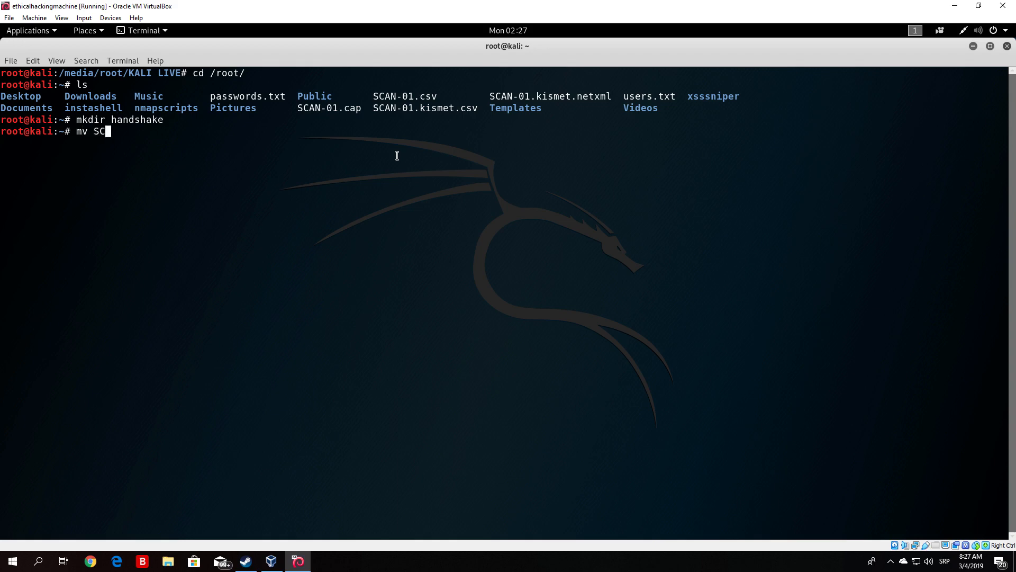
type("AN-01.csv")
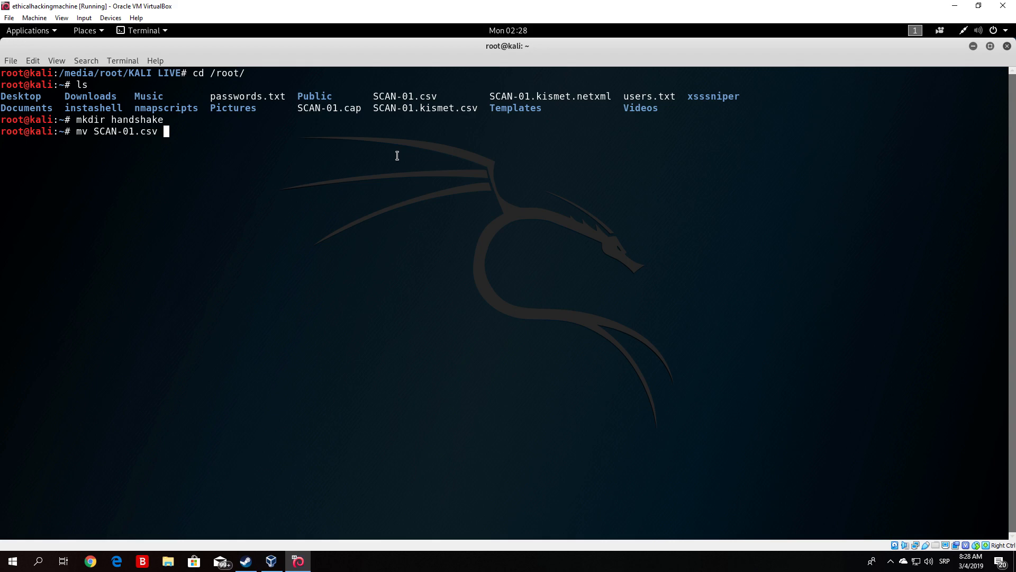
type("SCAN-01.cap SCAN-01.")
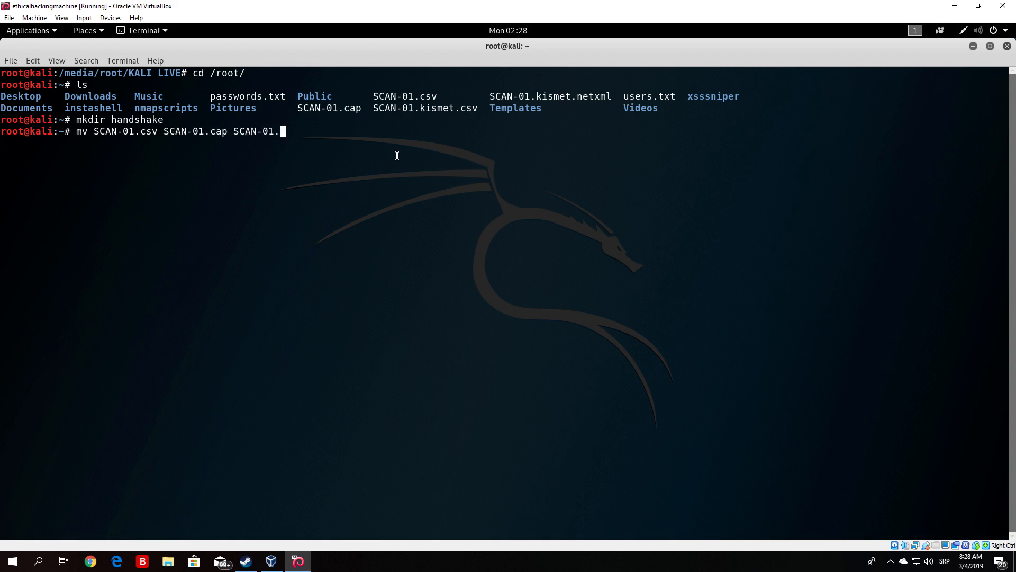
type("kismet.csv SCAN-01.")
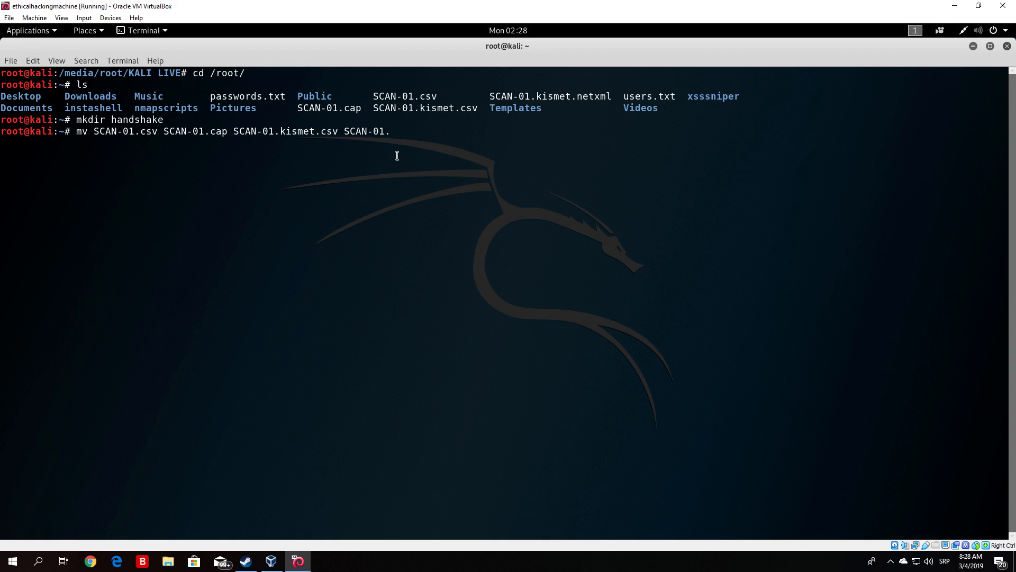
type("kismet.netxml")
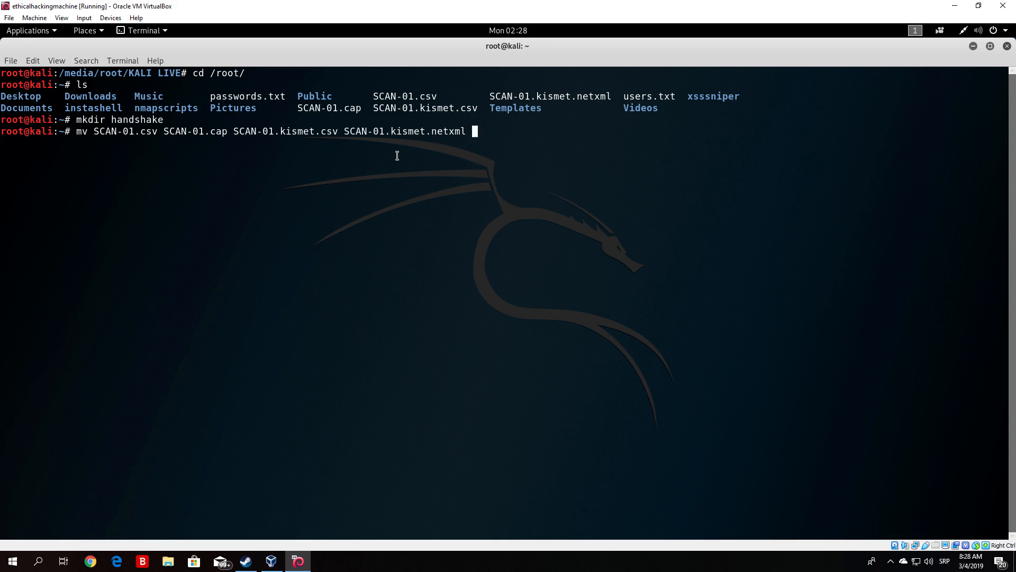
type("/handshake/")
type("clear")
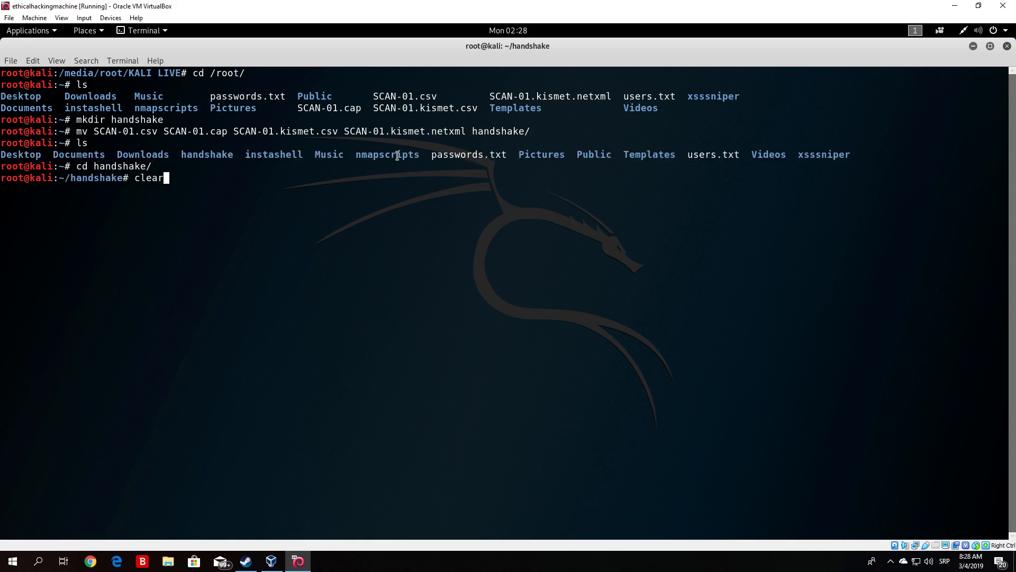
key("Return")
type("ls")
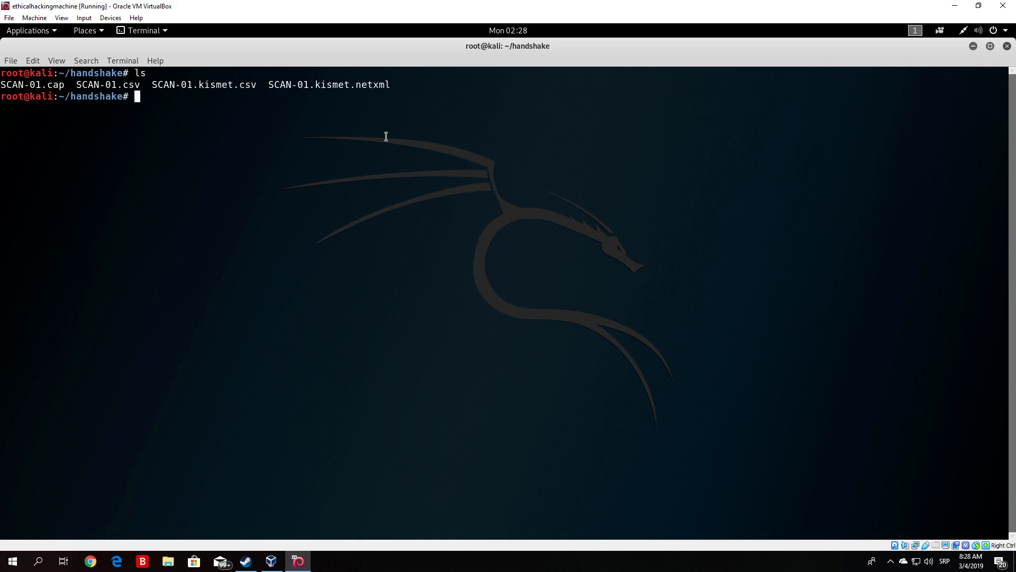
mouse_move(3, 65)
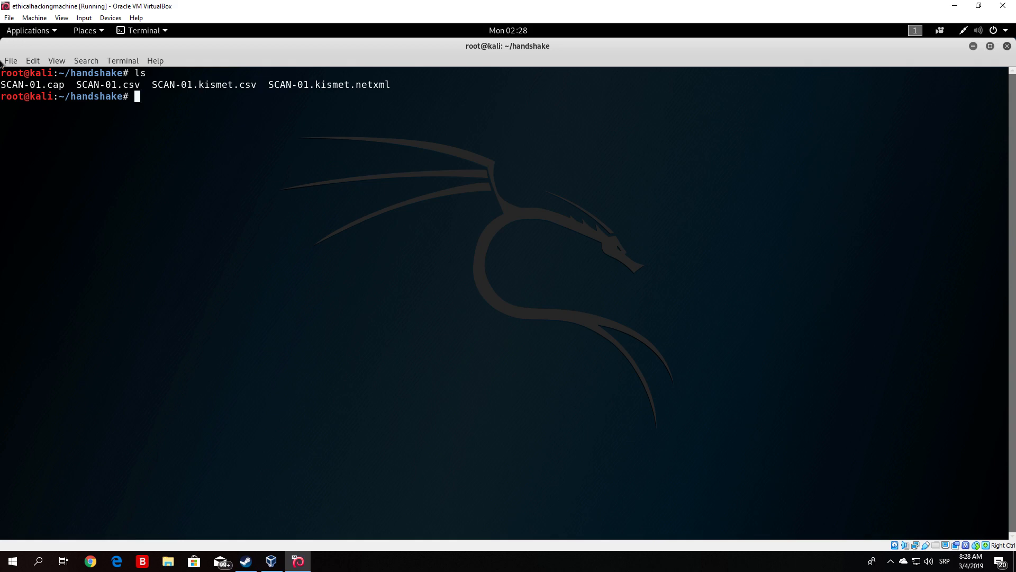
Step: Delete SCAN-01.csv, SCAN-01.kismet.csv and SCAN-01.kismet.netxml, confirming only SCAN-01.cap remains
double_click(55, 85)
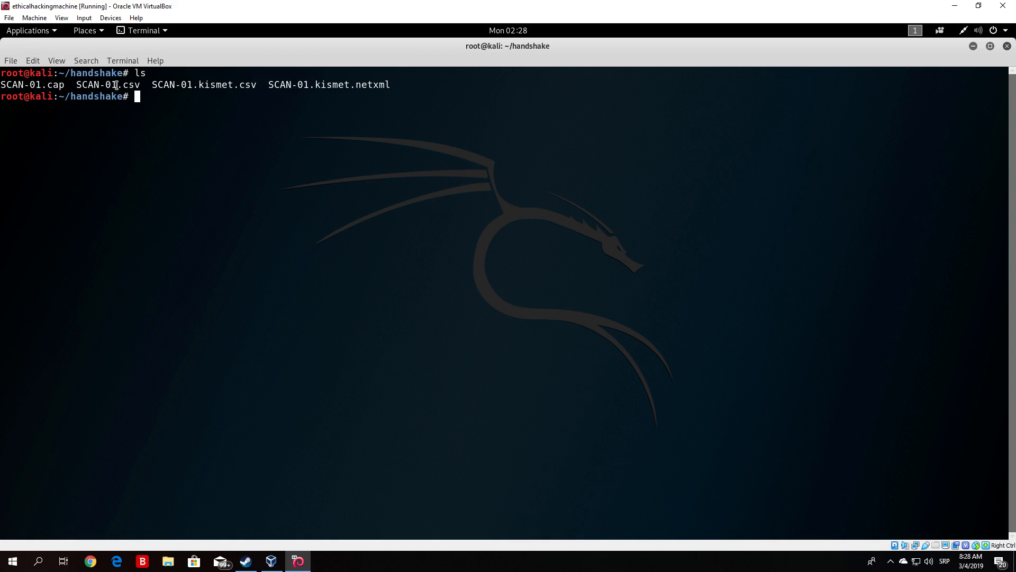
mouse_move(291, 145)
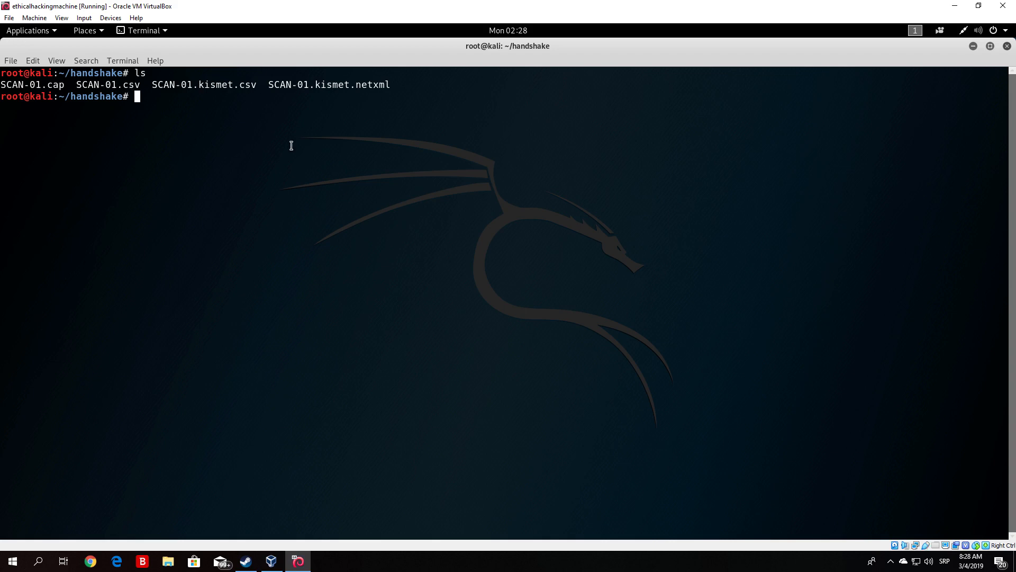
type("rm SCAN-01.csv SCAN-01.")
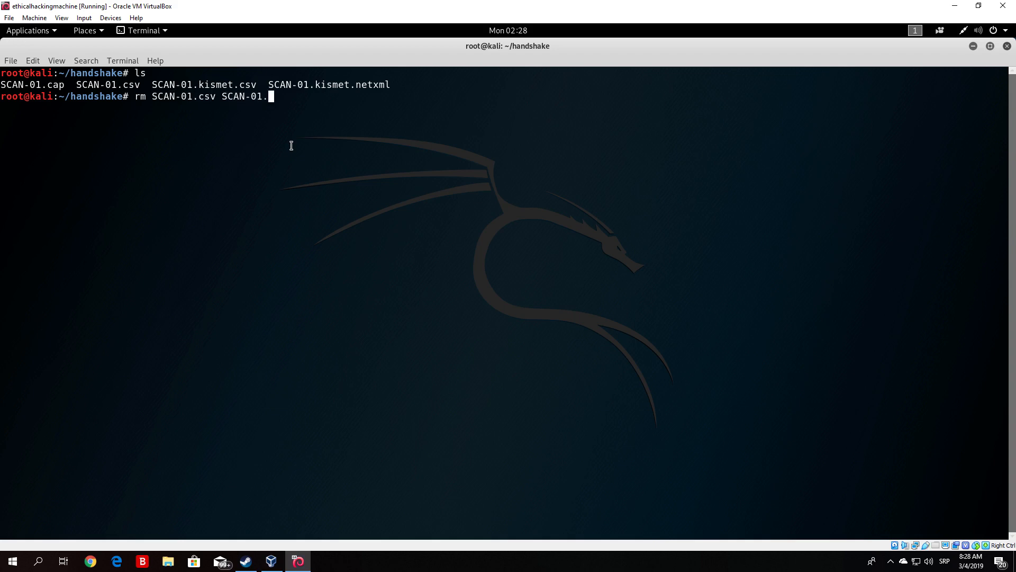
type("kismet.S")
type("l")
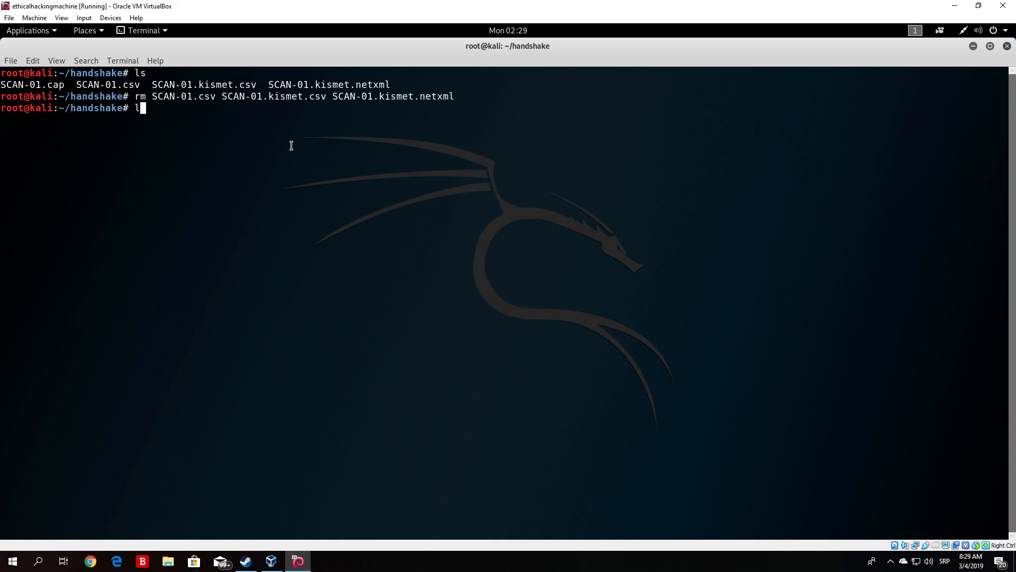
key("Return")
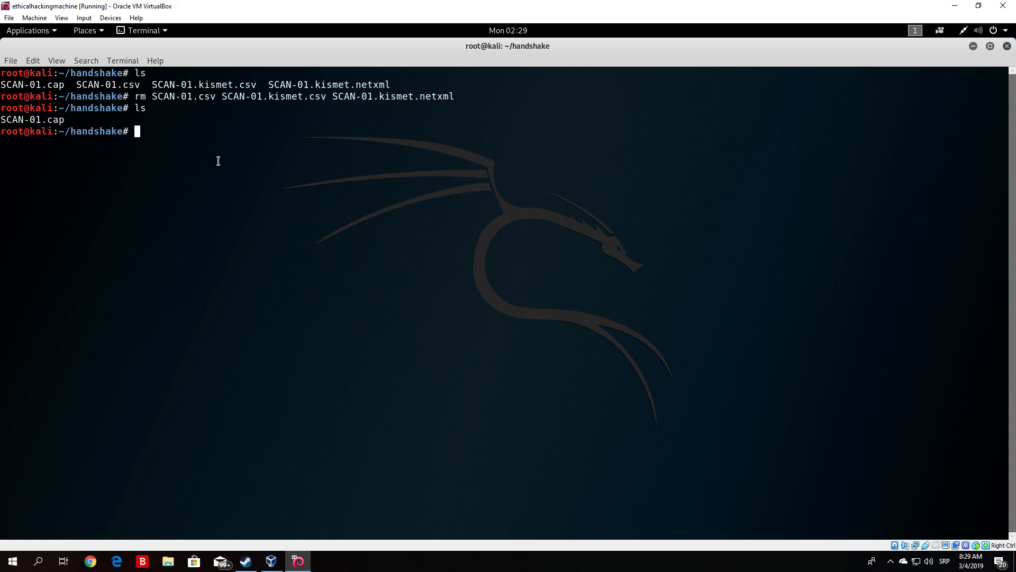
mouse_move(66, 121)
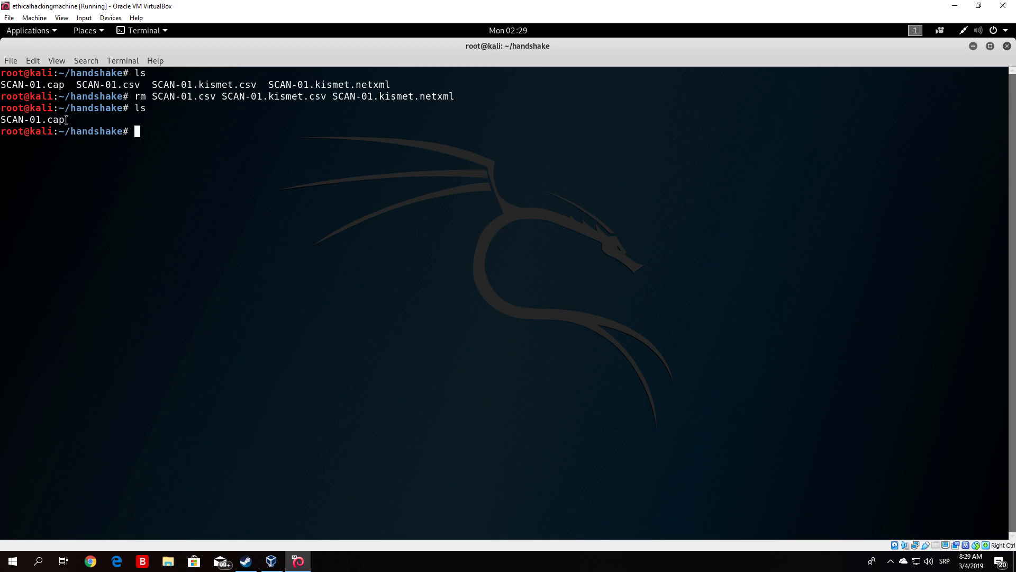
mouse_move(62, 119)
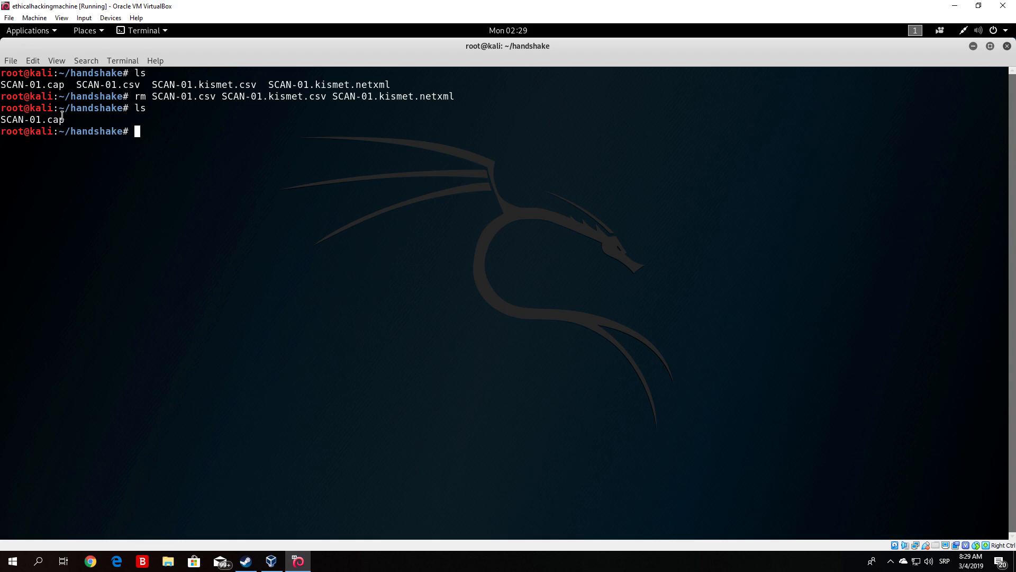
Step: Launch Wireshark on SCAN-01.cap from the terminal
type("wireshark")
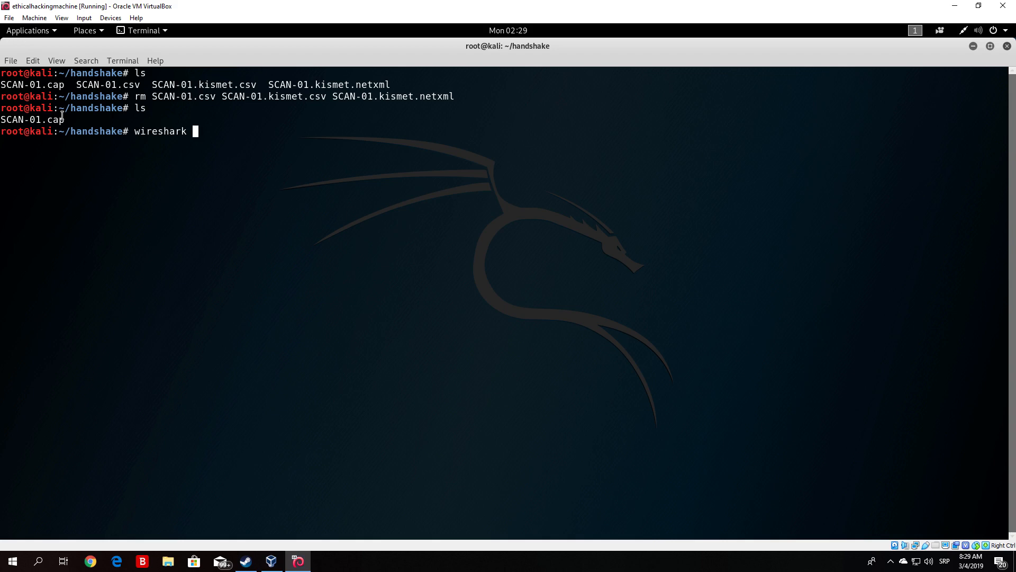
type("SCAN-01.cap")
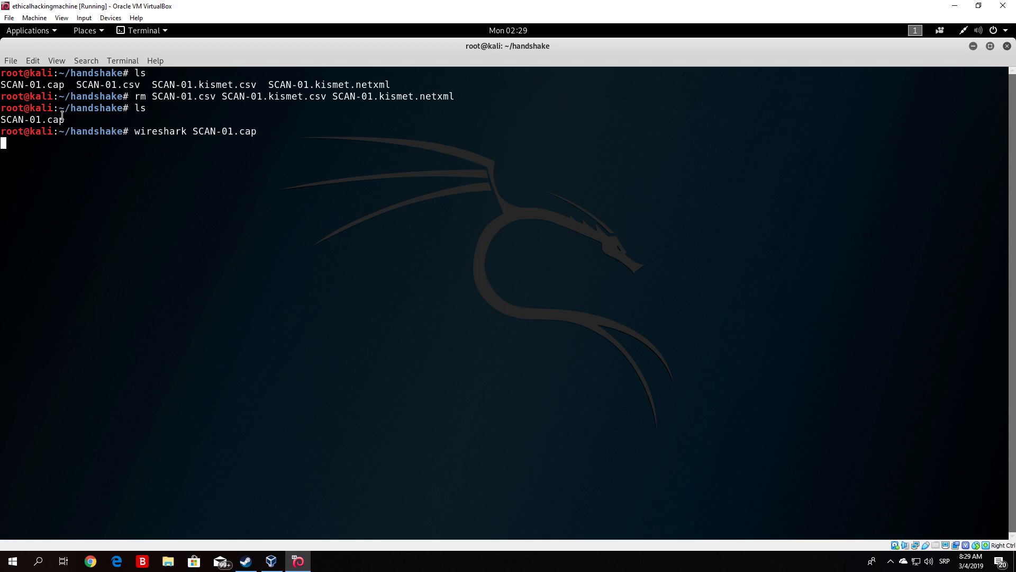
mouse_move(115, 155)
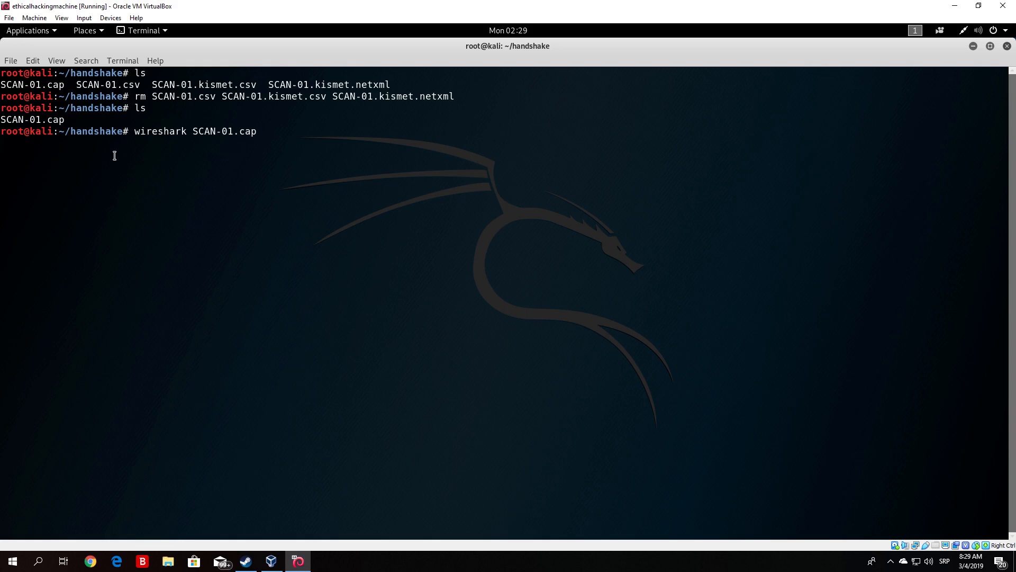
key("Return")
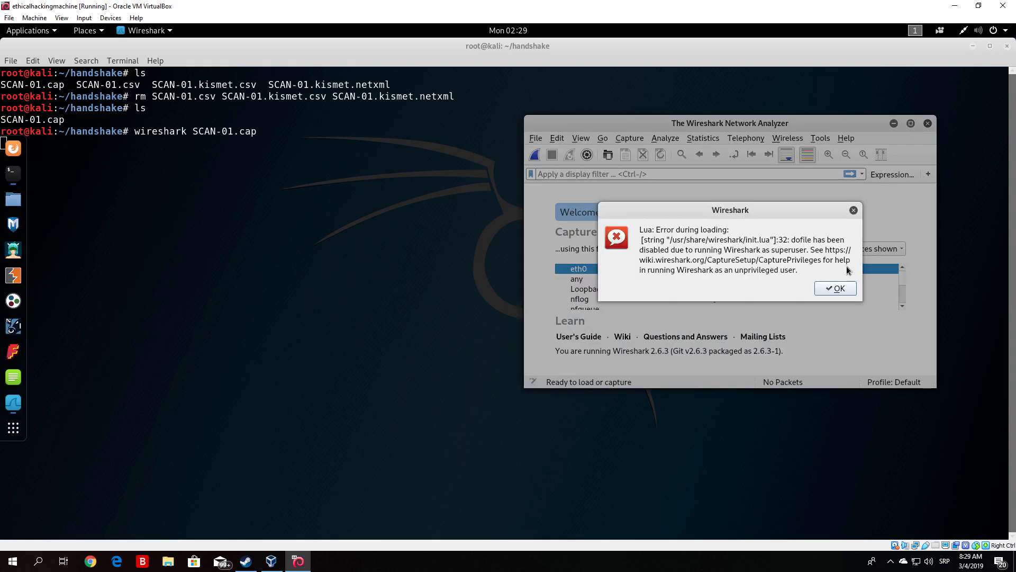
Step: Dismiss the Lua error, maximize Wireshark and select Clear-to-send packets
left_click(835, 288)
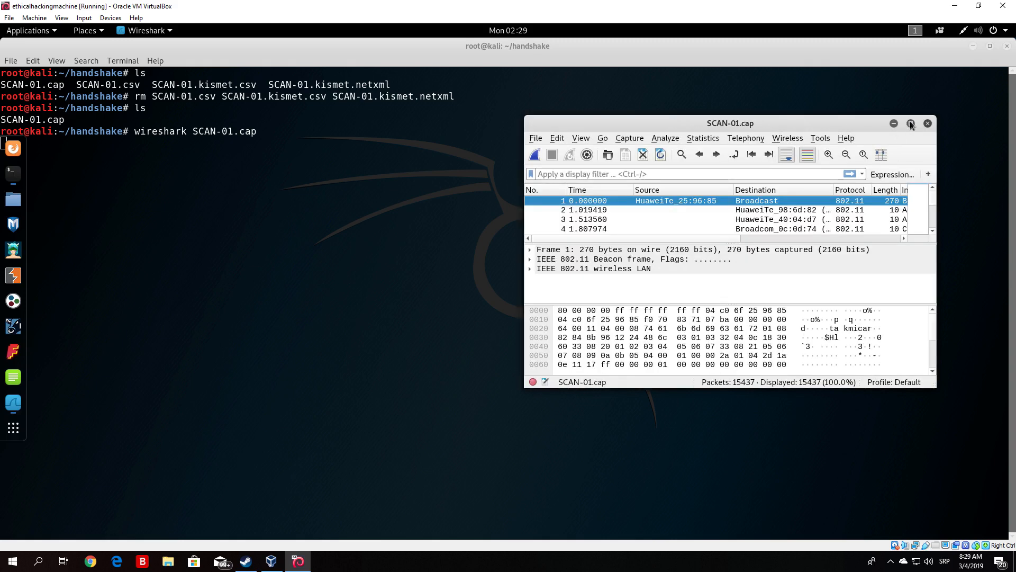
left_click(911, 124)
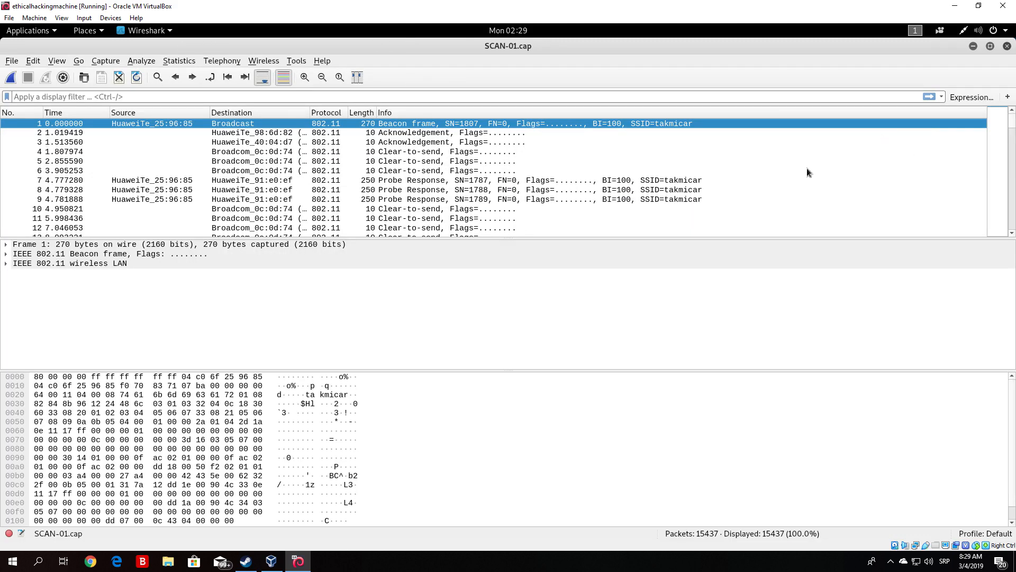
left_click(260, 170)
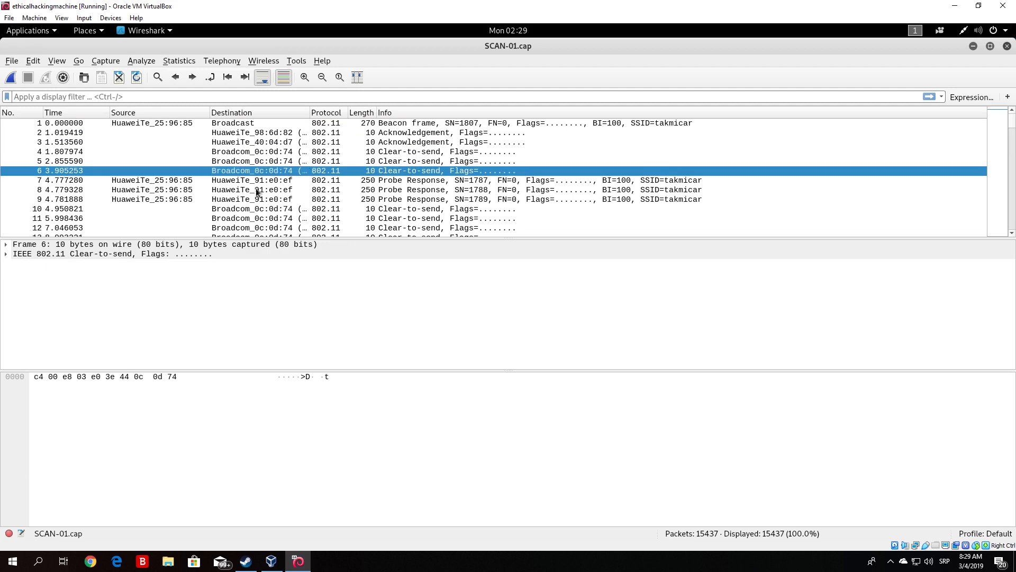
left_click(260, 179)
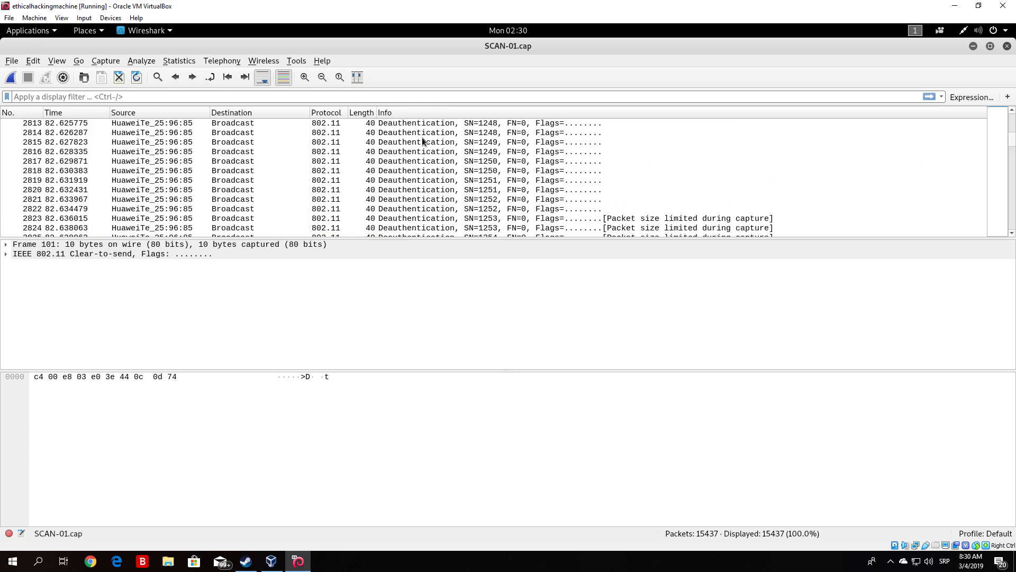
Step: Inspect deauthentication packets, expanding then collapsing the IEEE 802.11 and Malformed Packet trees
left_click(422, 161)
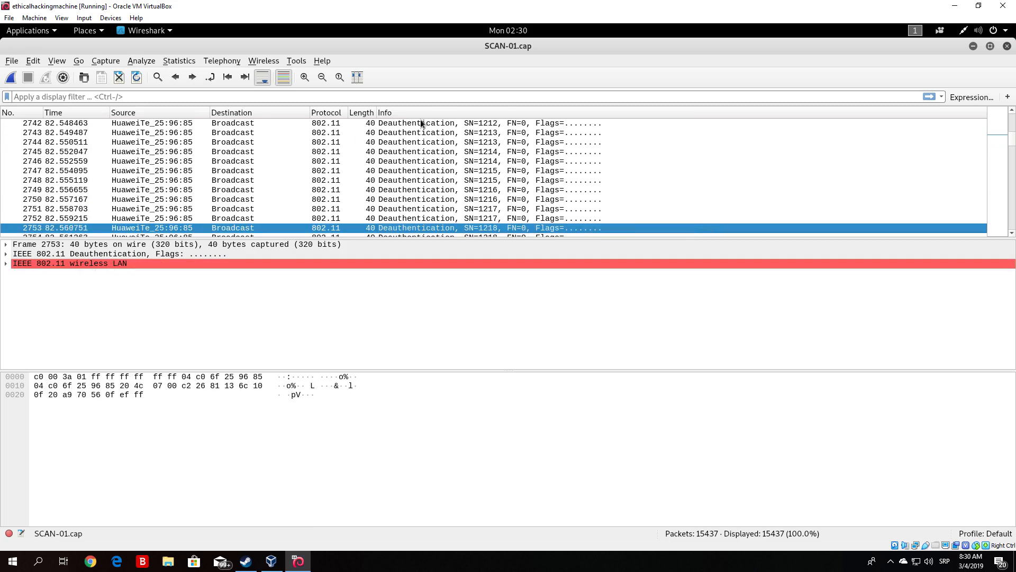
left_click(5, 263)
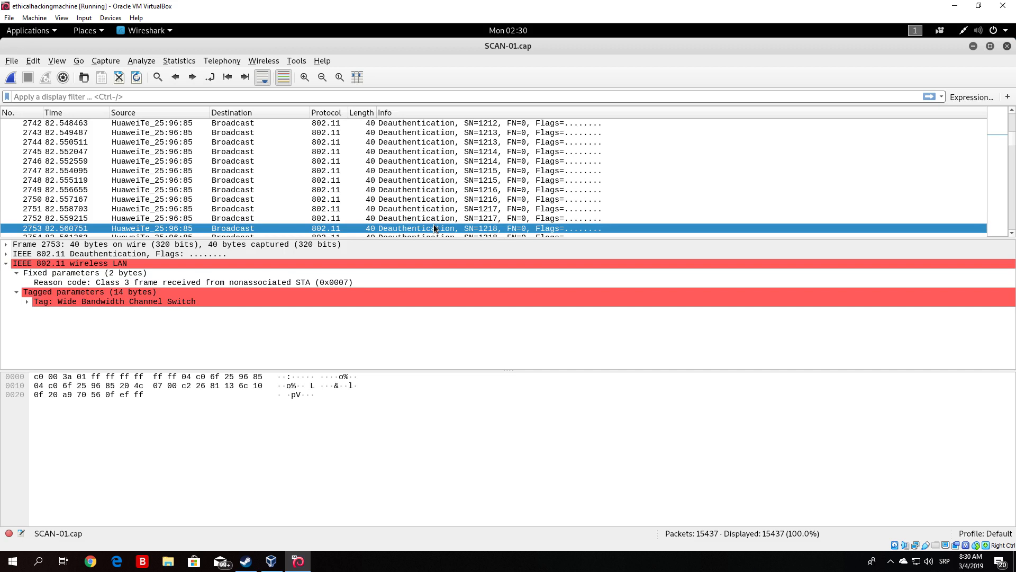
left_click(116, 301)
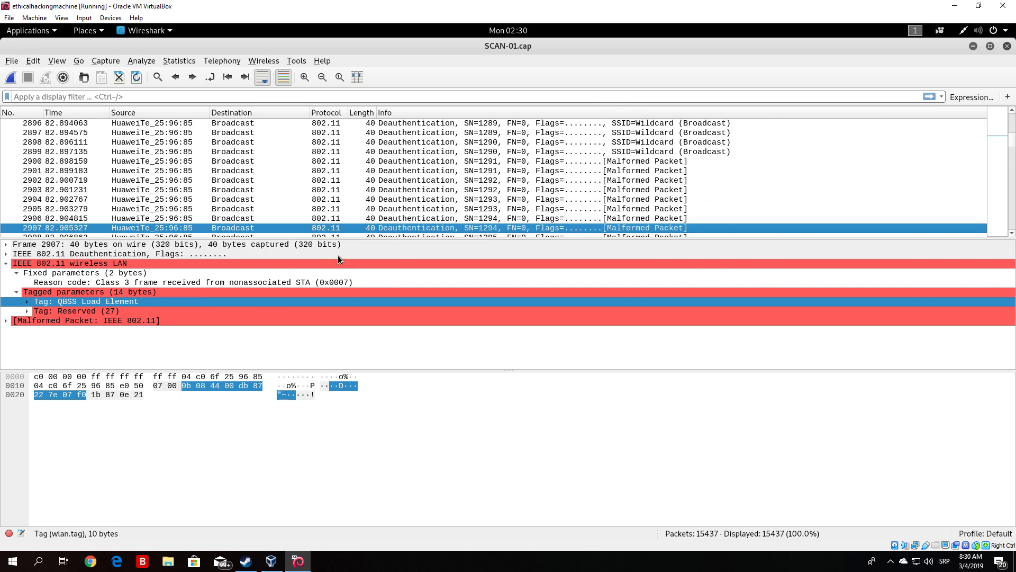
left_click(5, 320)
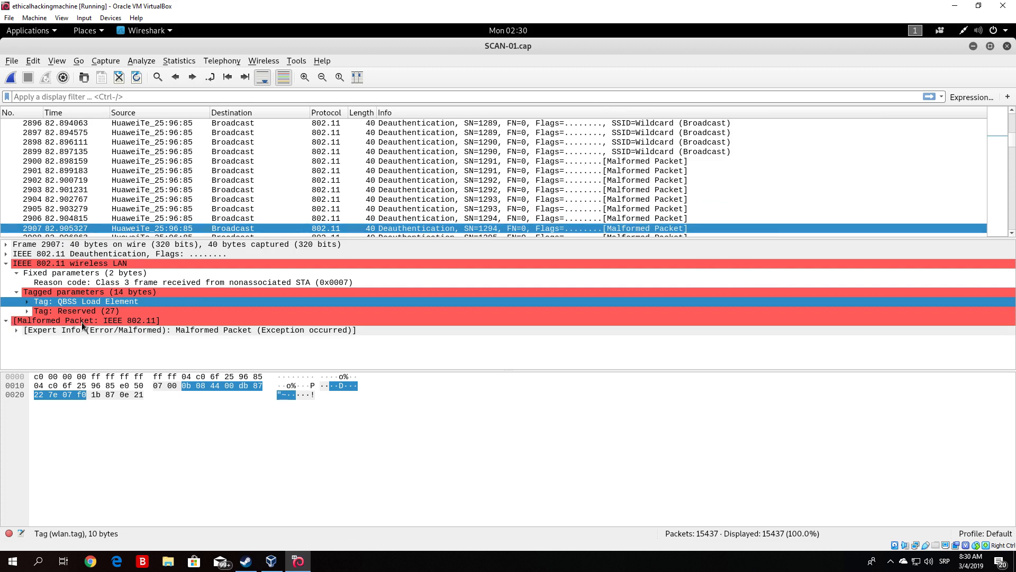
mouse_move(270, 327)
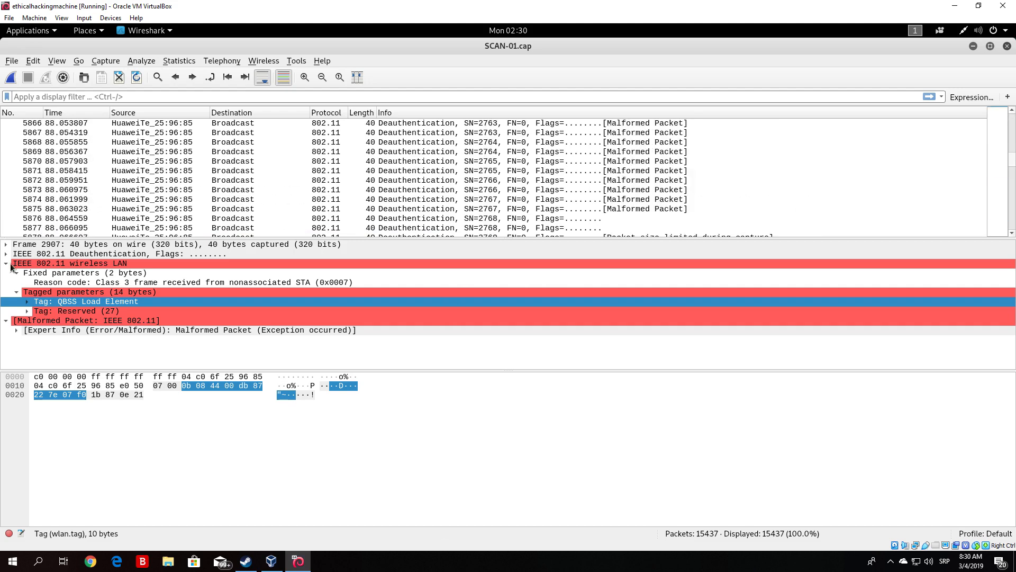
left_click(5, 263)
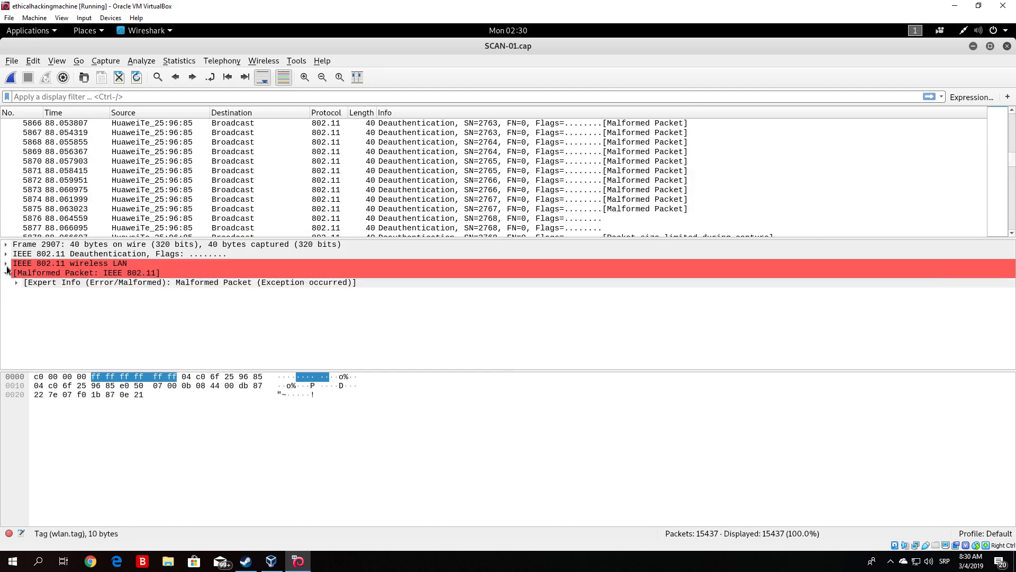
left_click(6, 272)
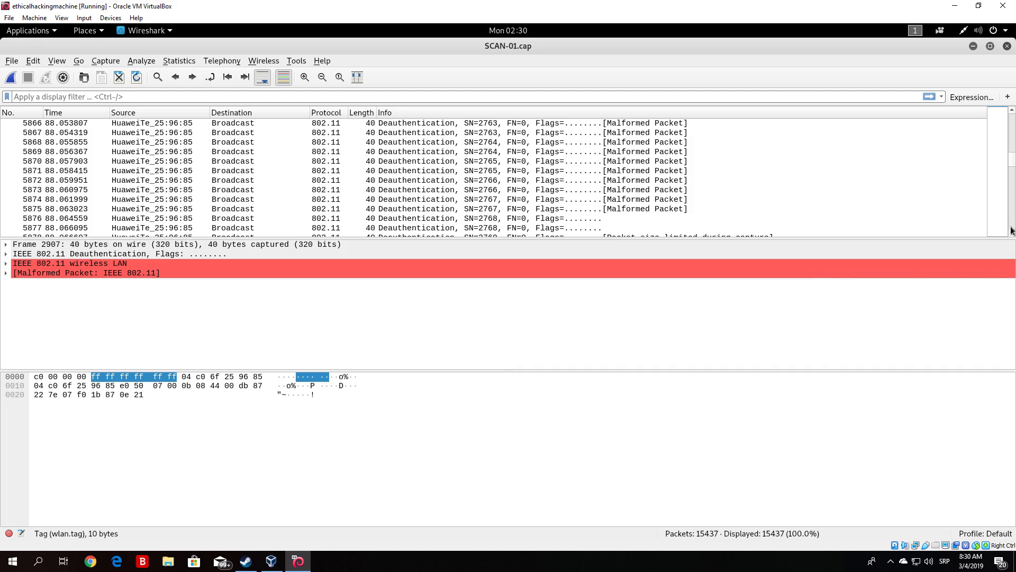
Step: Scroll past the deauthentication frames to the EAPOL Message 1 of 4 packets
scroll("down", 3)
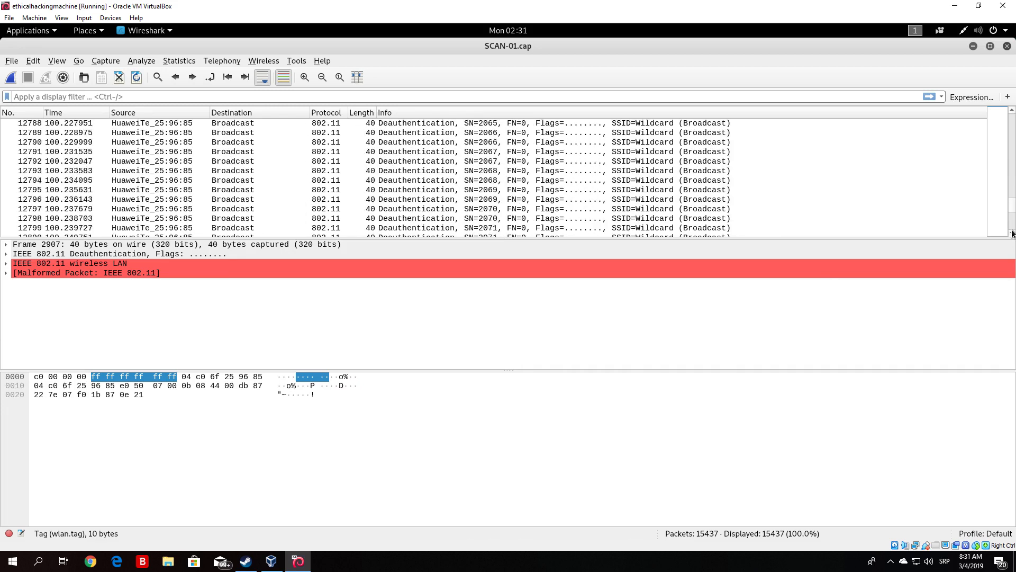
scroll("down", 3)
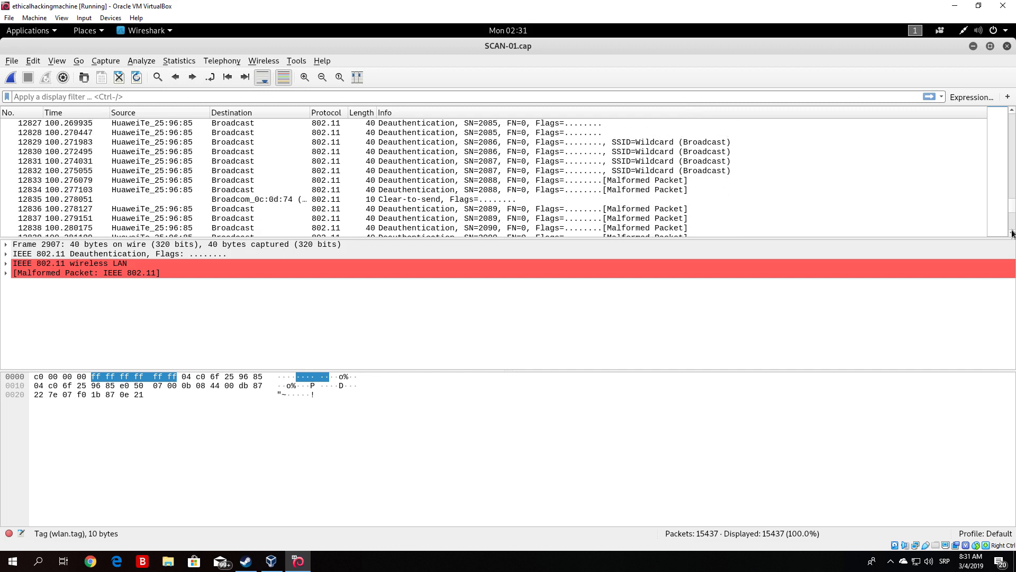
scroll("down", 3)
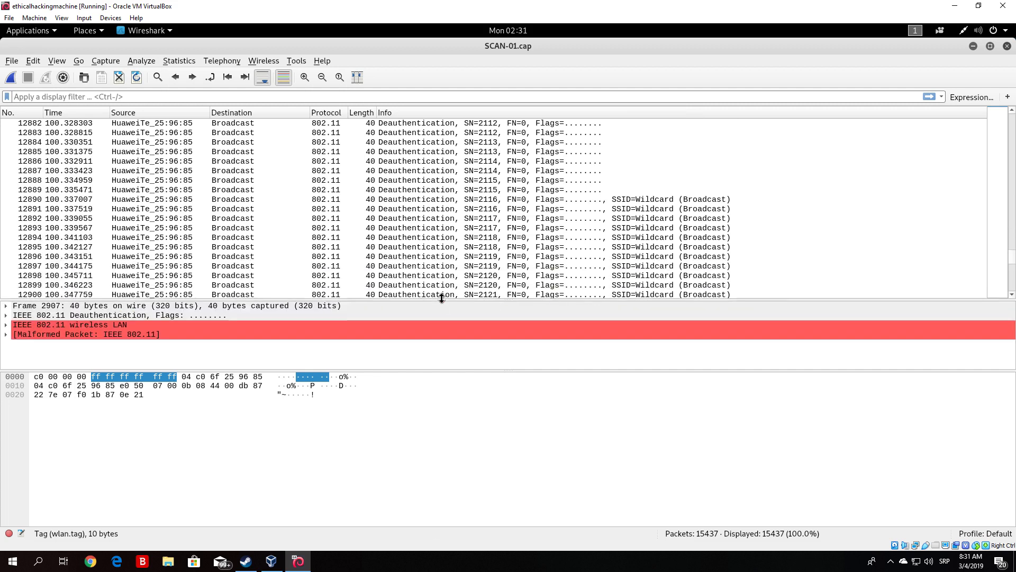
scroll("down", 3)
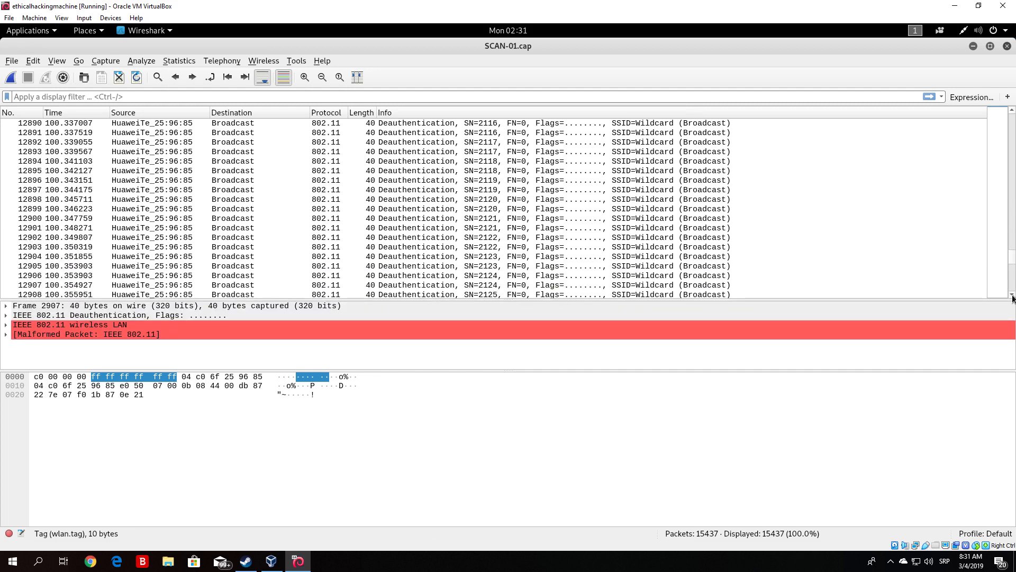
scroll("down", 3)
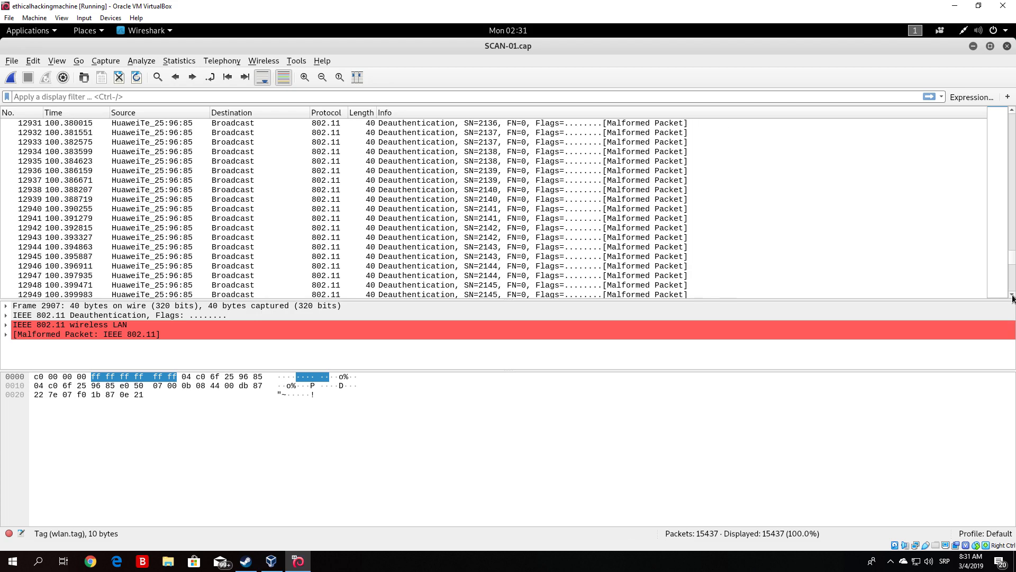
scroll("down", 3)
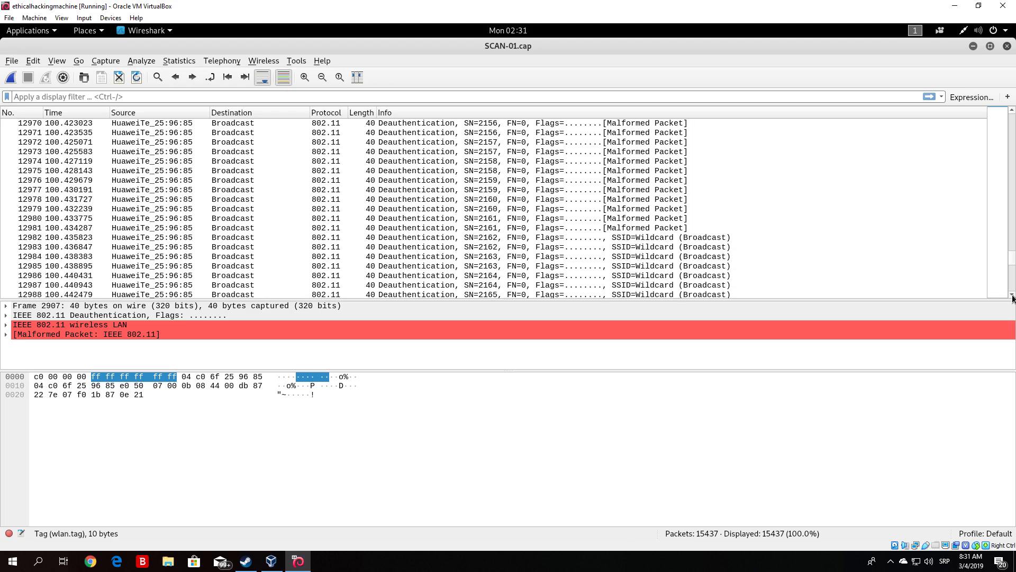
scroll("down", 3)
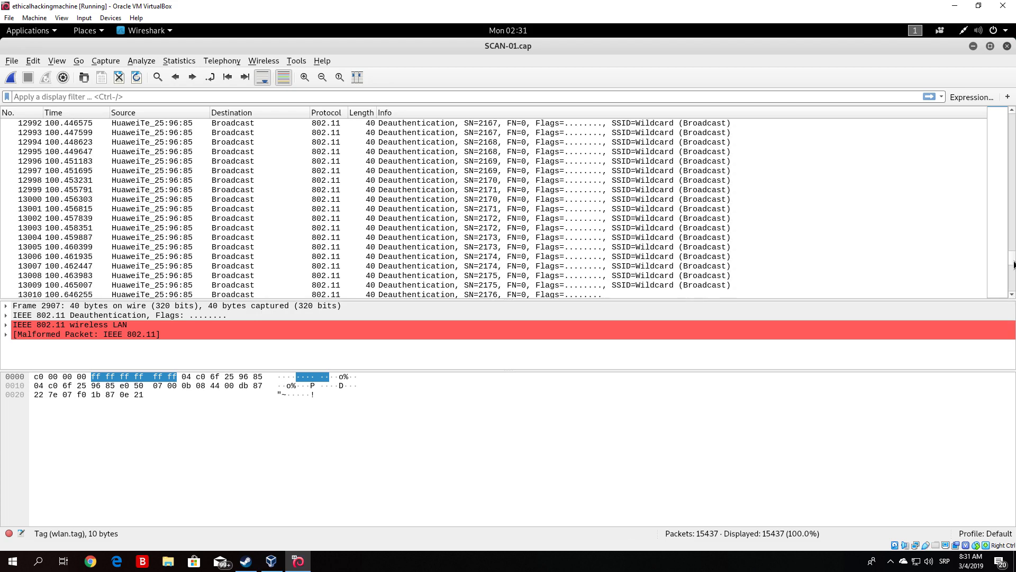
scroll("down", 3)
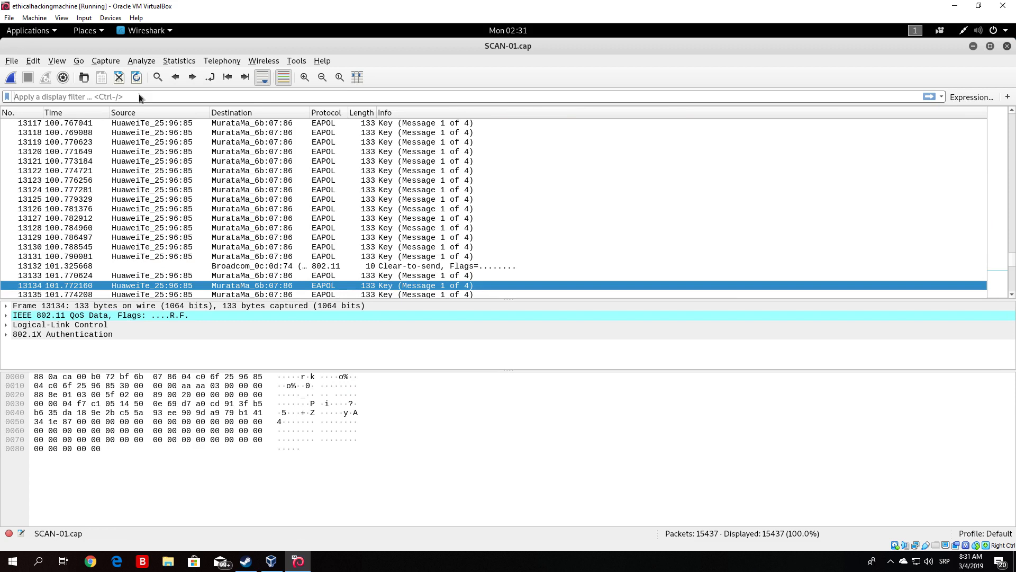
Step: Filter the display to eapol and scroll through the 99 handshake packets
type("EAPOL")
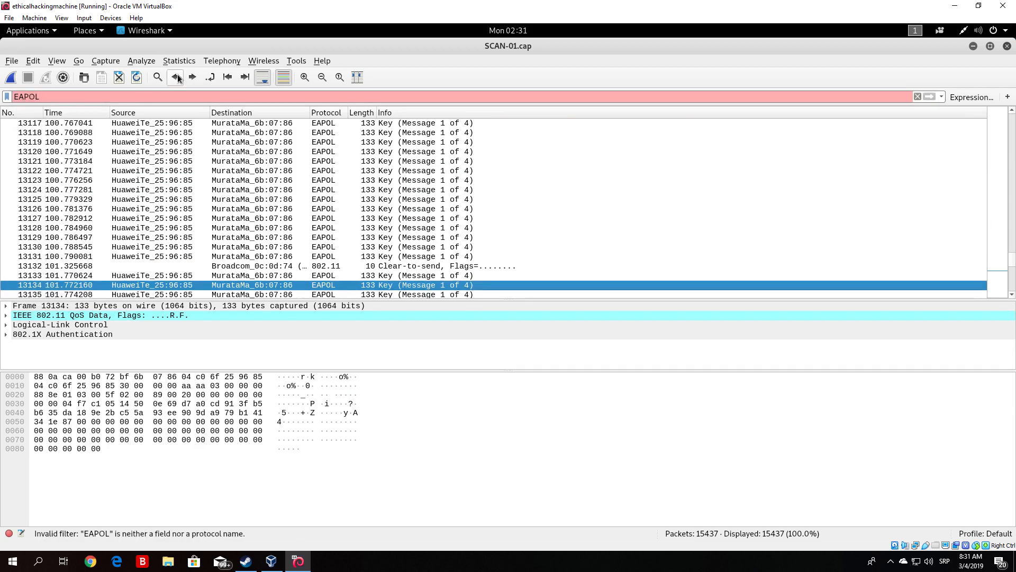
mouse_move(699, 101)
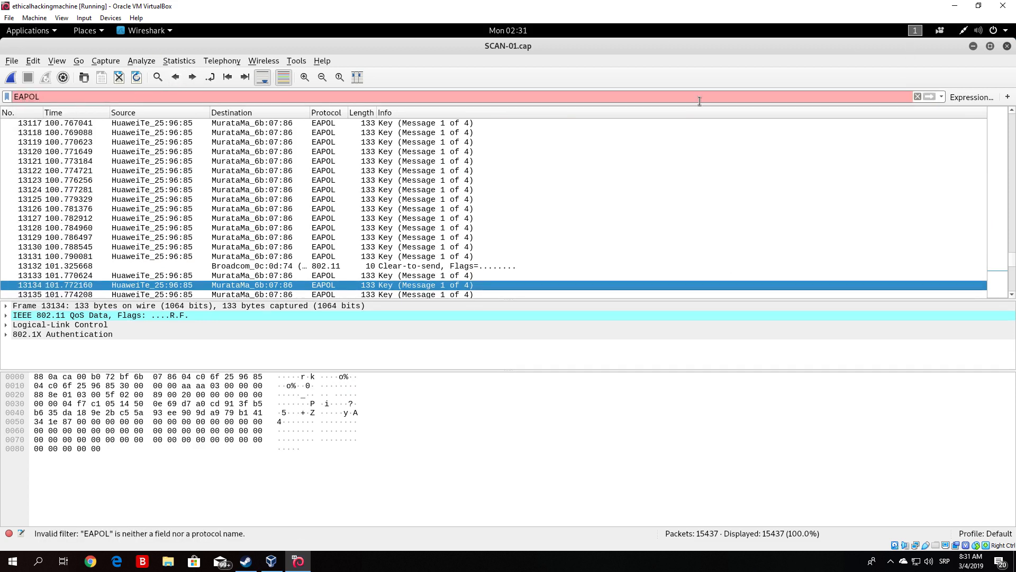
key("BackSpace")
type("eapol")
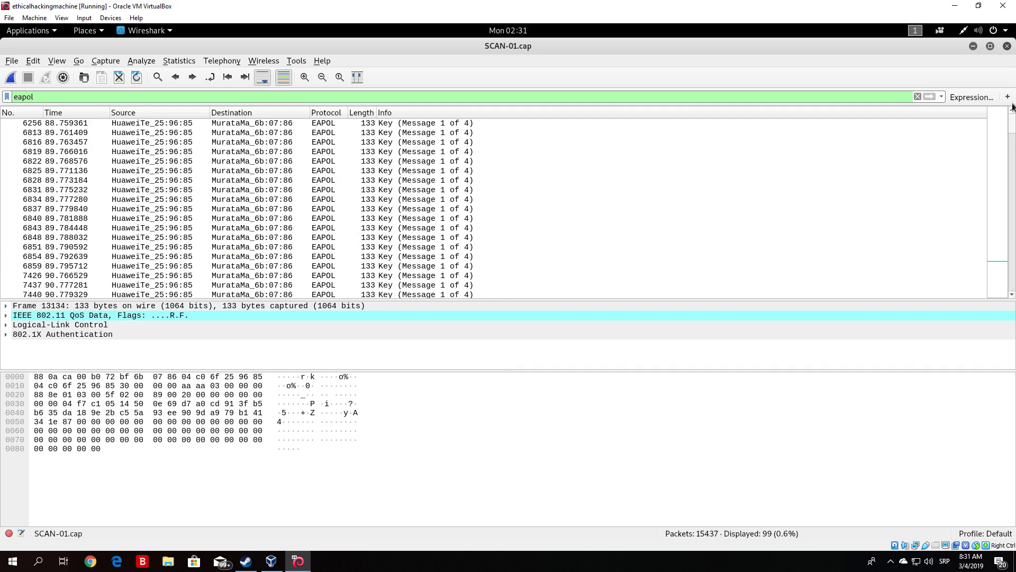
scroll("down", 3)
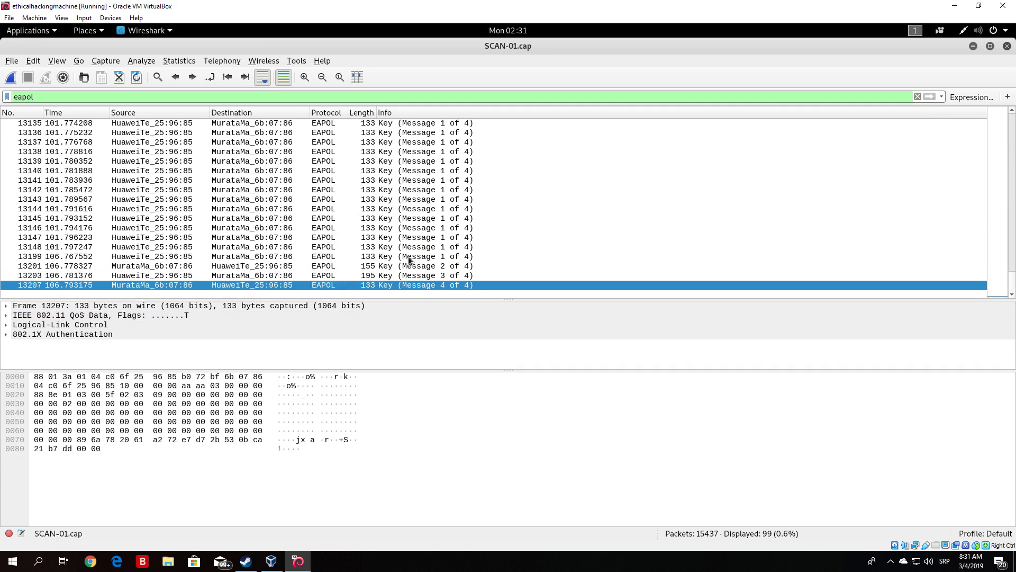
mouse_move(471, 263)
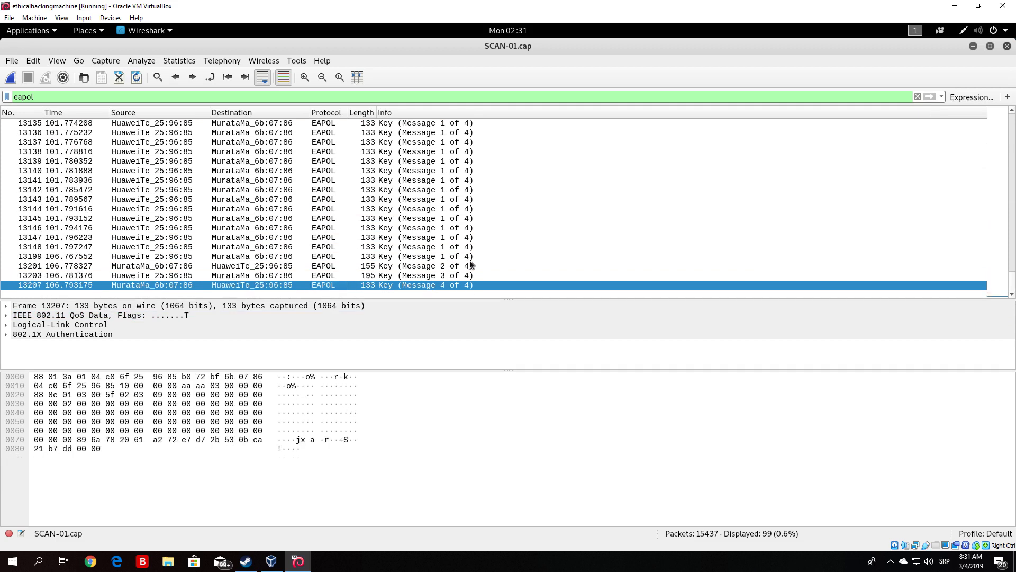
mouse_move(474, 275)
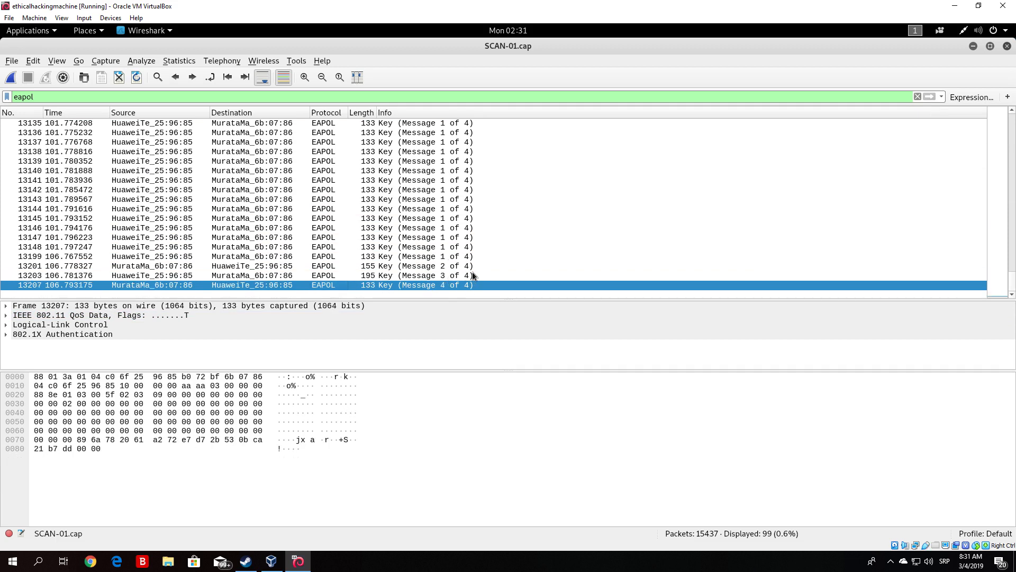
mouse_move(295, 282)
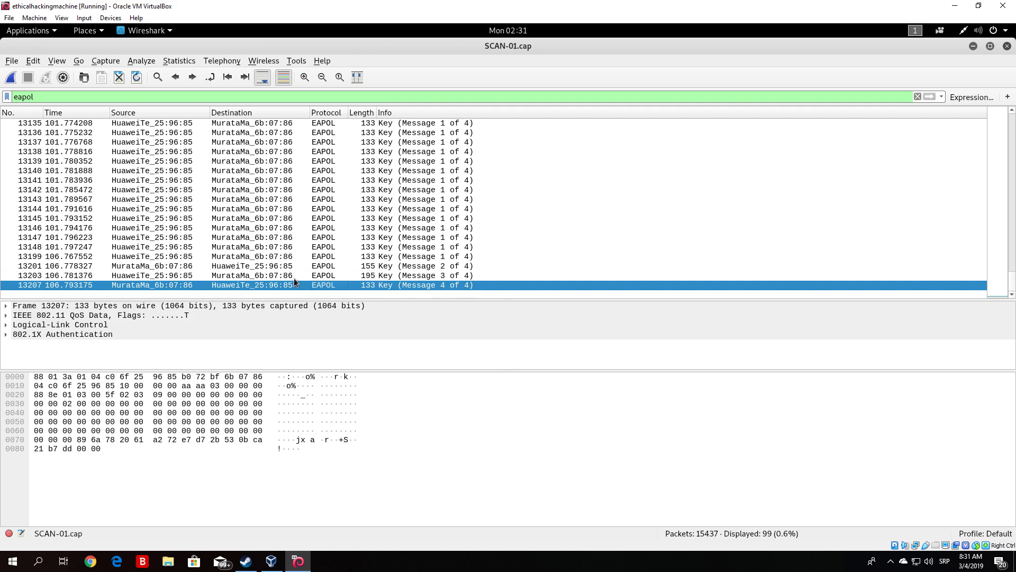
Step: Expand 802.1X Authentication to view Message 3's WPA key nonce, MIC and key data
left_click(6, 334)
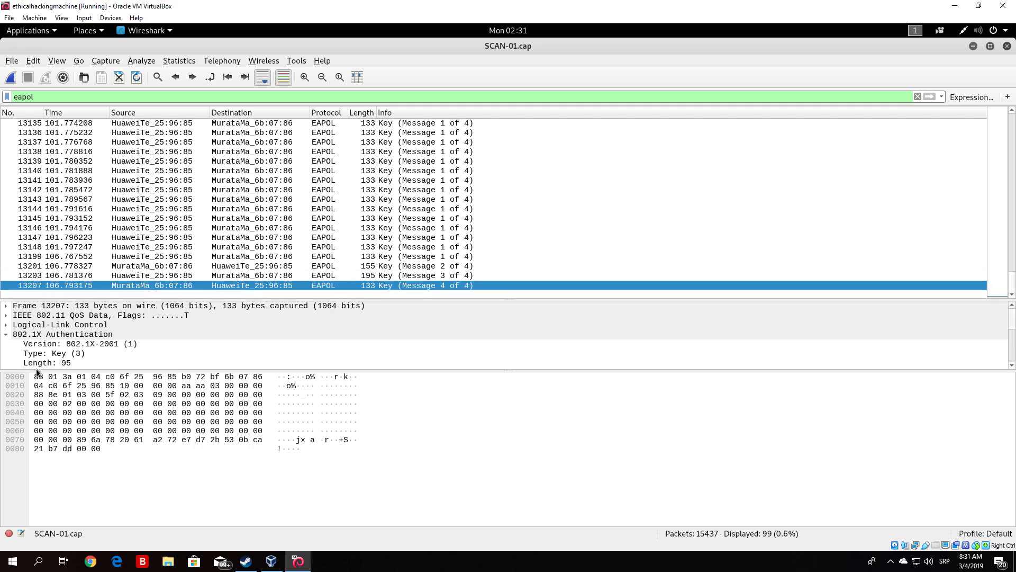
left_click(5, 334)
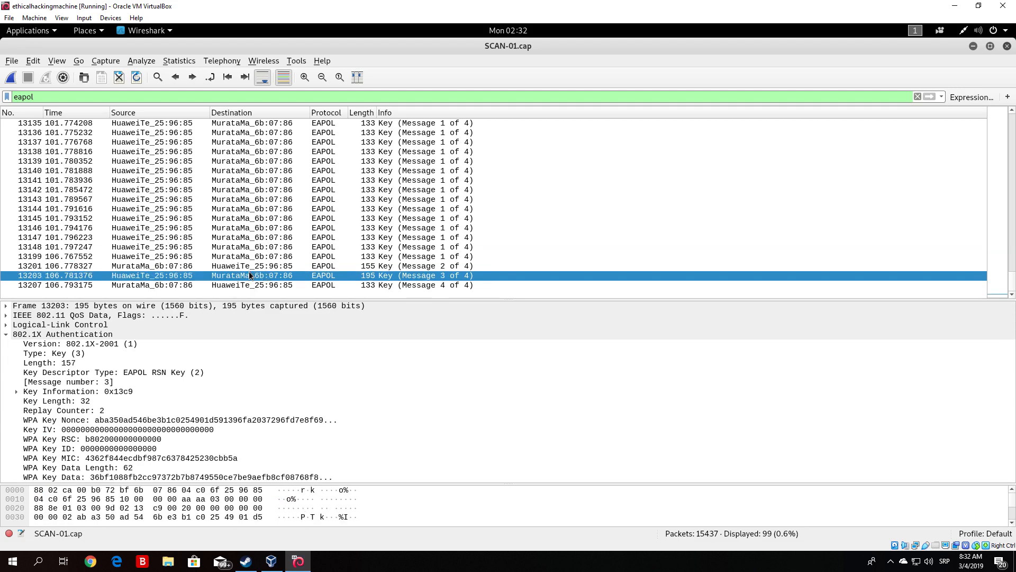
mouse_move(42, 431)
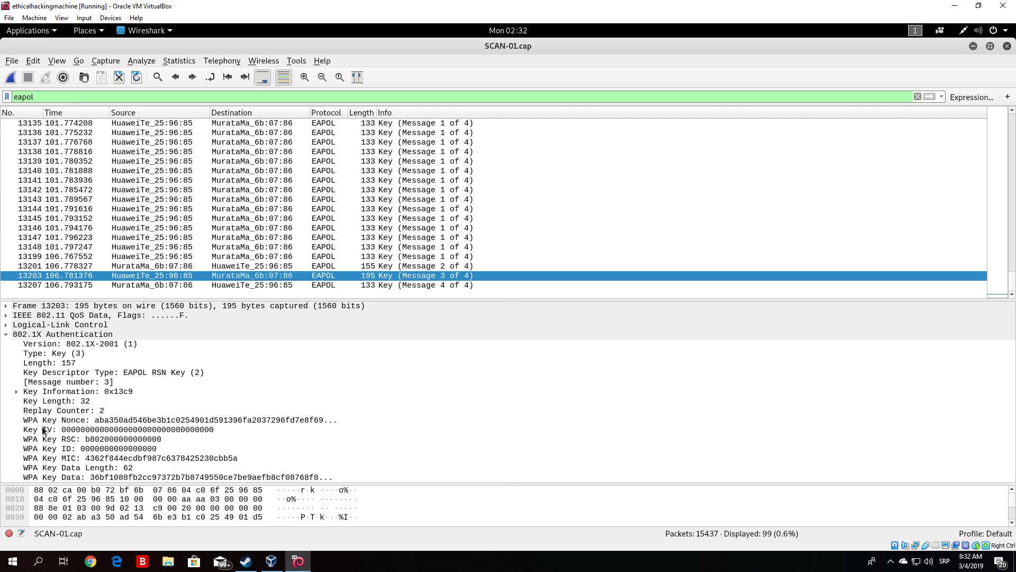
mouse_move(91, 425)
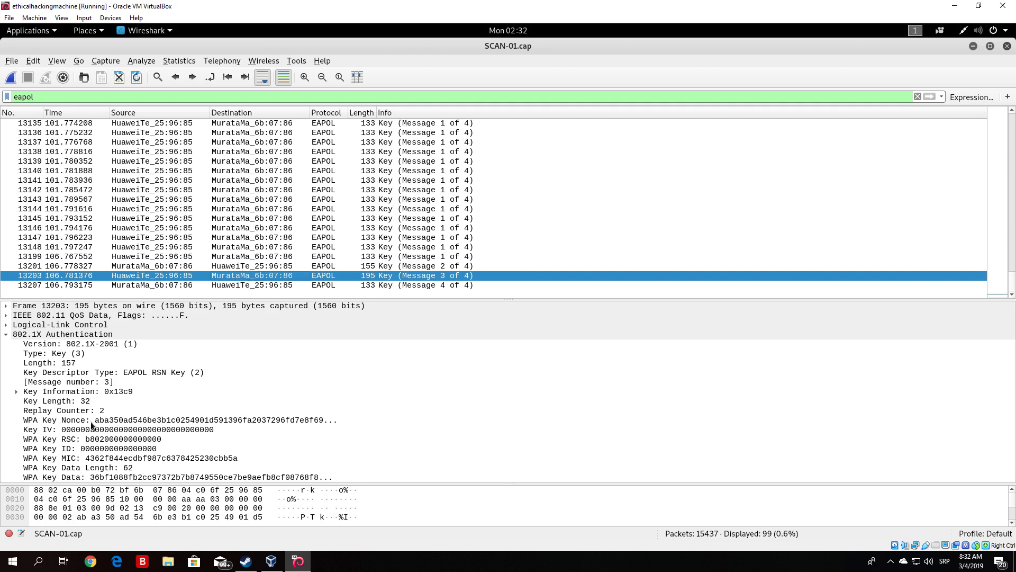
mouse_move(52, 450)
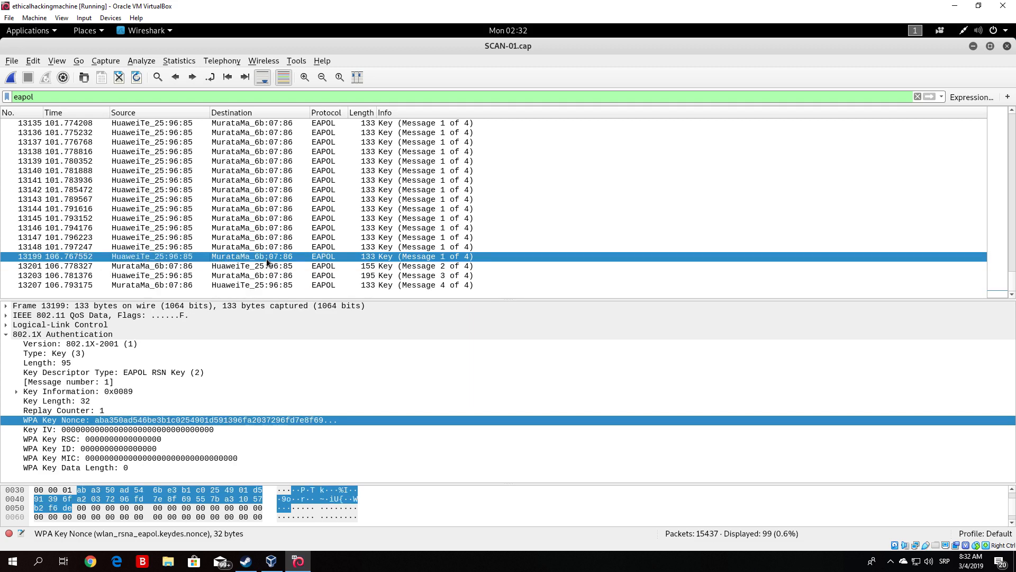
mouse_move(118, 260)
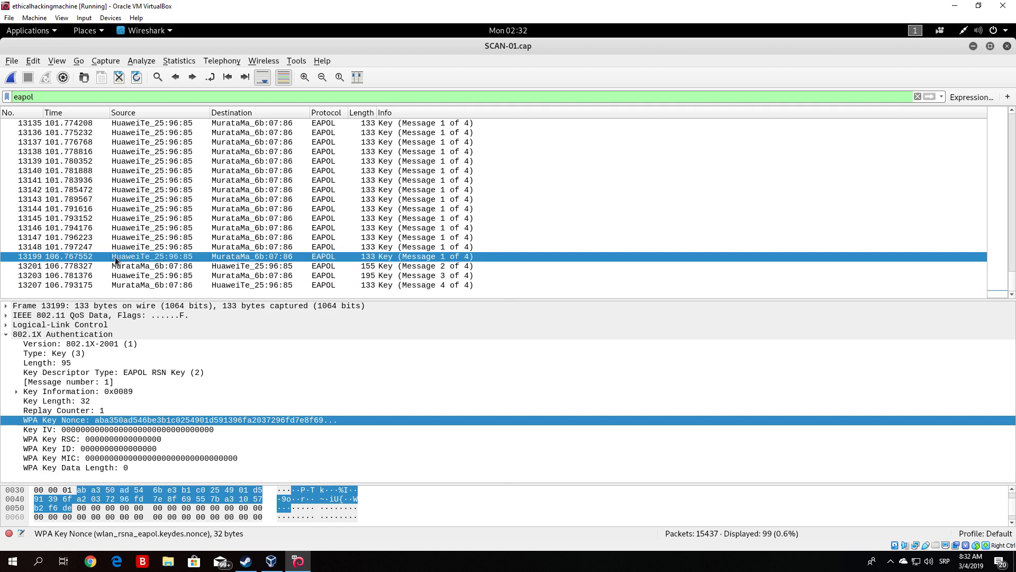
mouse_move(120, 268)
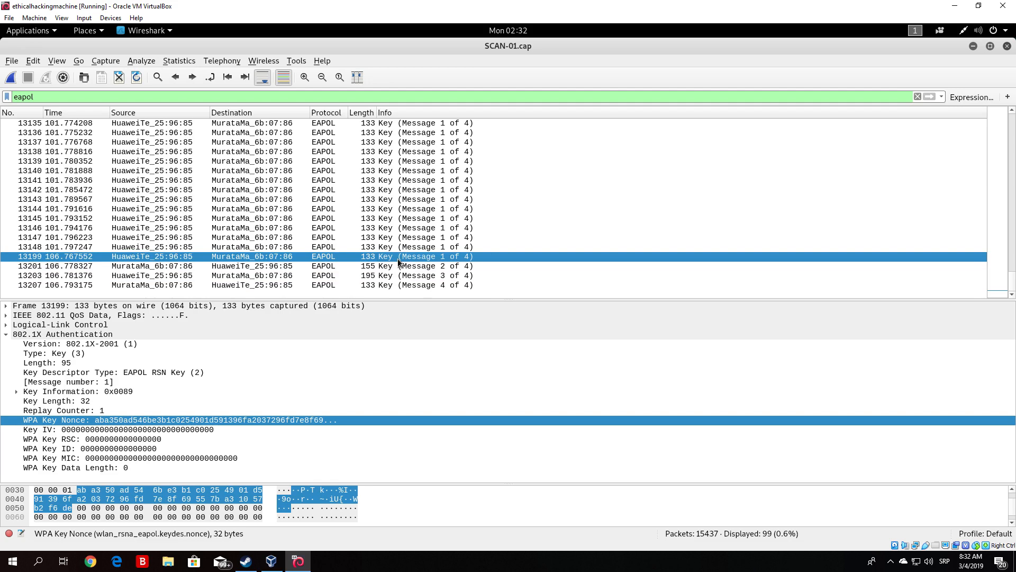
mouse_move(3, 61)
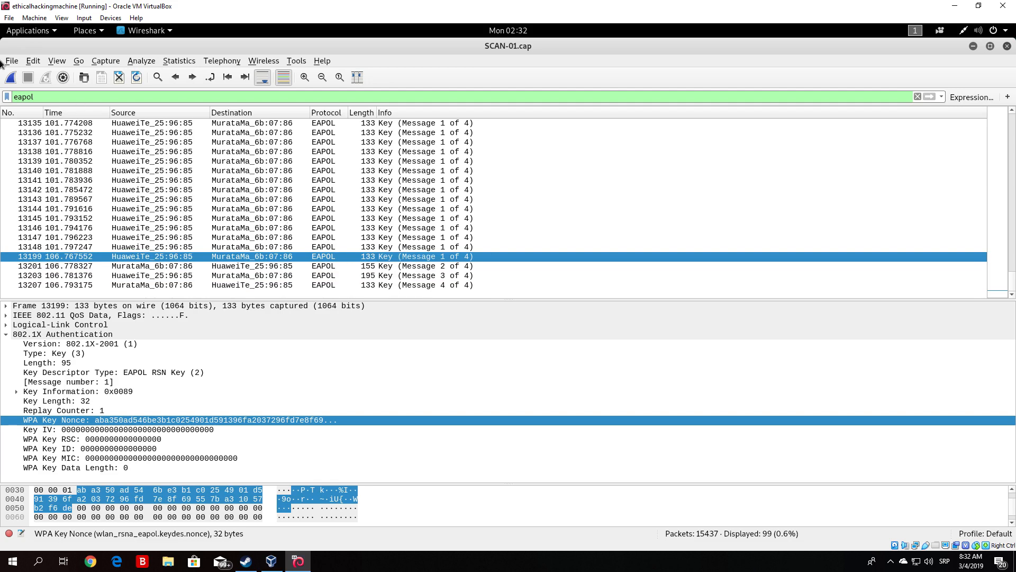
Step: Close Wireshark and list ~/handshake, which holds only SCAN-01.cap
left_click(298, 561)
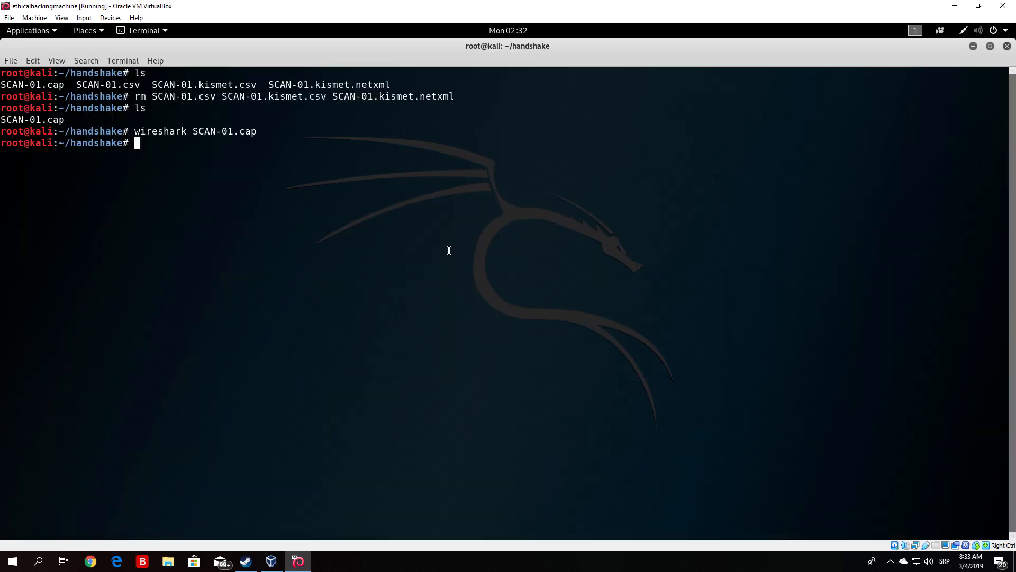
mouse_move(192, 194)
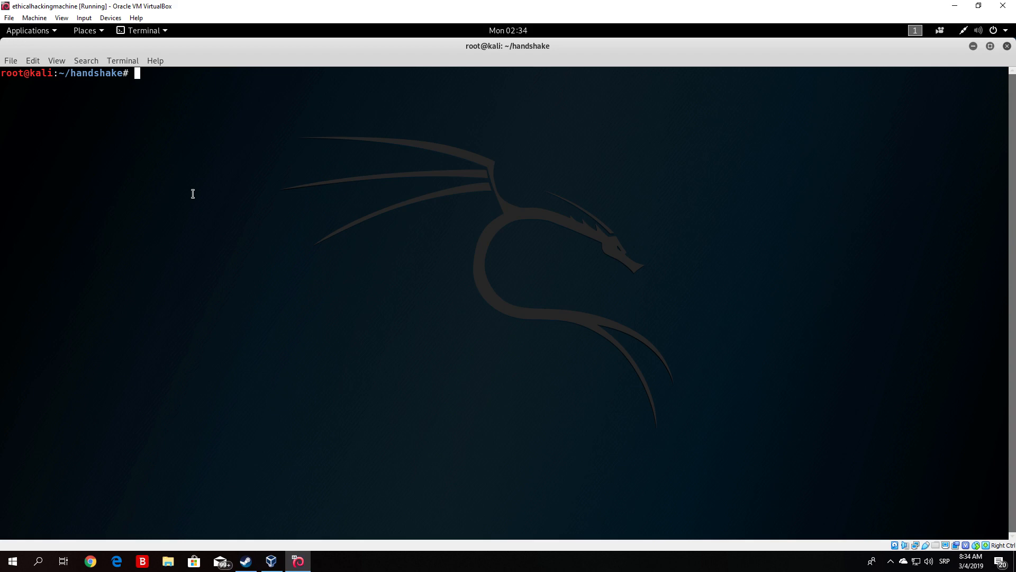
type("ls")
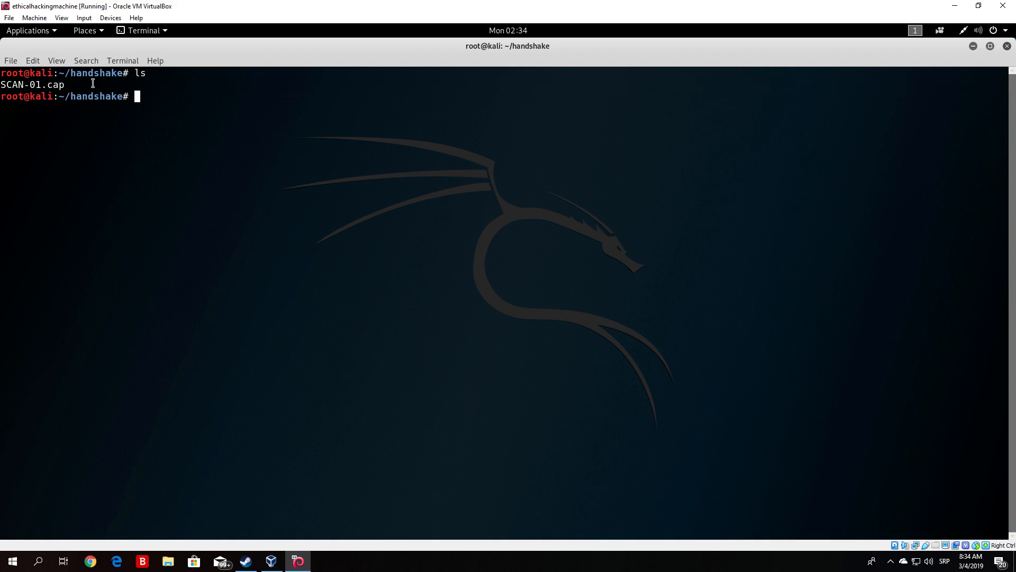
mouse_move(157, 113)
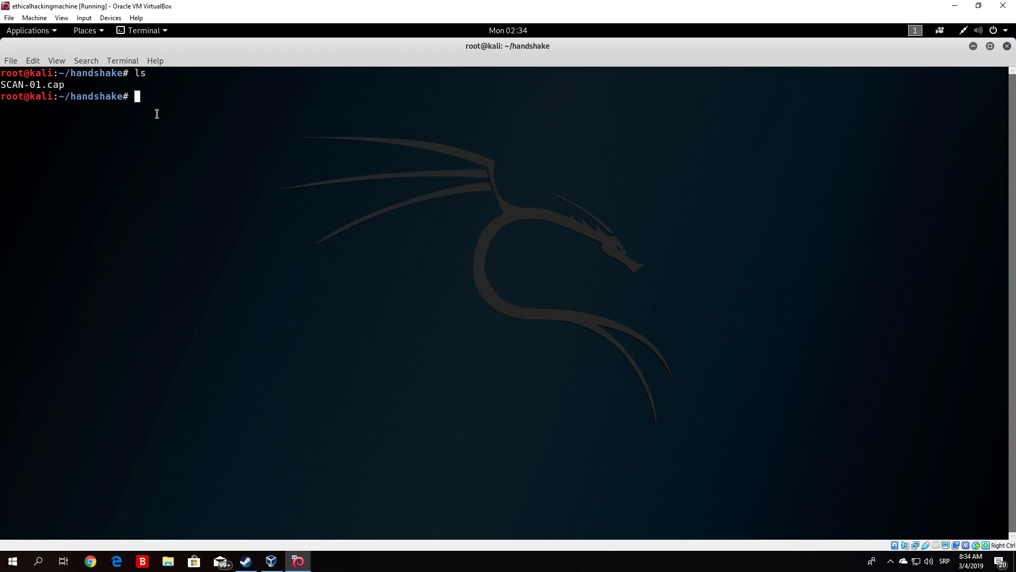
Step: Locate the rockyou wordlist and change into /usr/share/wordlists to see rockyou.txt.gz
type("l")
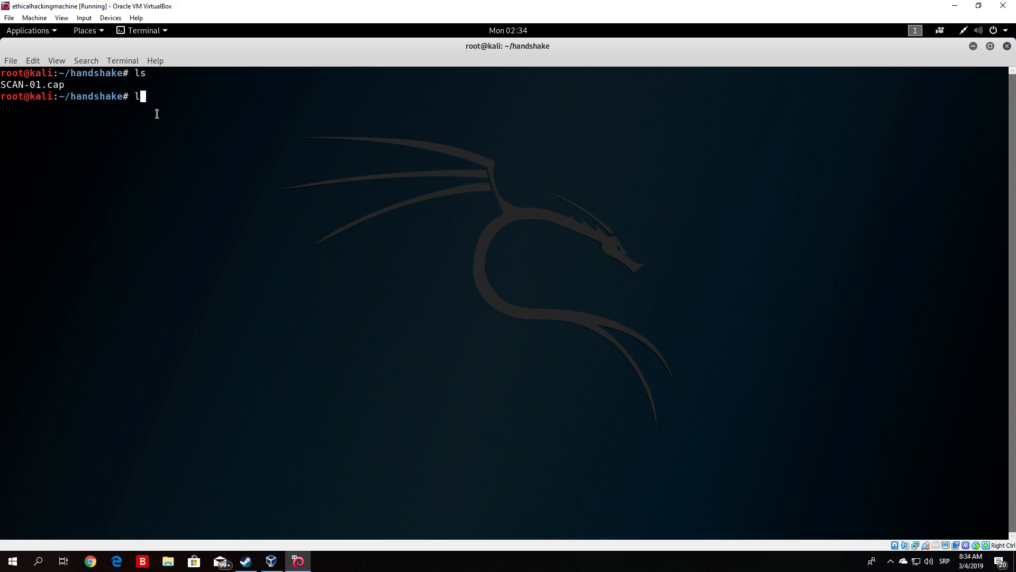
type("ocate rockyou")
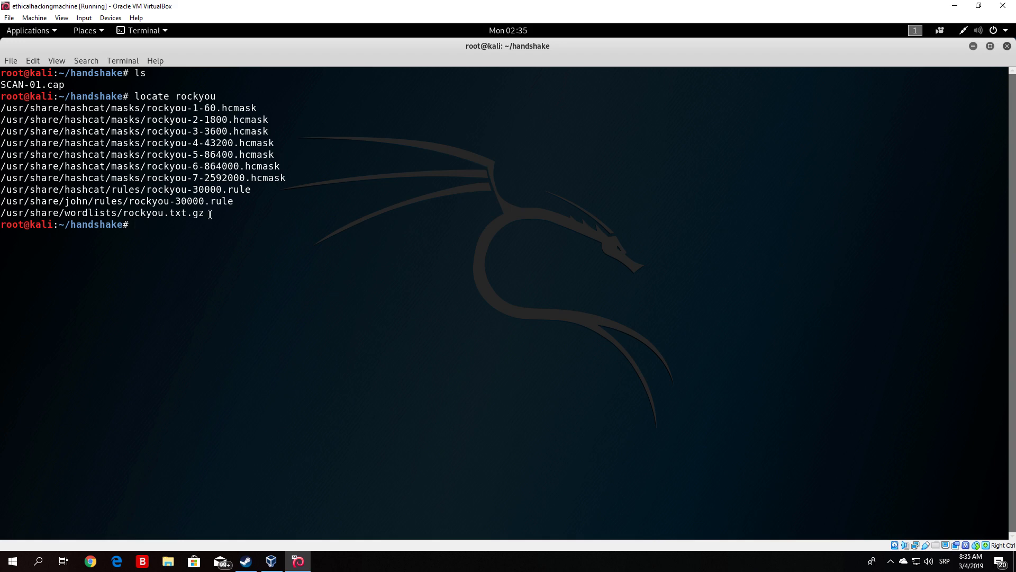
type("/usr/share/wo")
type("ls")
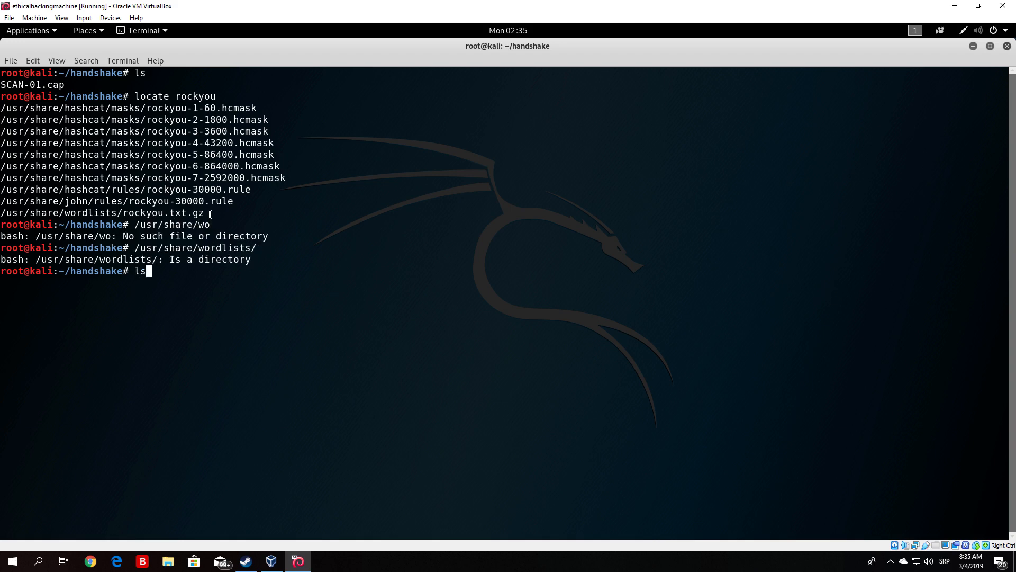
key("Return")
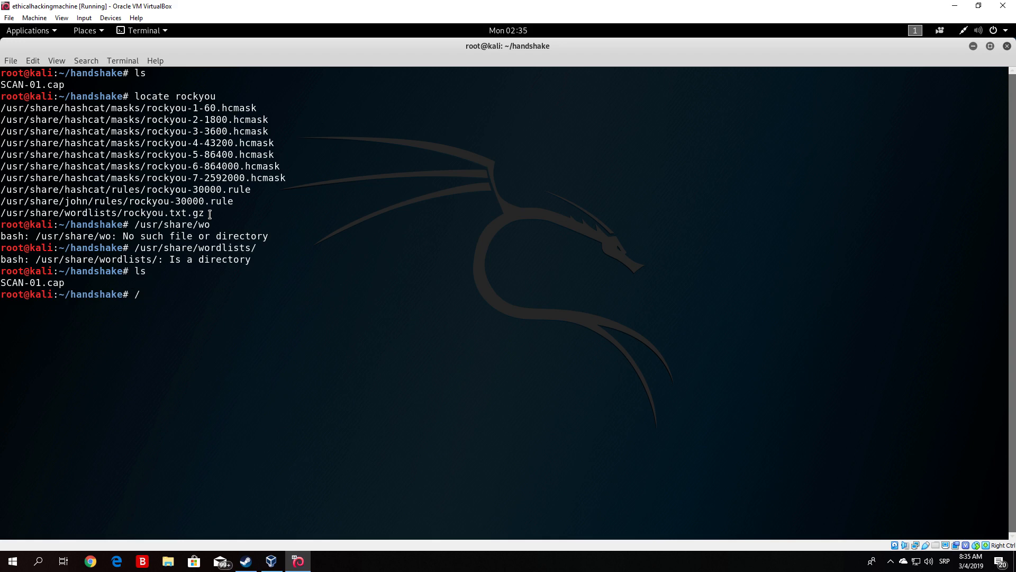
key("BackSpace")
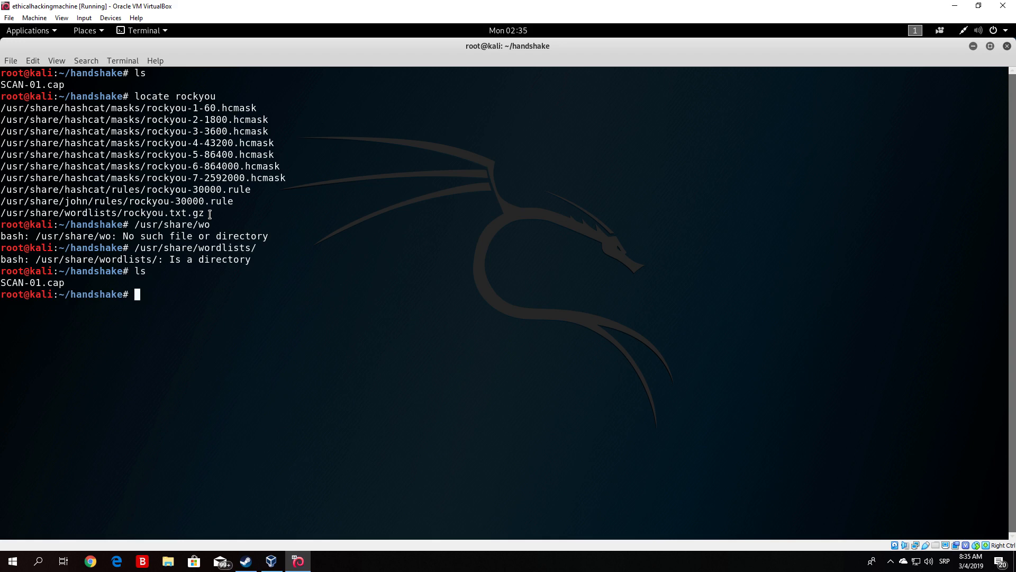
type("cd /")
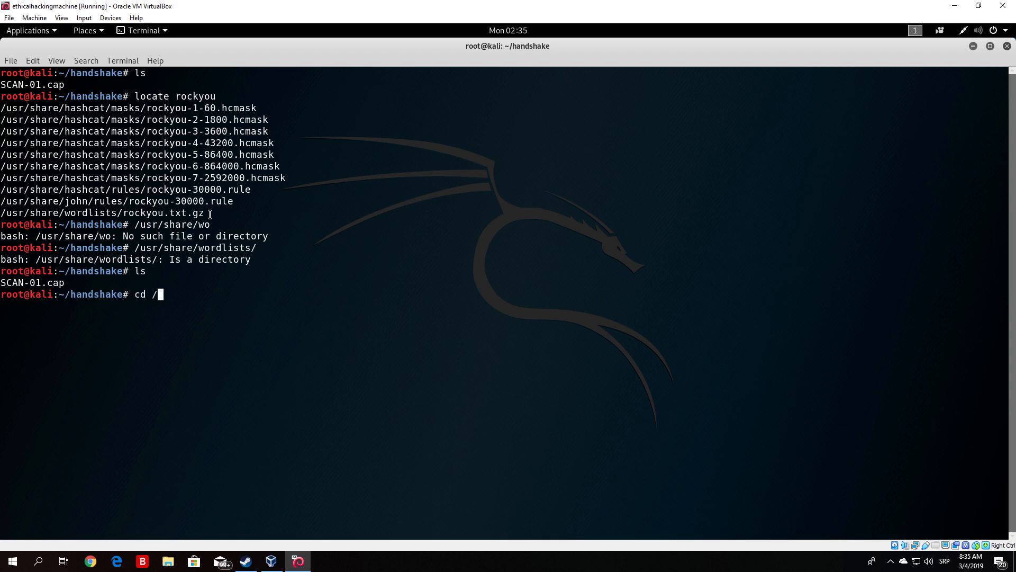
type("usr/share/wordlists/")
type("ls")
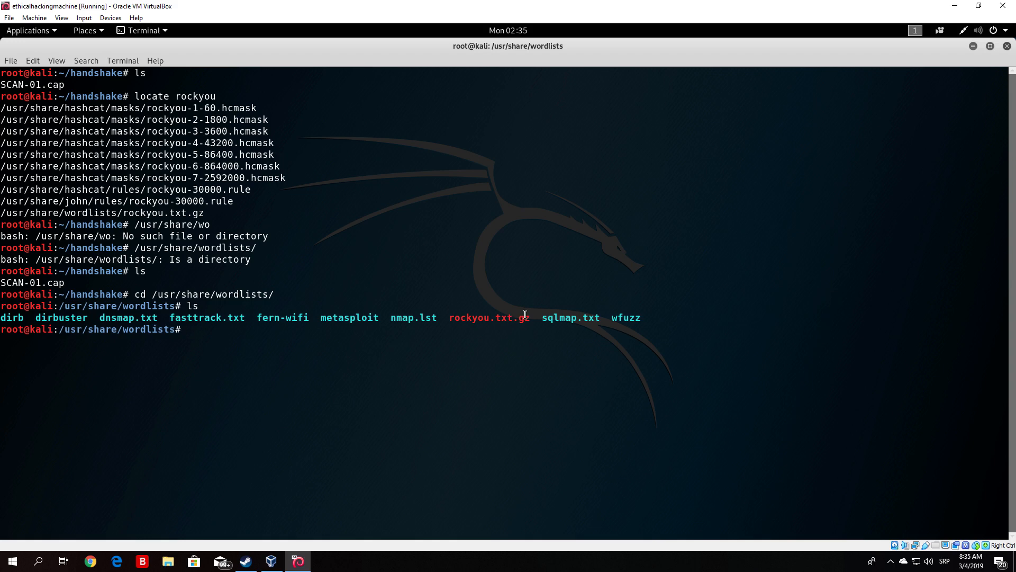
mouse_move(496, 224)
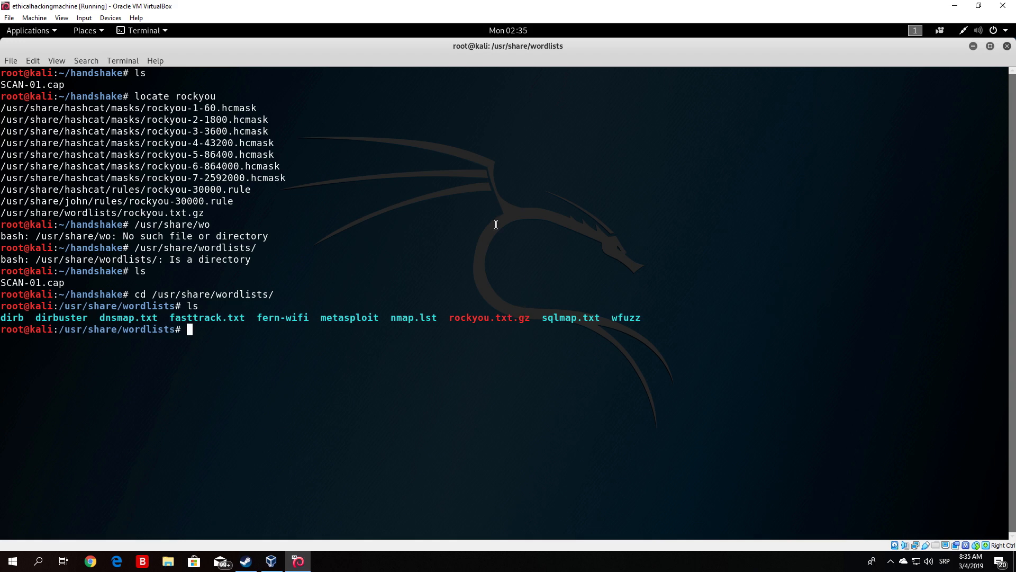
Step: Try unzip and gzip on rockyou.txt.gz; both fail and the archive stays unchanged
type("tarz")
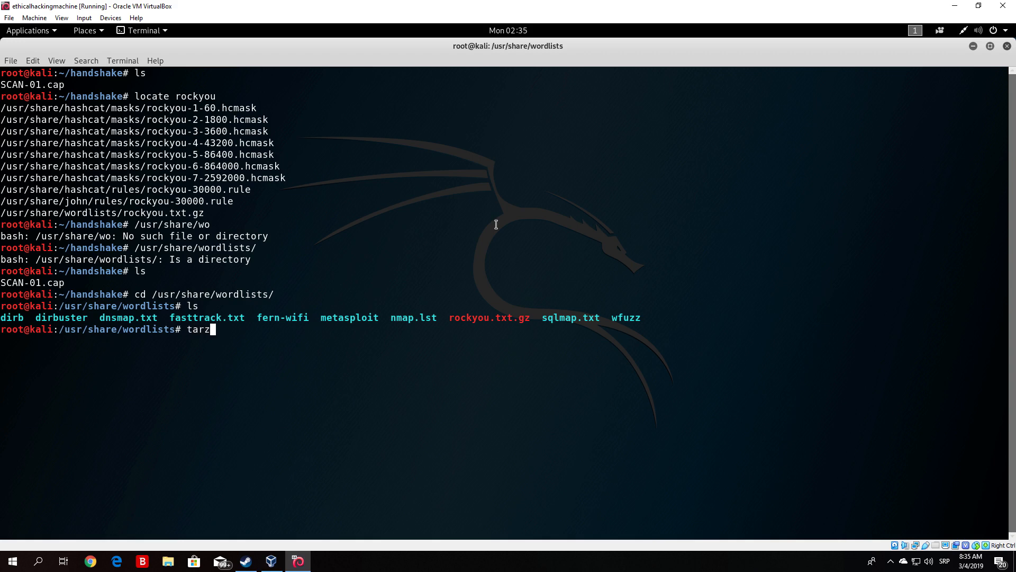
key("BackSpace")
type("unzip ro")
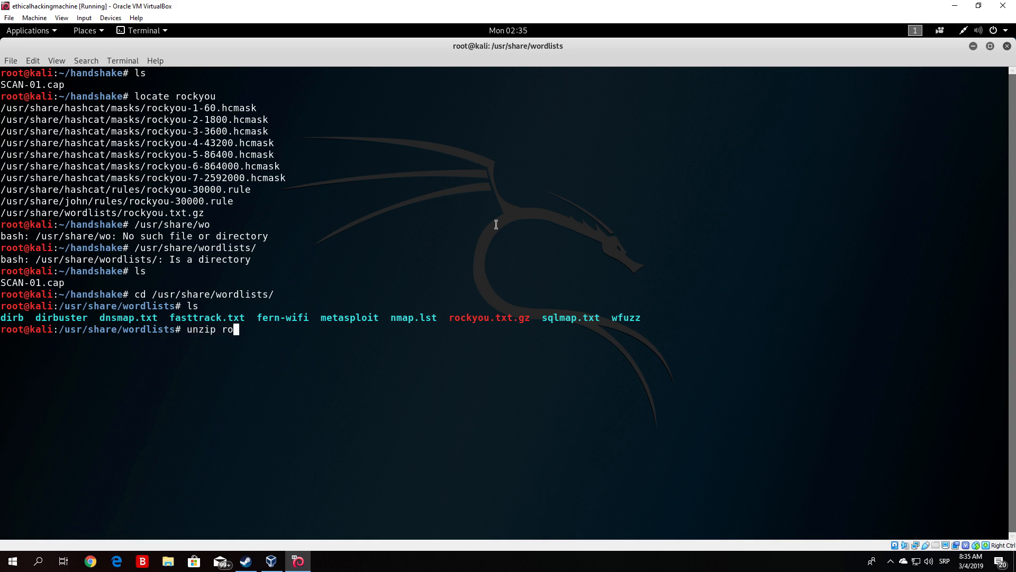
type("ckyou")
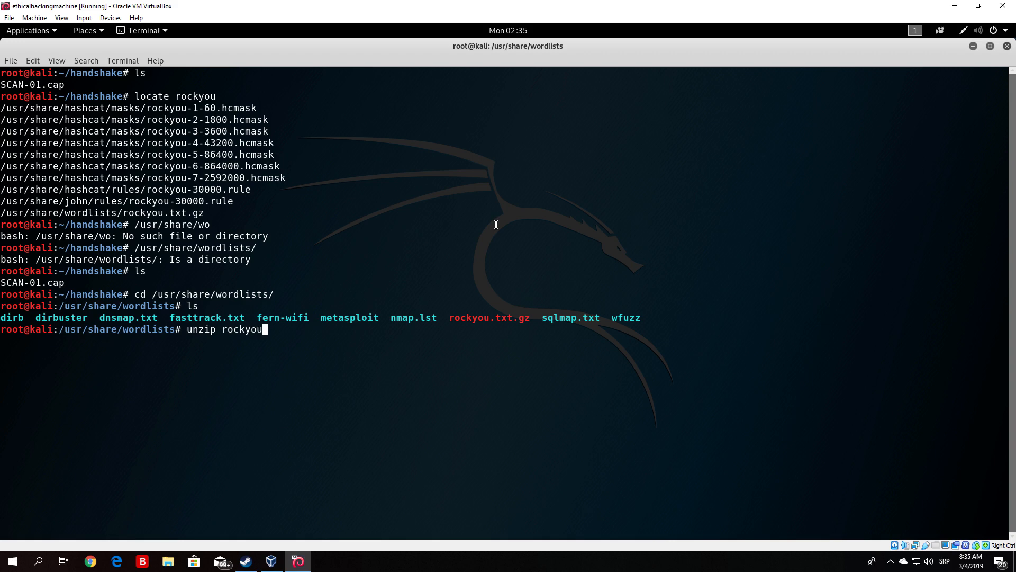
type(".txt.gy")
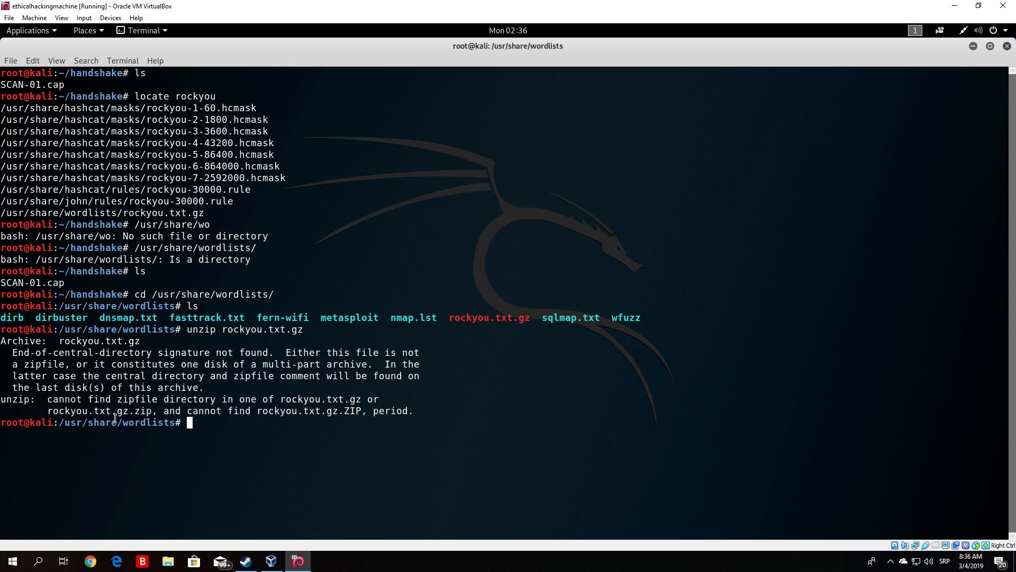
type("unzip")
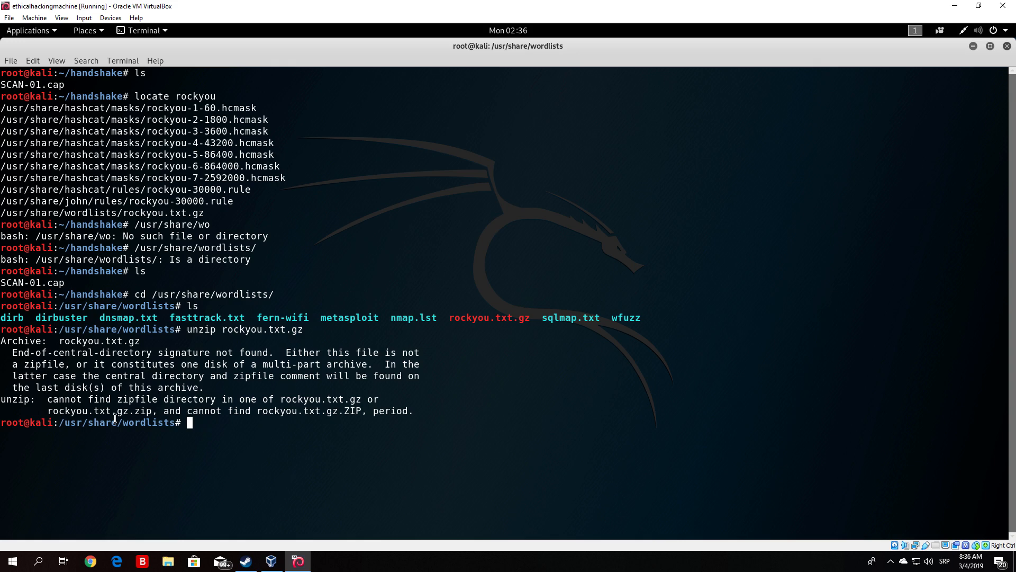
type("tarz")
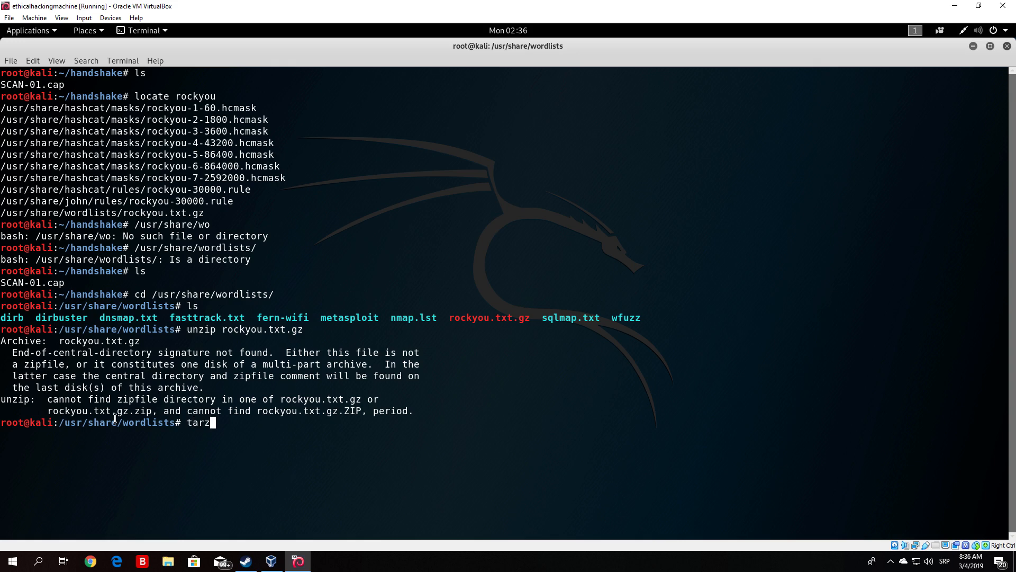
type("gzip")
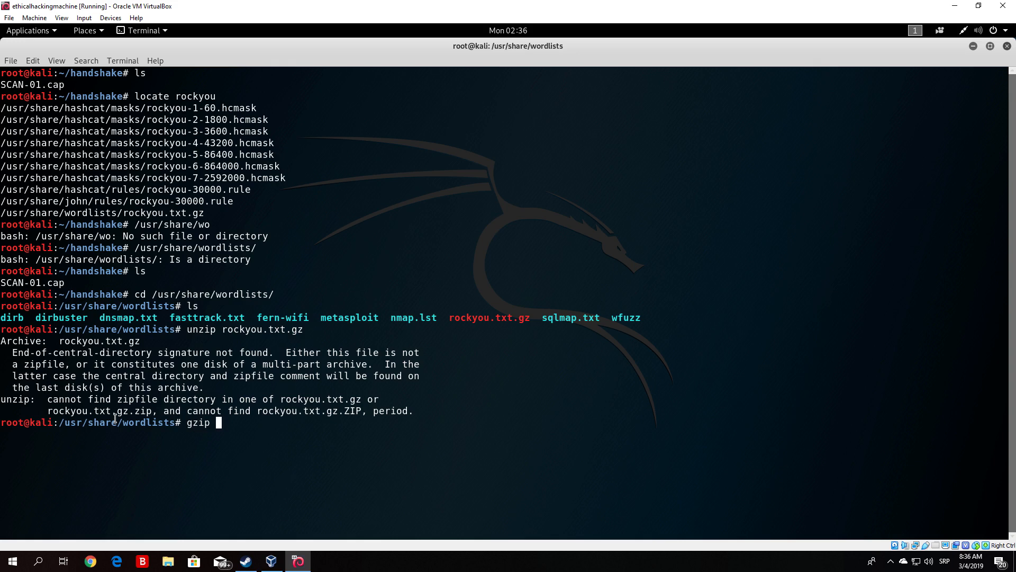
type("rockyou.txt.gz")
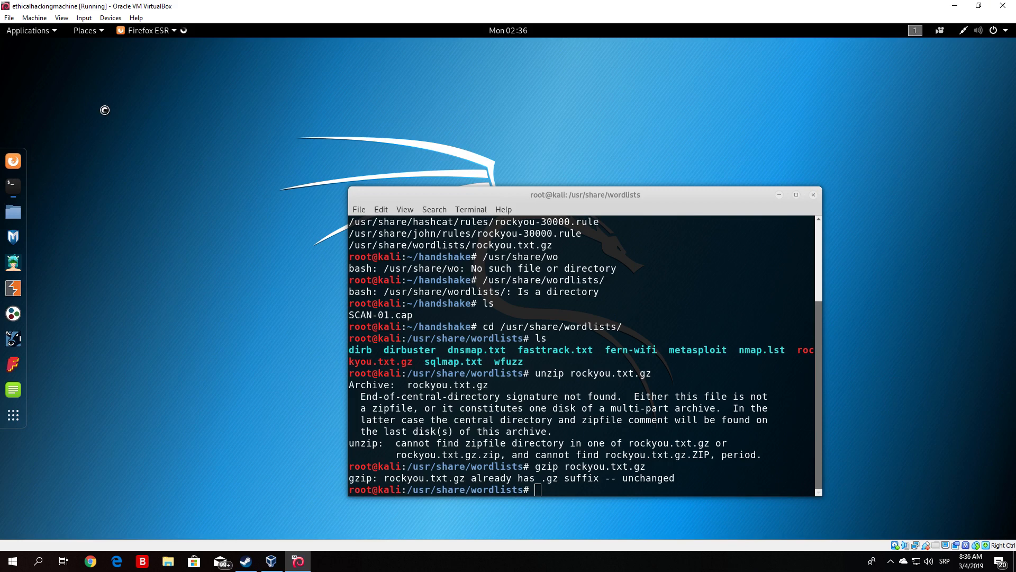
mouse_move(105, 115)
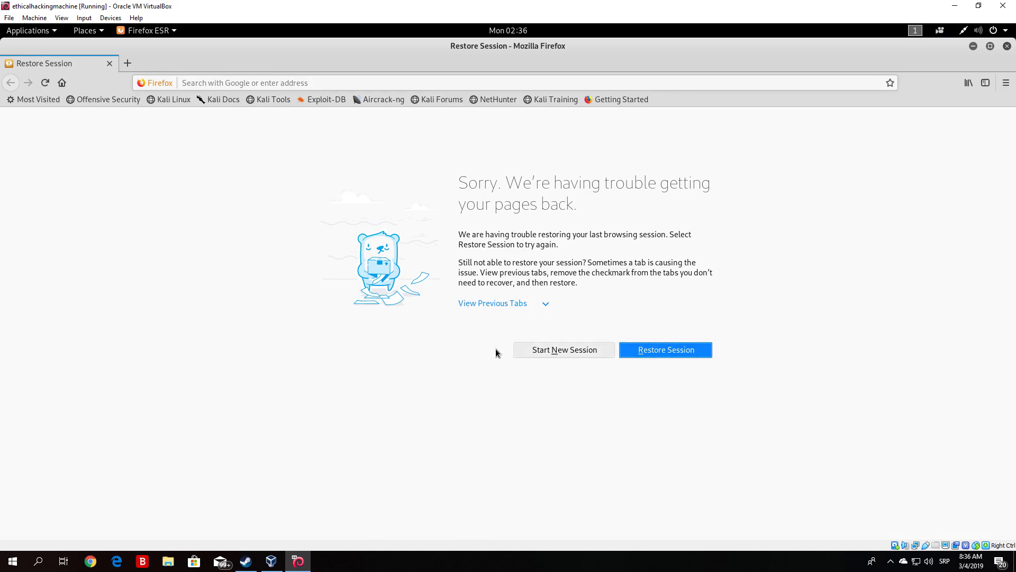
Step: Start a fresh Firefox session, confirm proxy settings stay at no proxy, and open a new tab
left_click(664, 349)
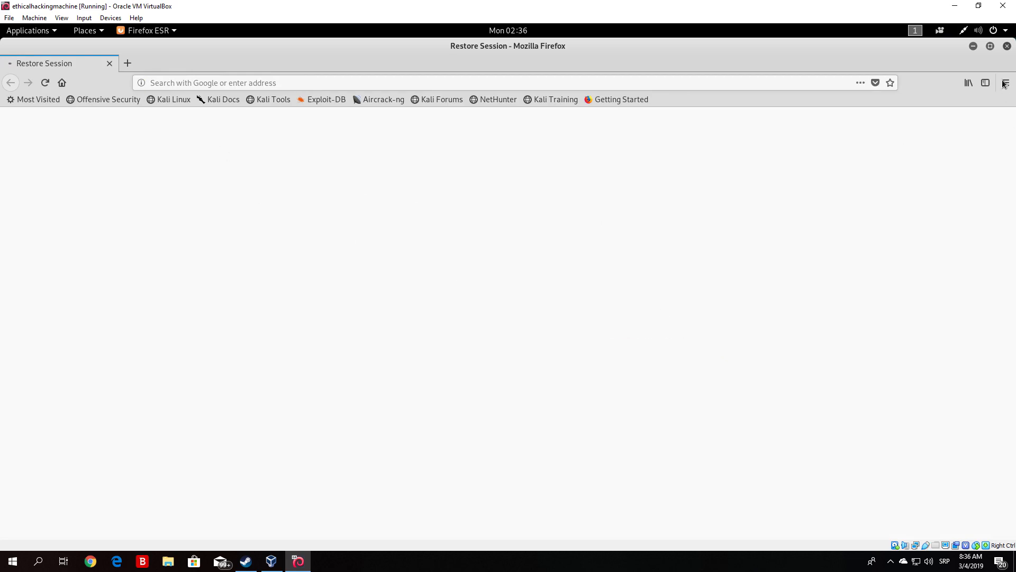
left_click(1005, 82)
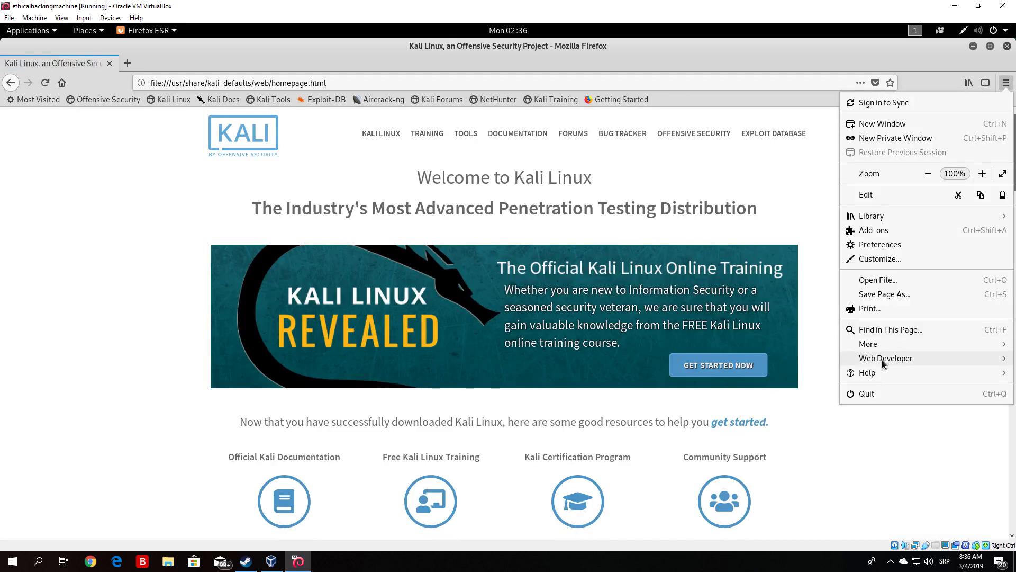
left_click(879, 245)
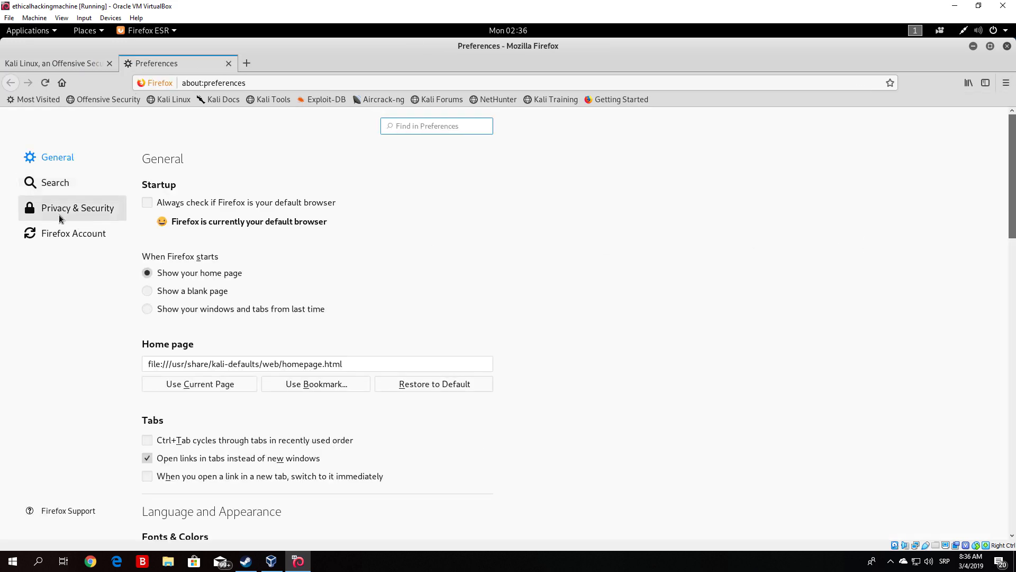
scroll("down", 3)
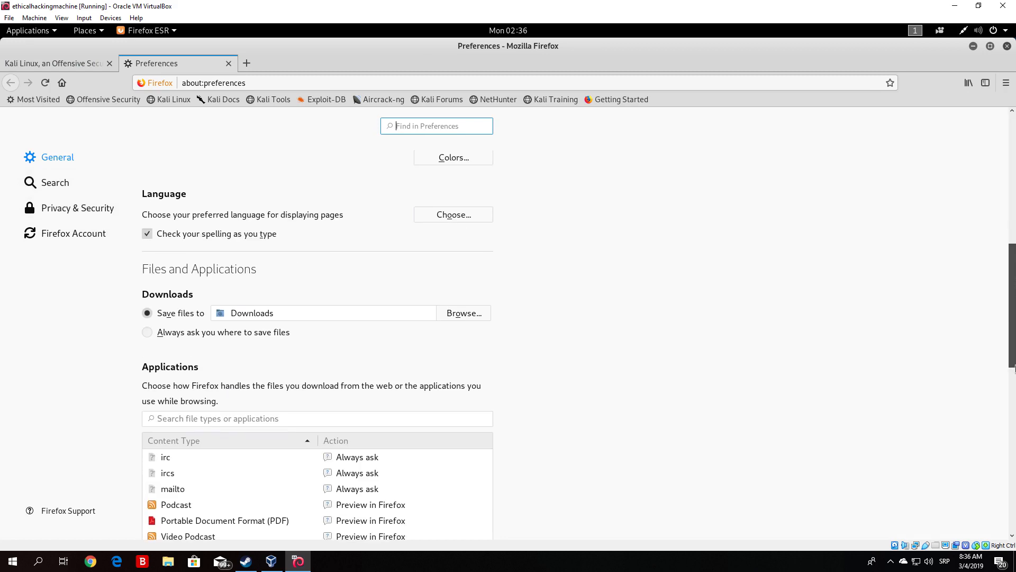
scroll("down", 3)
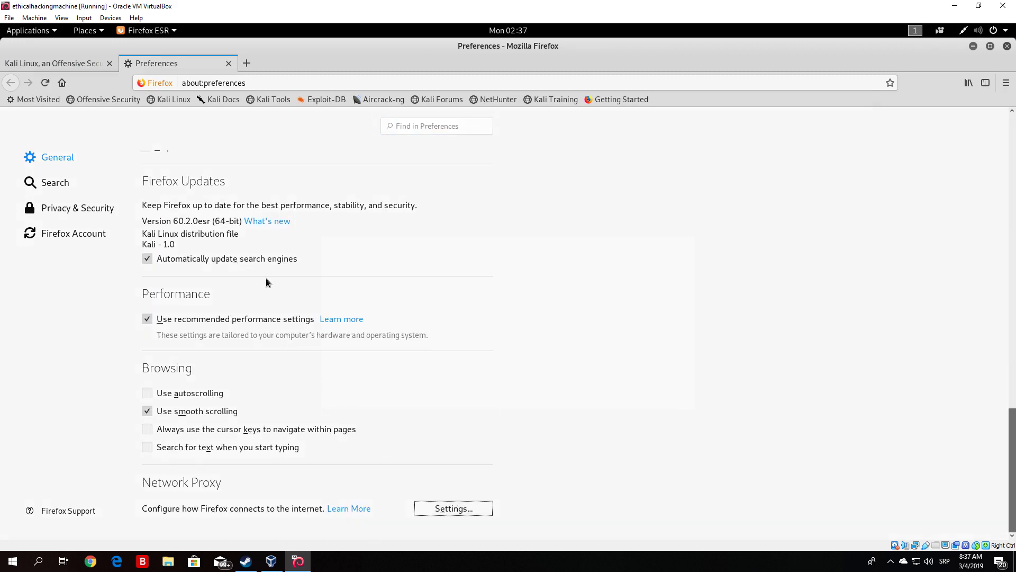
left_click(454, 507)
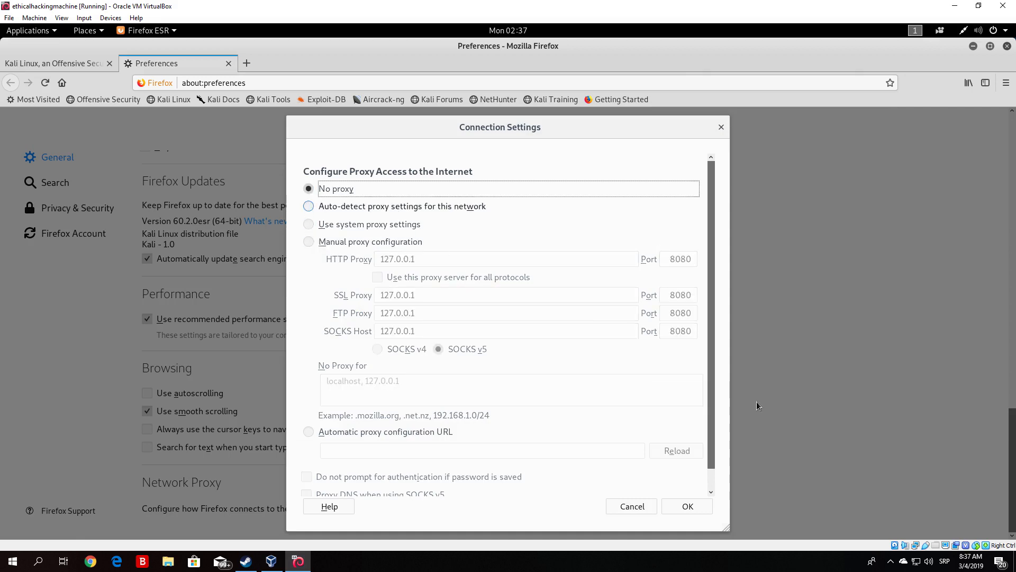
left_click(629, 506)
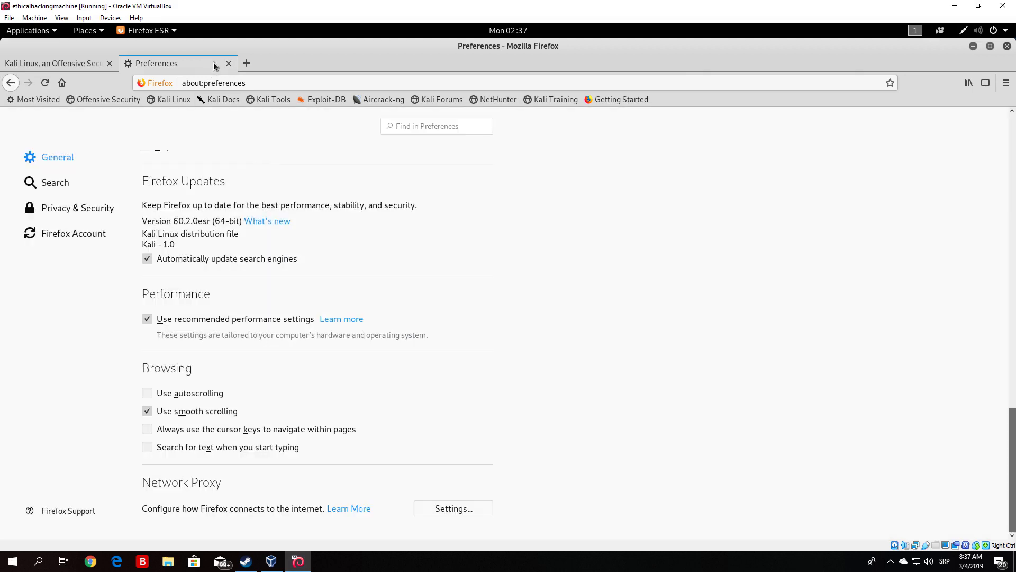
left_click(246, 63)
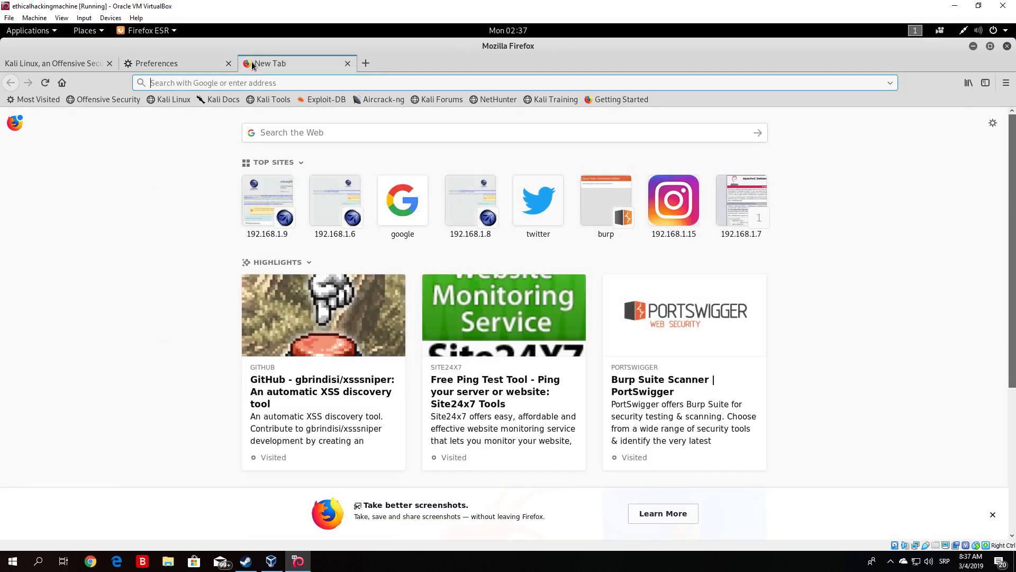
Step: Search Google for 'how to unzip .gz file'
type("how to unz")
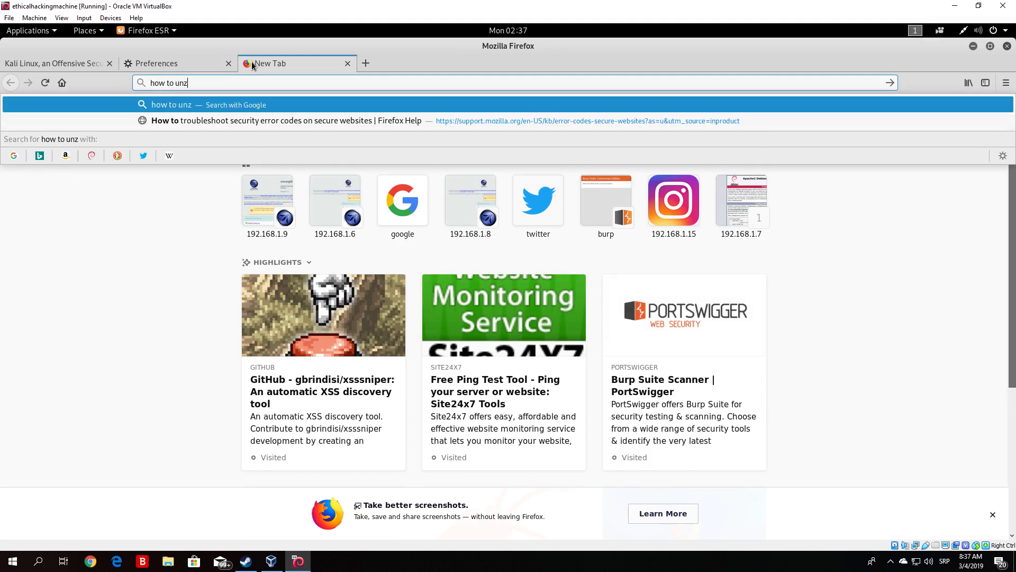
type("ip .gz")
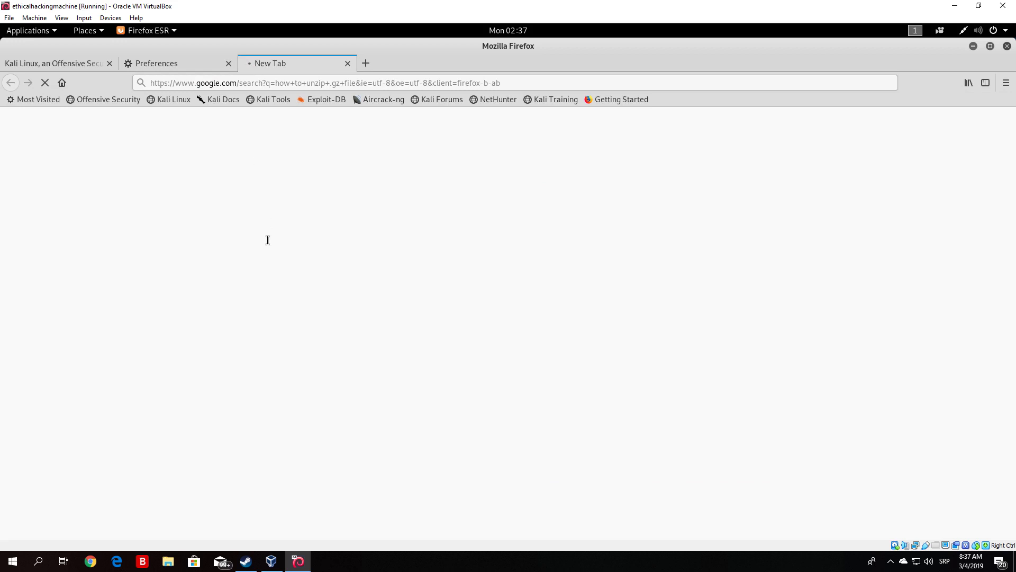
mouse_move(176, 44)
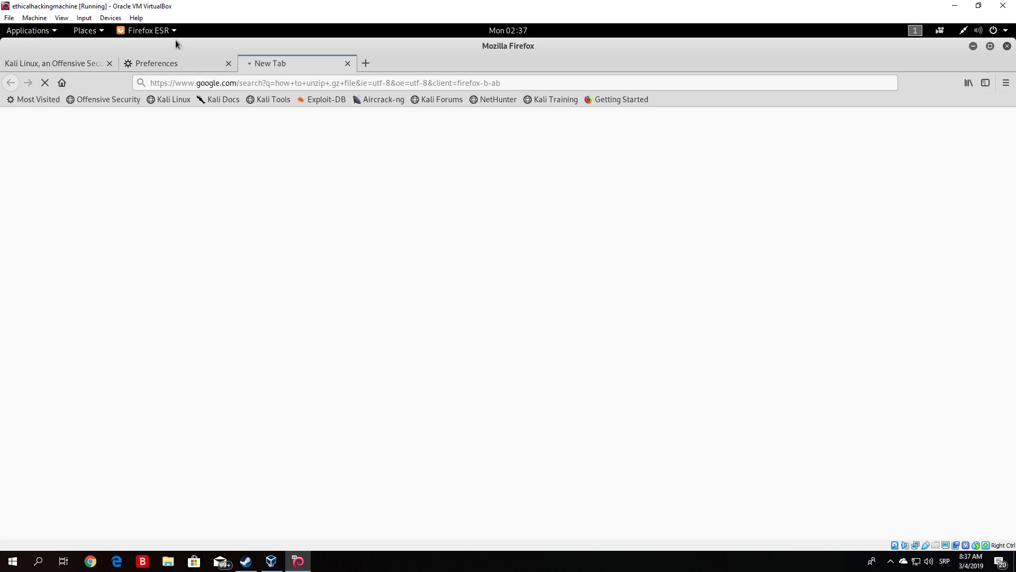
mouse_move(990, 47)
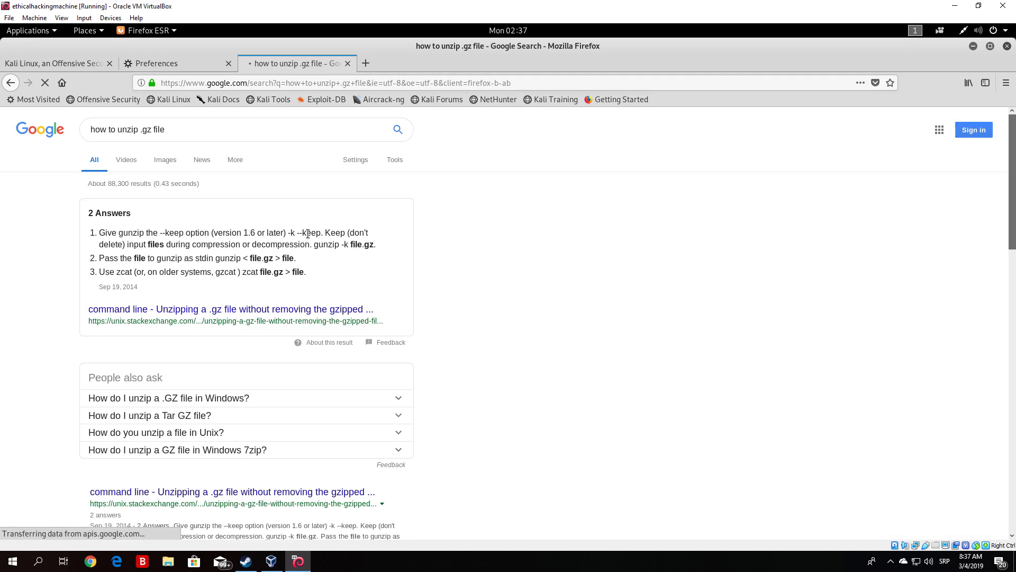
mouse_move(134, 240)
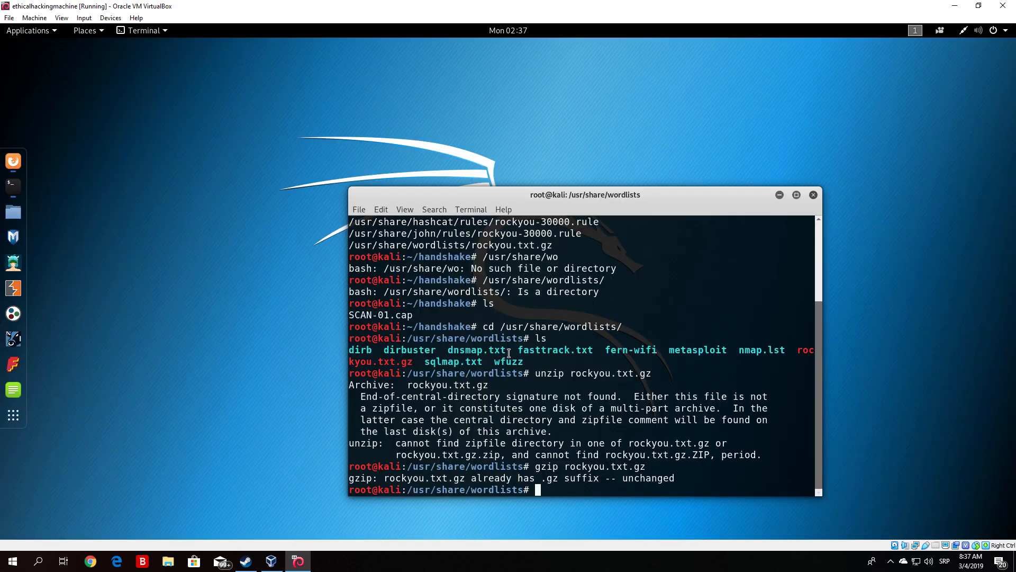
Step: Decompress rockyou.txt.gz into rockyou.txt with gunzip and maximize the terminal
type("gunzip rockyou.txt.gz")
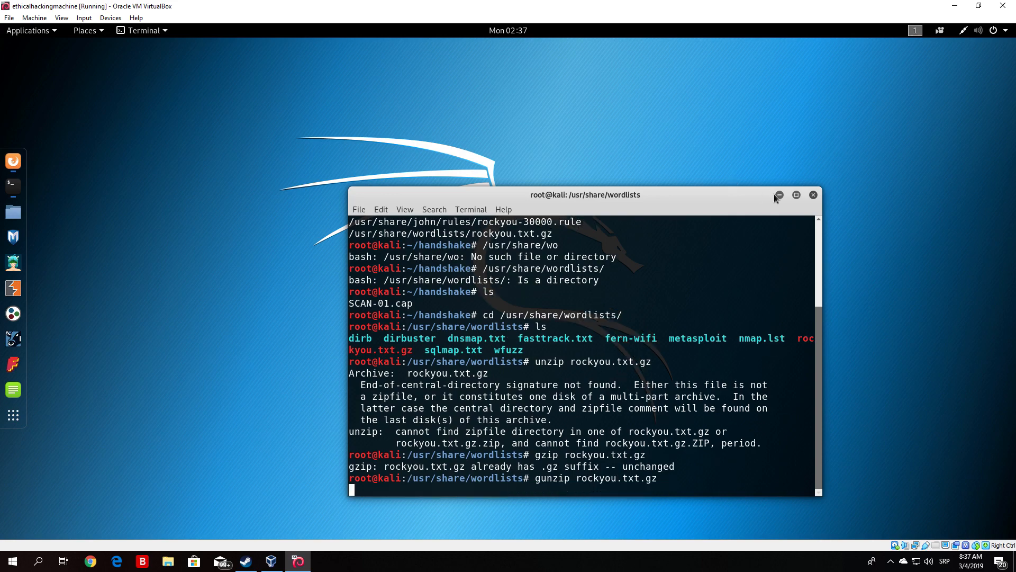
left_click(796, 196)
type("ls")
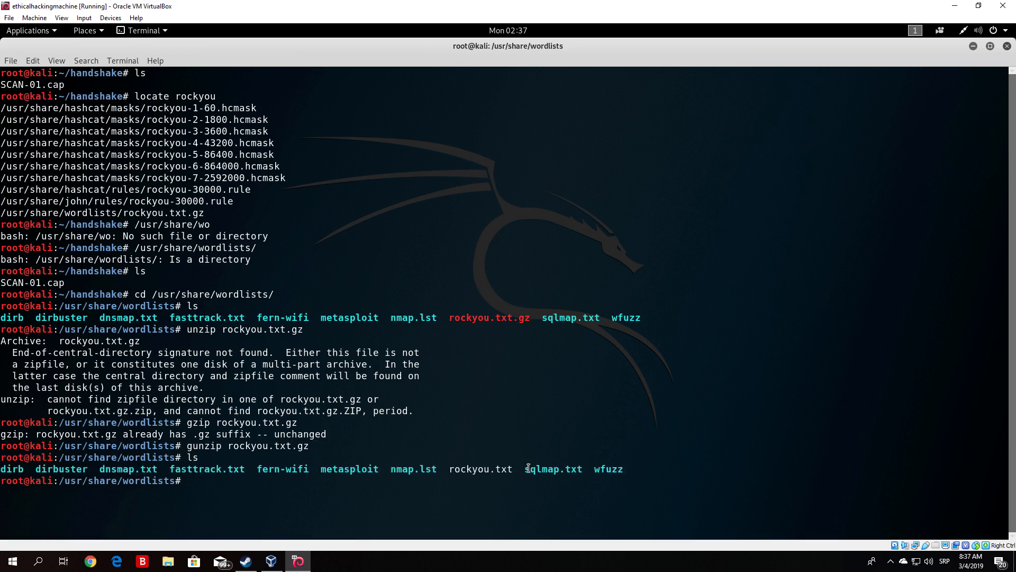
double_click(502, 468)
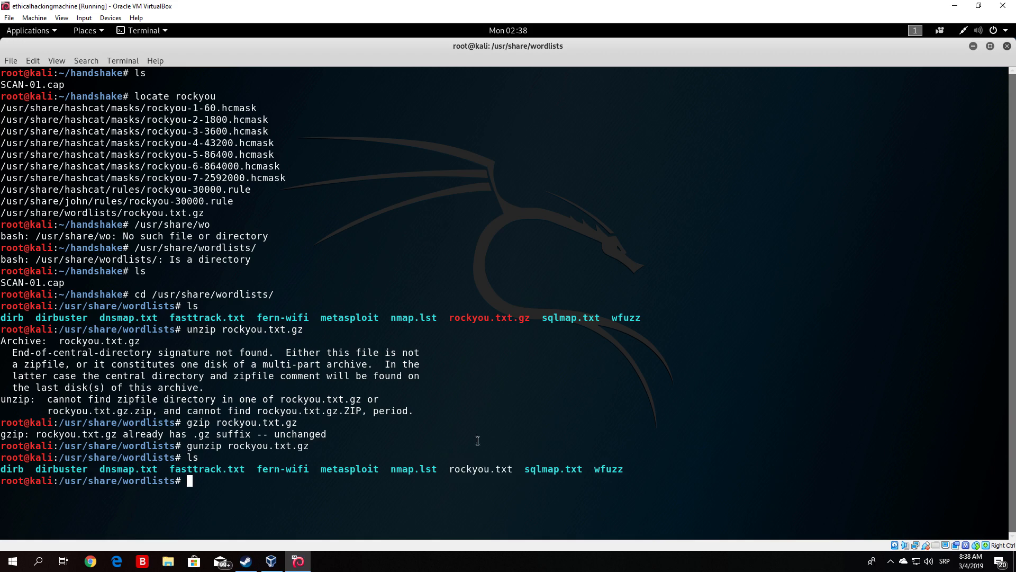
type("cat r")
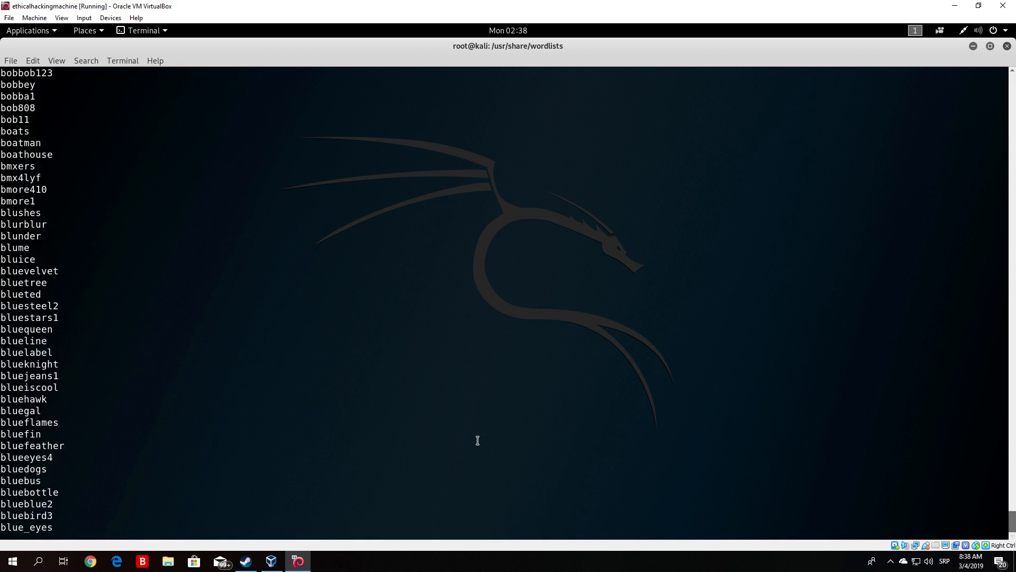
Step: Scroll through the printed rockyou.txt passwords, then interrupt with Ctrl+C
scroll("down", 3)
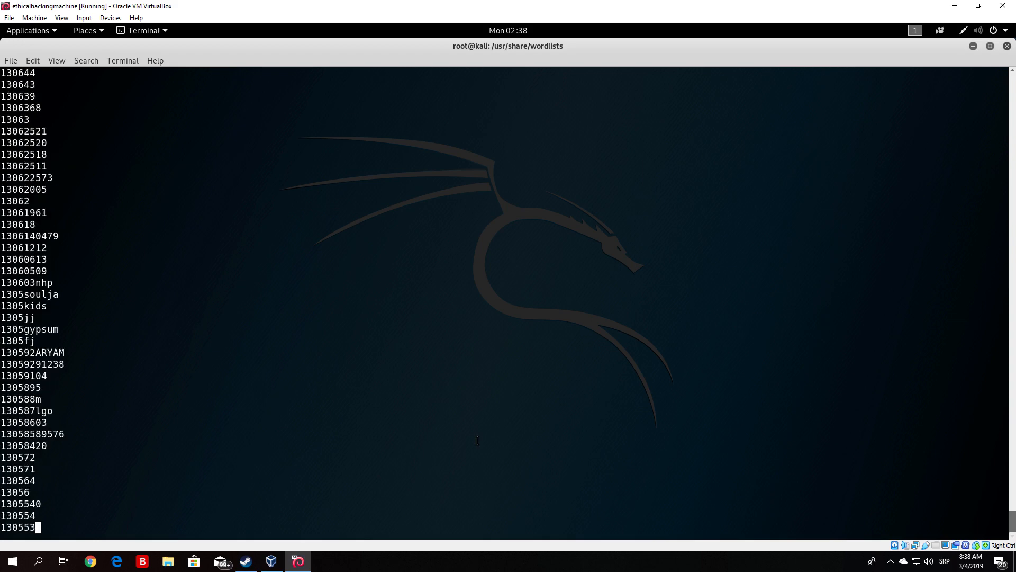
scroll("down", 3)
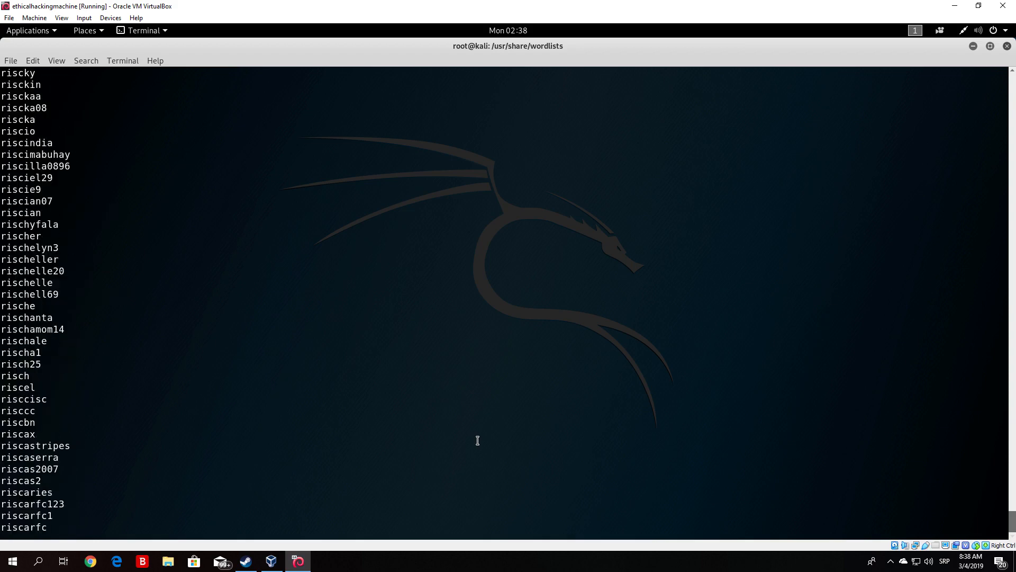
scroll("down", 3)
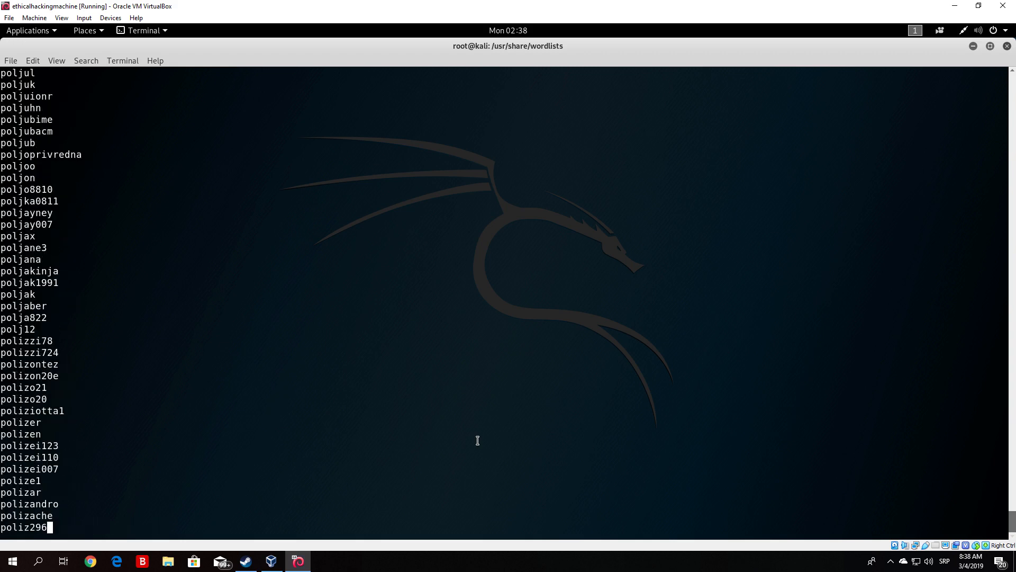
scroll("down", 3)
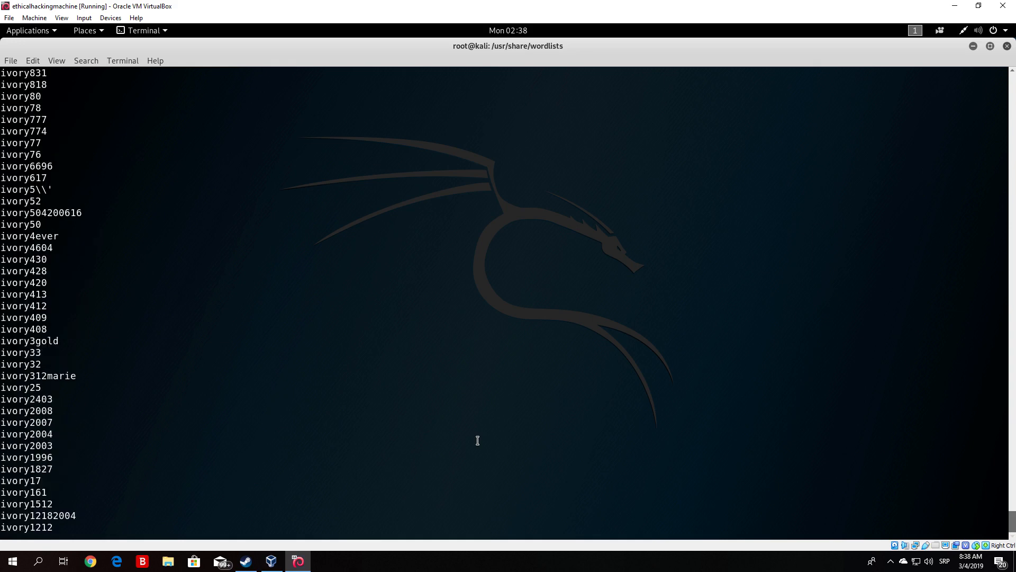
key("ctrl+c")
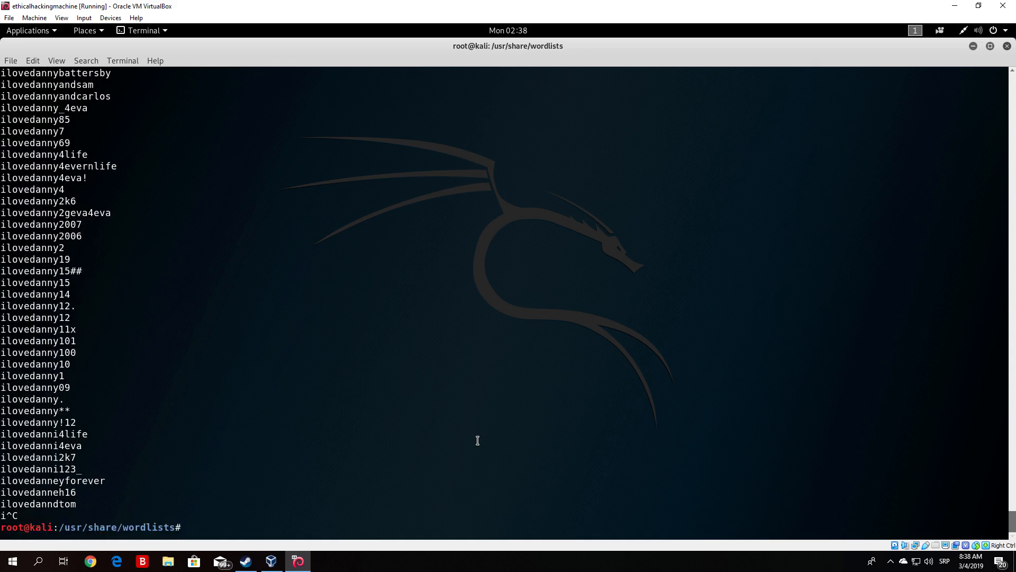